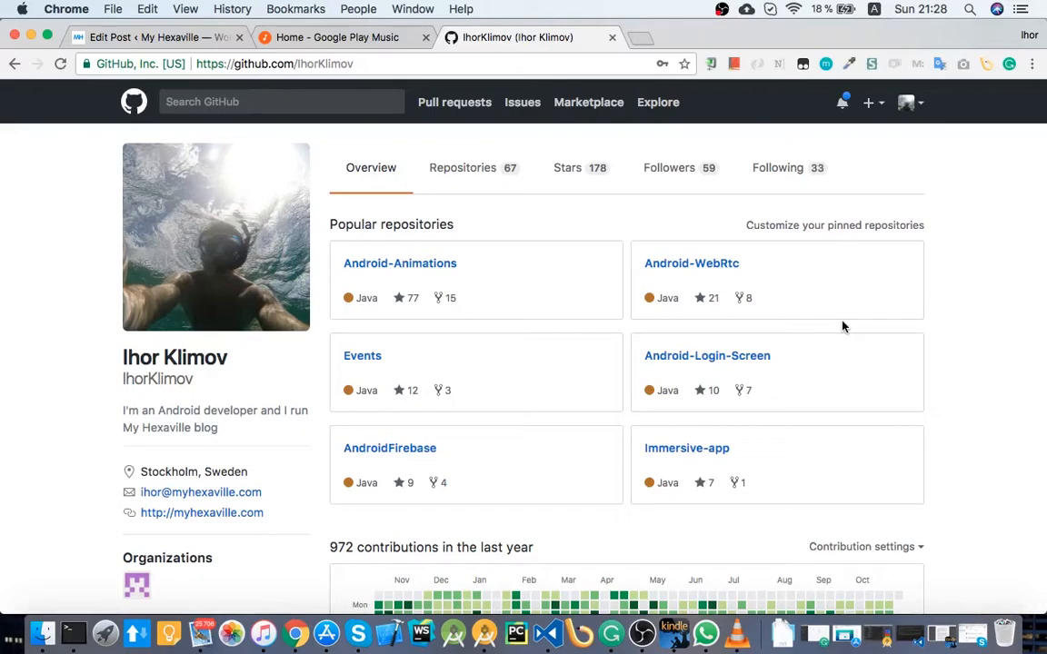
{"action": "mouse_move", "coordinate": [970, 224]}
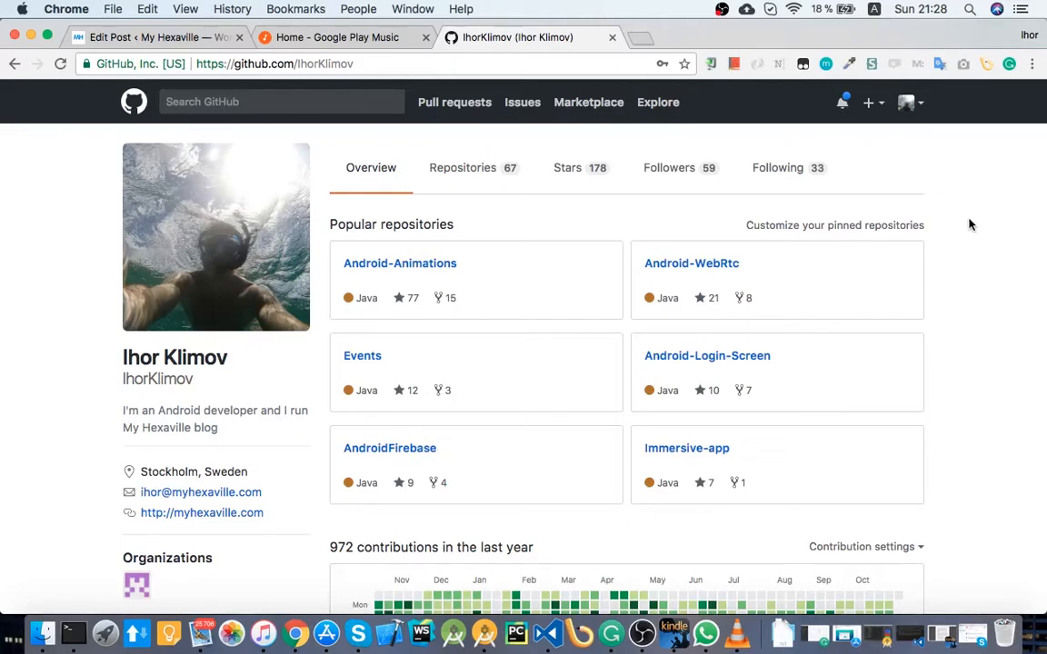
{"action": "mouse_move", "coordinate": [963, 201]}
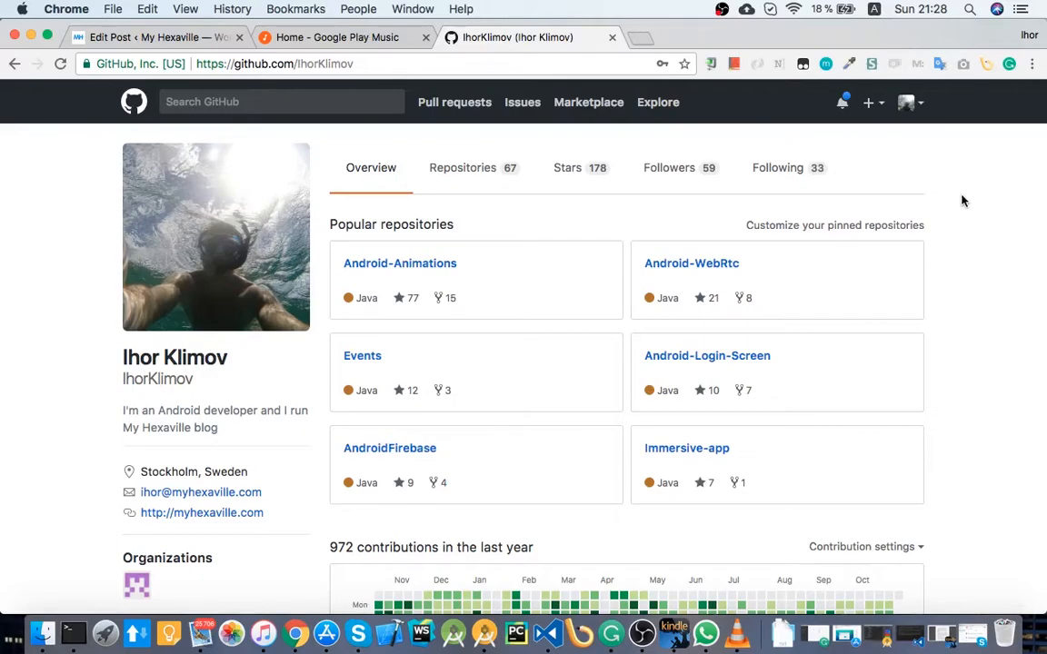
{"action": "mouse_move", "coordinate": [921, 133]}
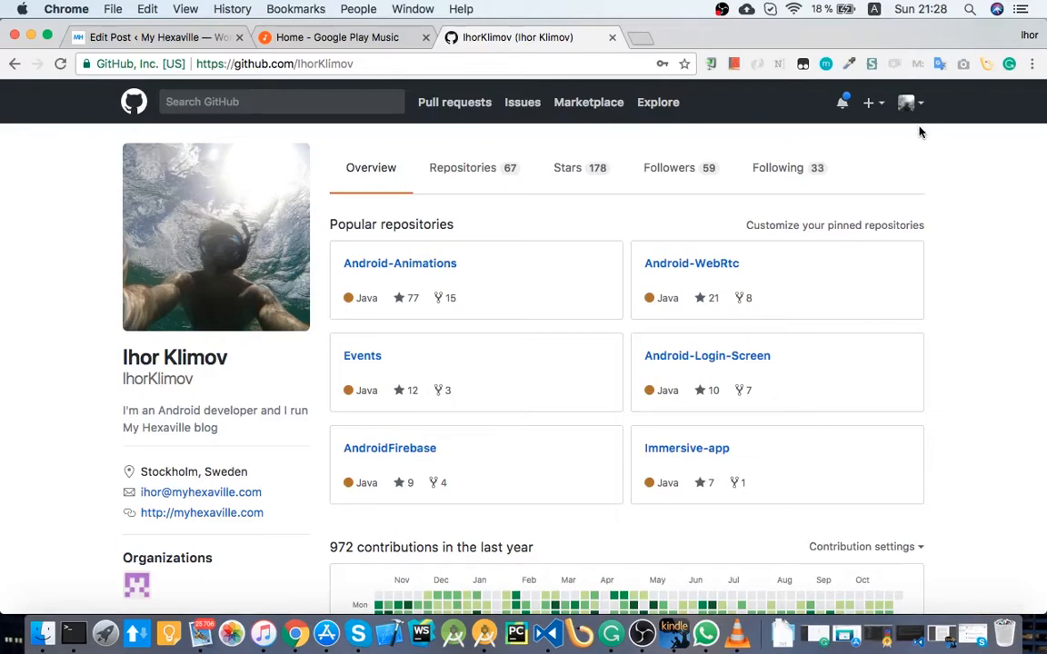
{"action": "mouse_move", "coordinate": [928, 273]}
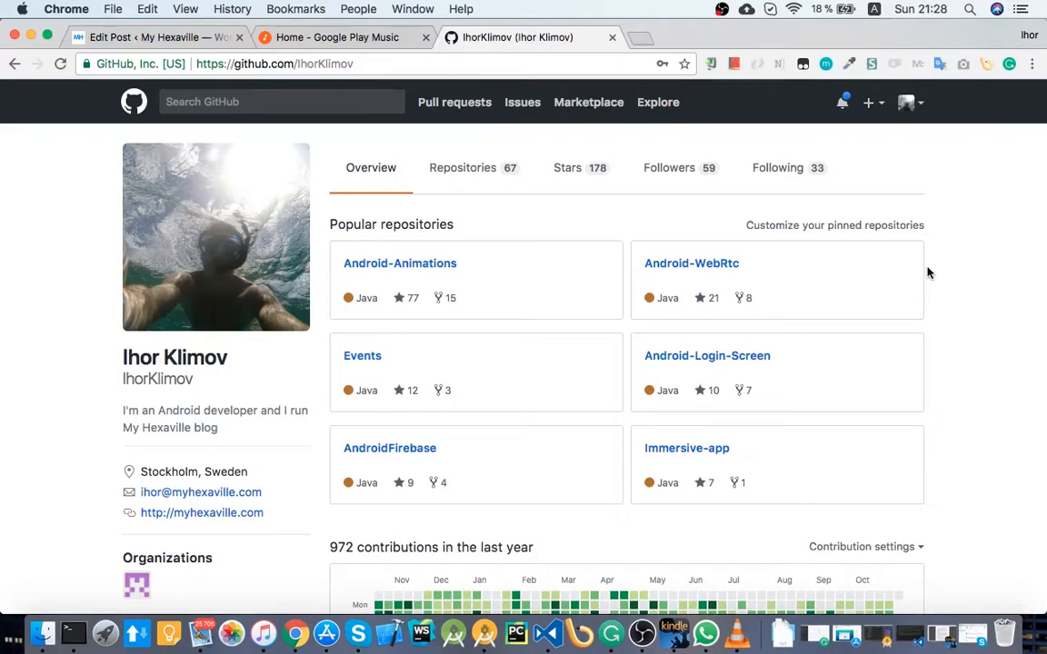
{"action": "mouse_move", "coordinate": [925, 266]}
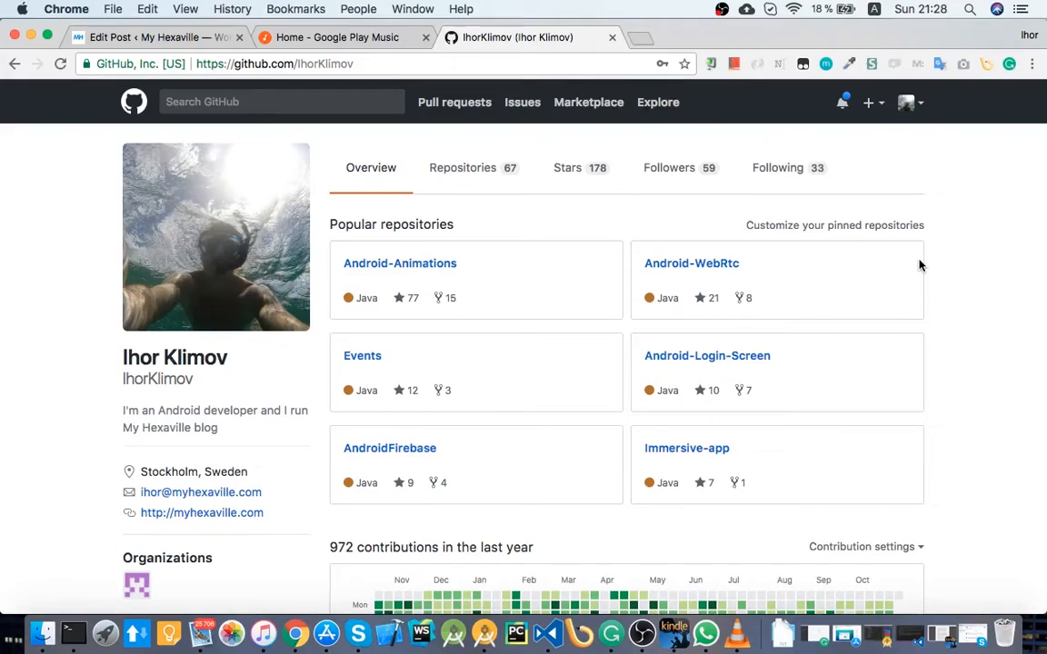
{"action": "mouse_move", "coordinate": [472, 239]}
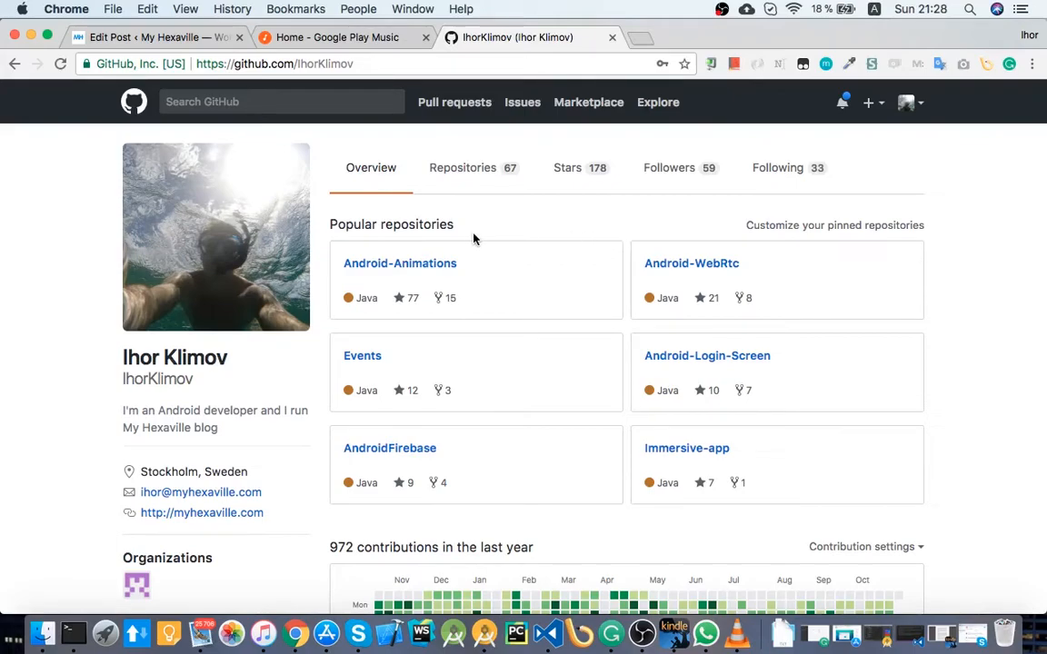
{"action": "mouse_move", "coordinate": [494, 172]}
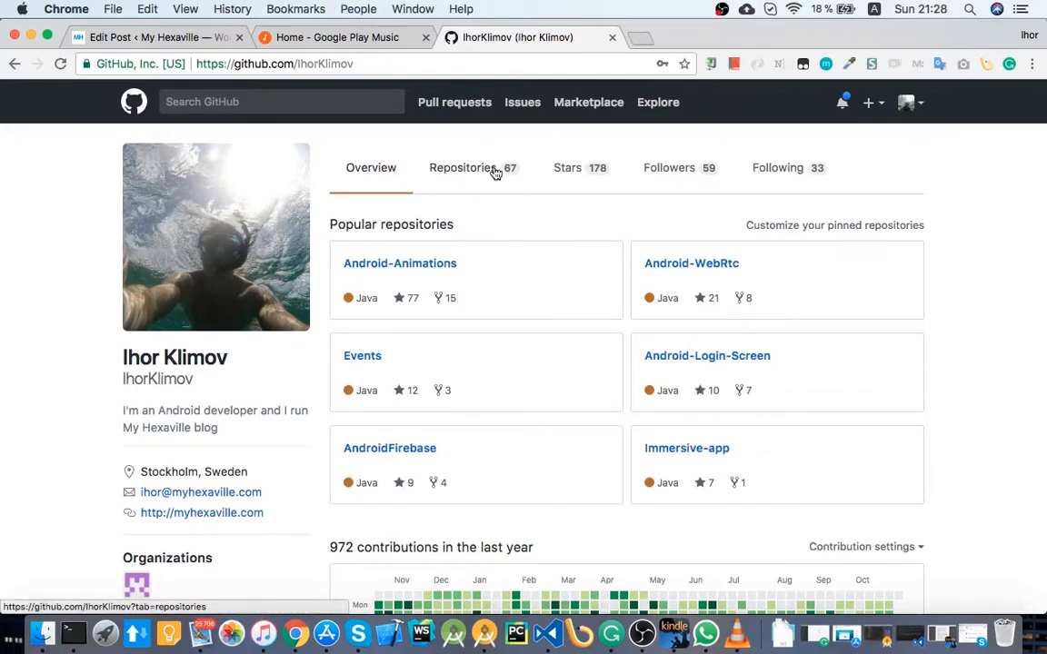
{"action": "mouse_move", "coordinate": [915, 107]}
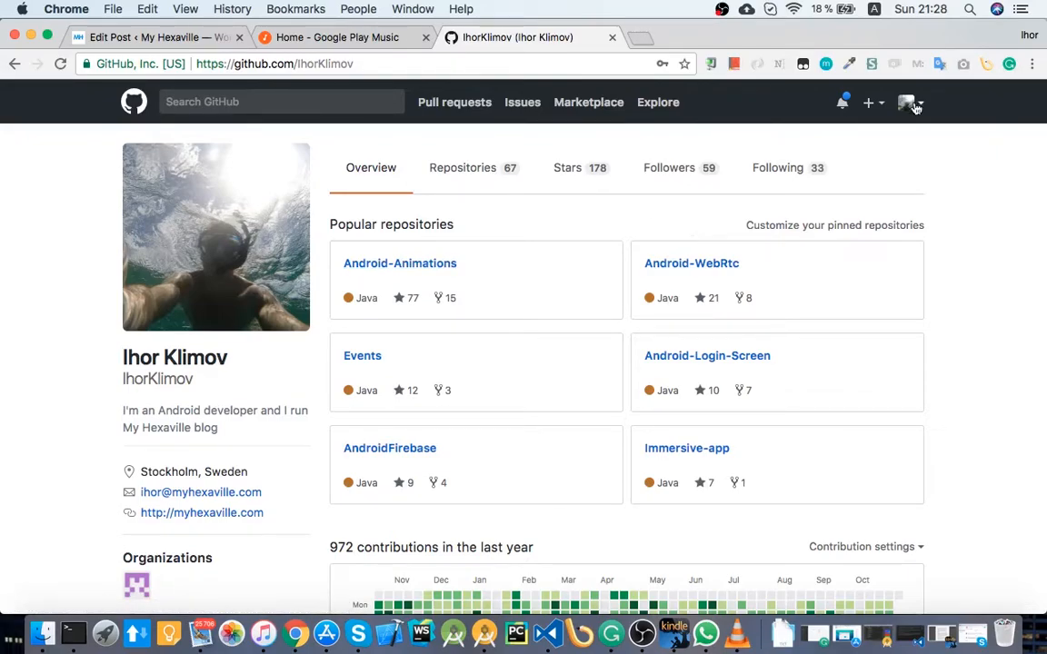
{"action": "mouse_move", "coordinate": [912, 371]}
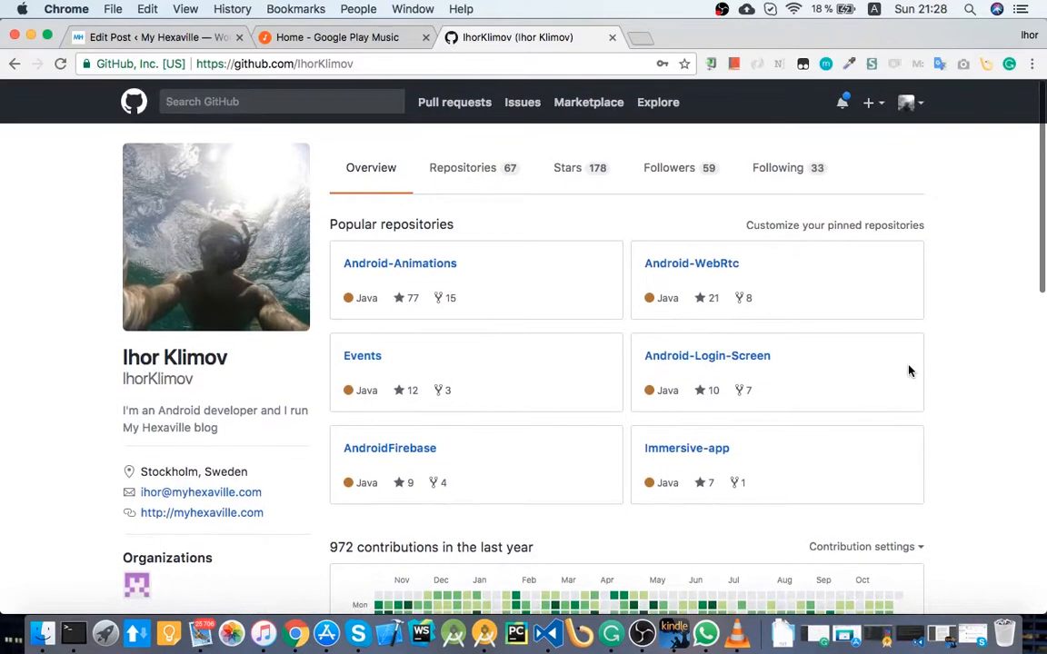
- Go to GitHub Settings from the avatar menu, then choose Security in the sidebar
{"action": "scroll", "scroll_direction": "down", "scroll_amount": 3}
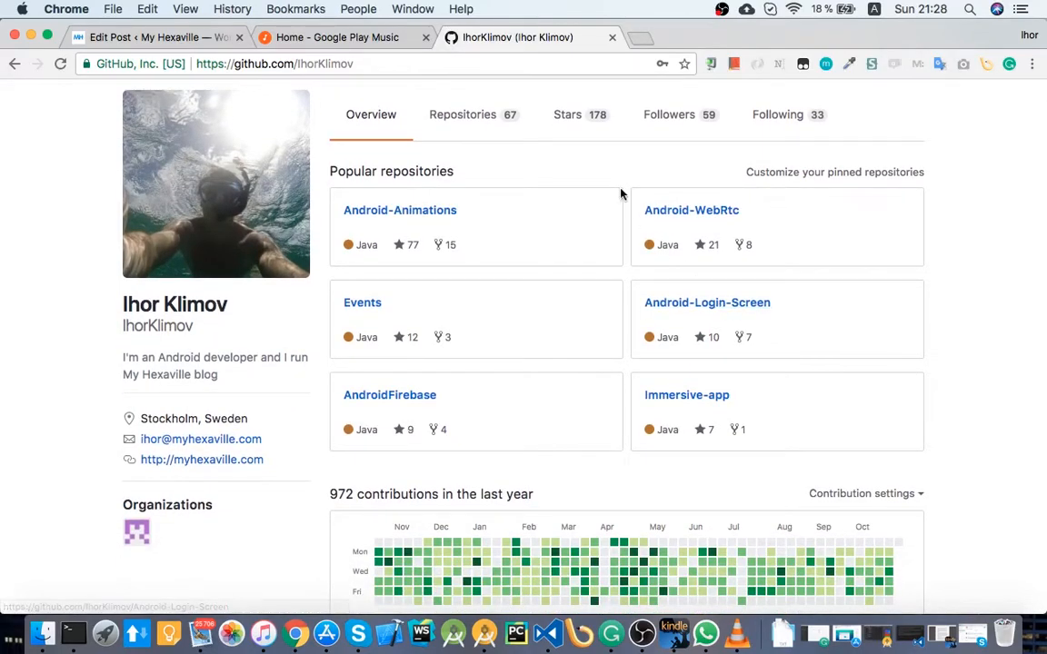
{"action": "mouse_move", "coordinate": [136, 533]}
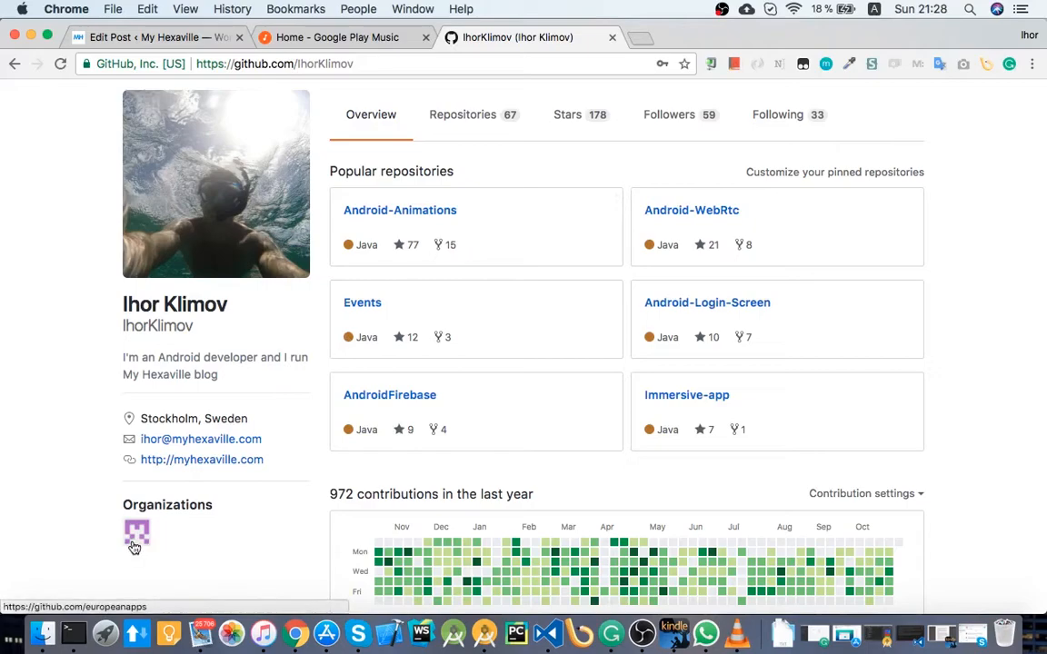
{"action": "mouse_move", "coordinate": [770, 141]}
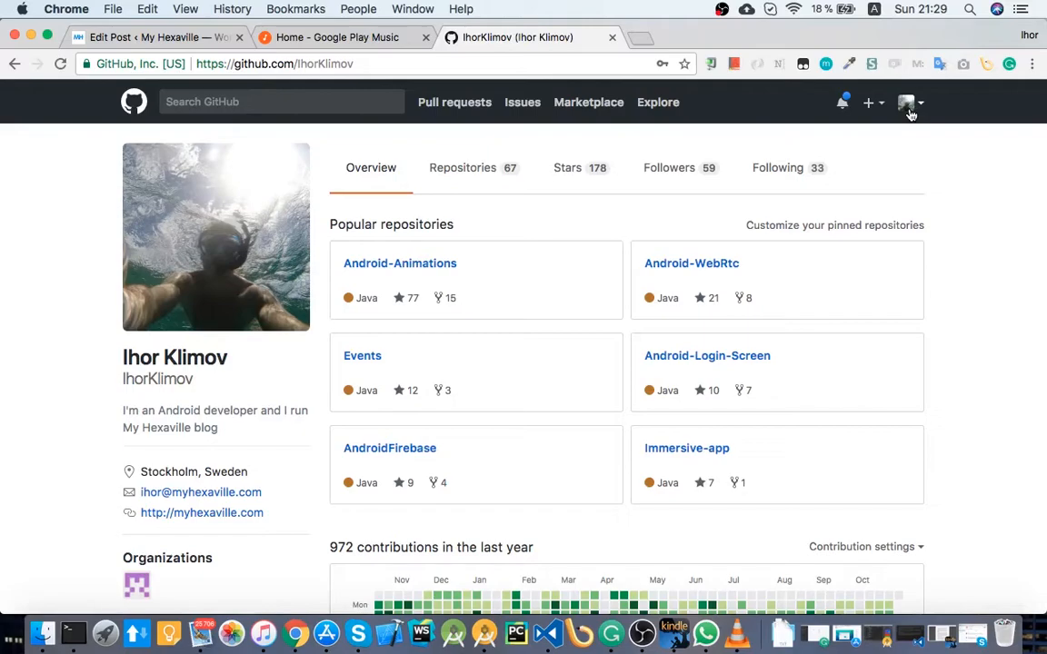
{"action": "left_click", "coordinate": [905, 102]}
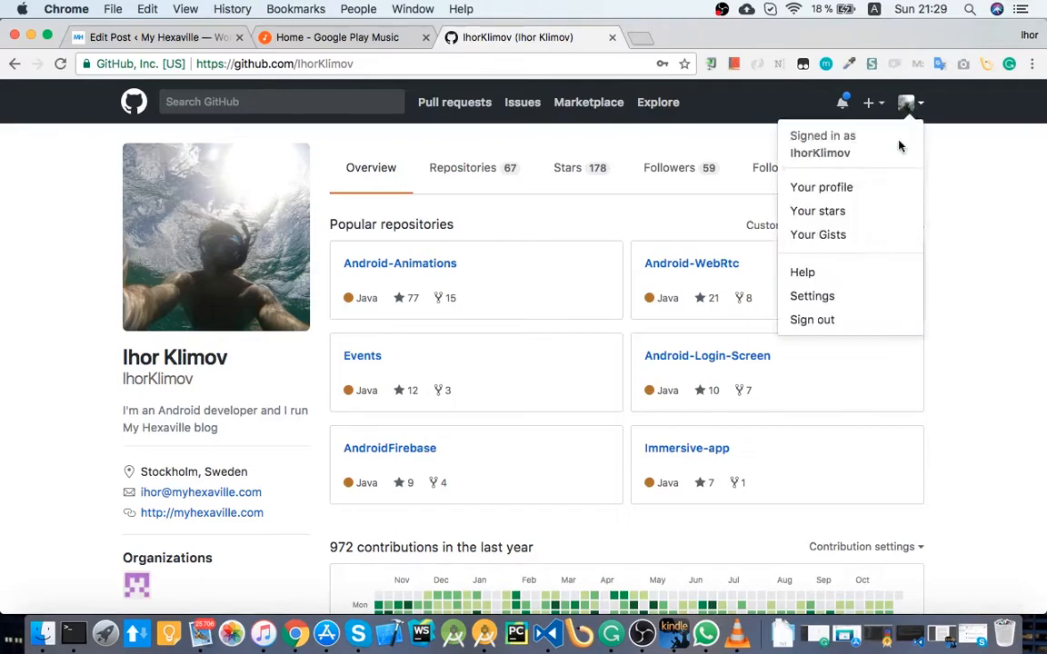
{"action": "left_click", "coordinate": [811, 295]}
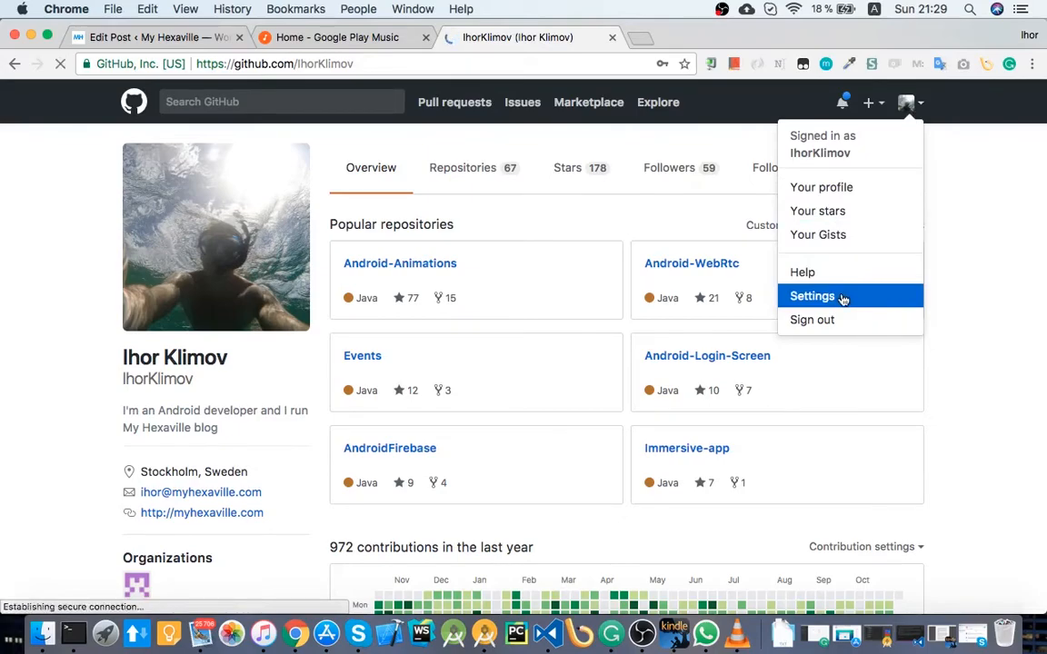
{"action": "left_click", "coordinate": [812, 295]}
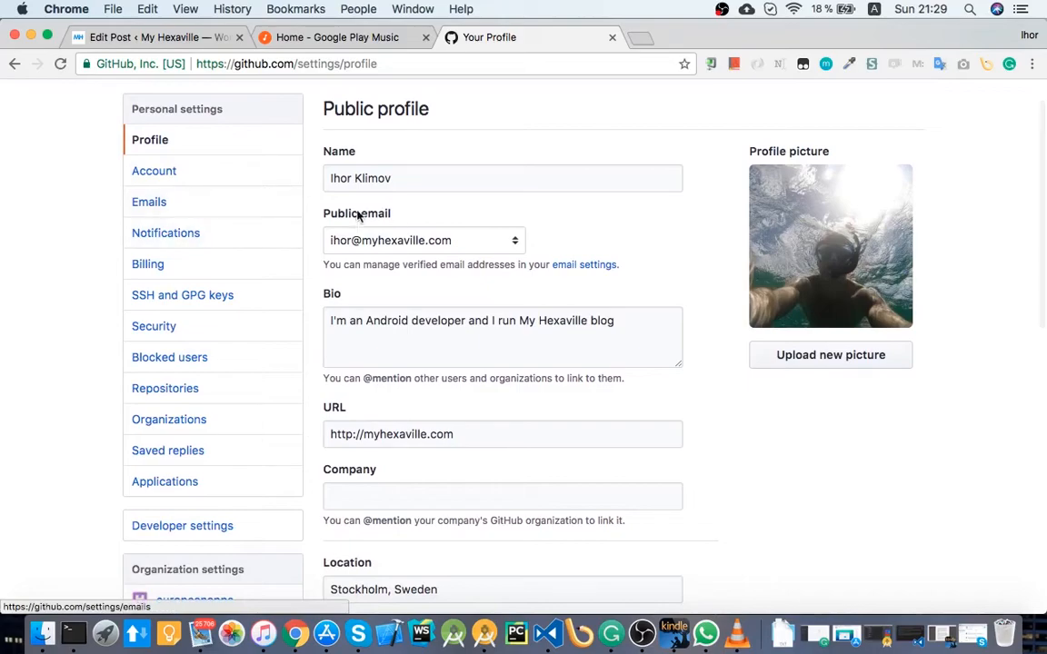
{"action": "mouse_move", "coordinate": [276, 244]}
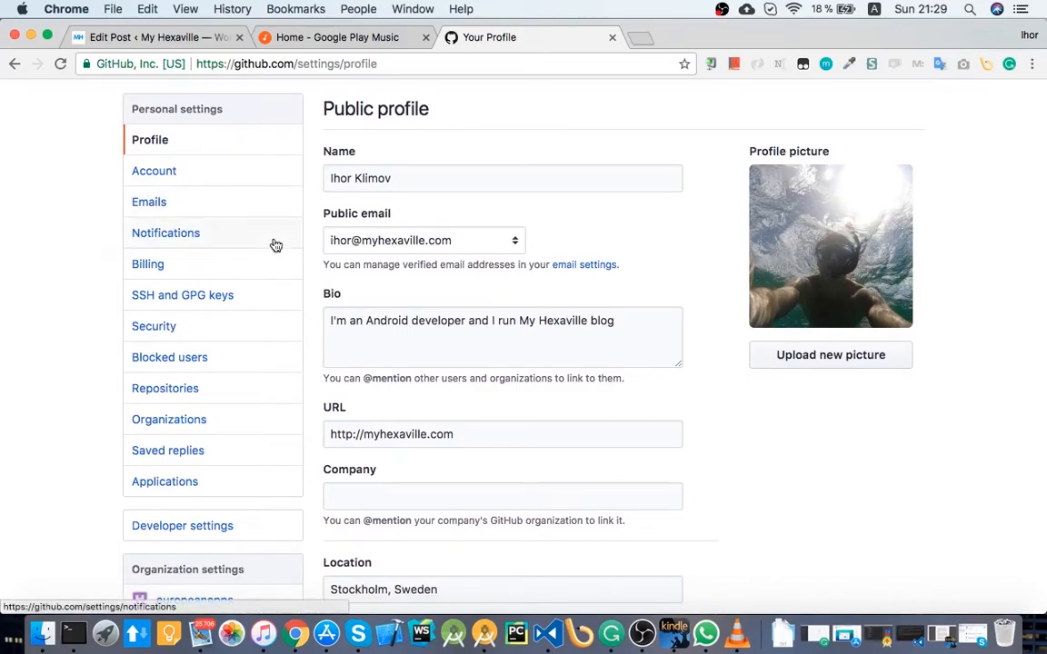
{"action": "mouse_move", "coordinate": [213, 307]}
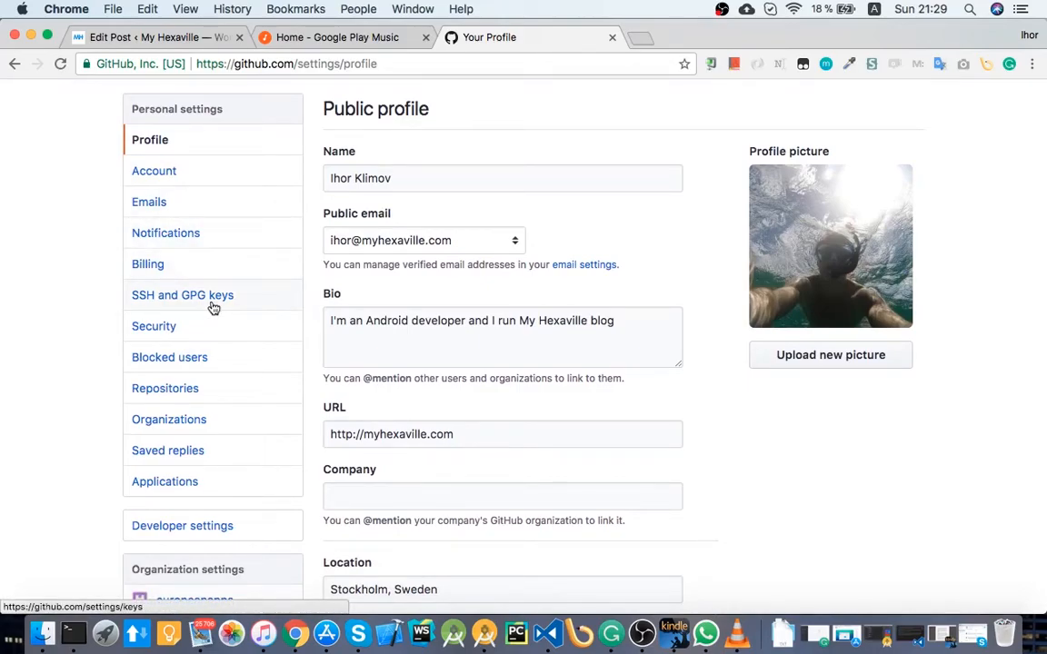
{"action": "mouse_move", "coordinate": [218, 302]}
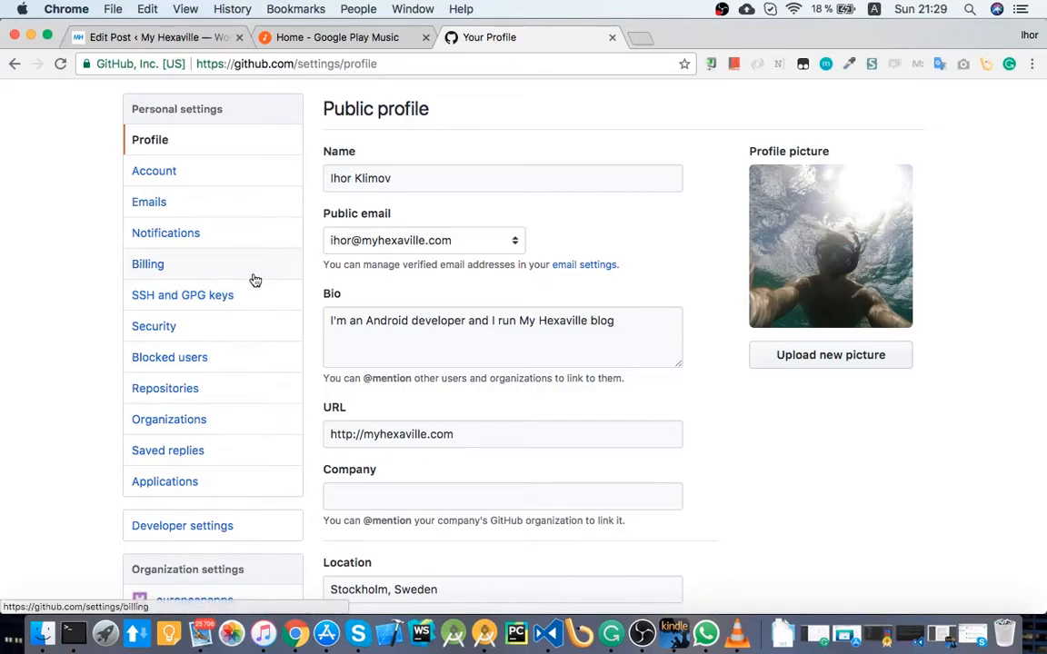
{"action": "mouse_move", "coordinate": [179, 275]}
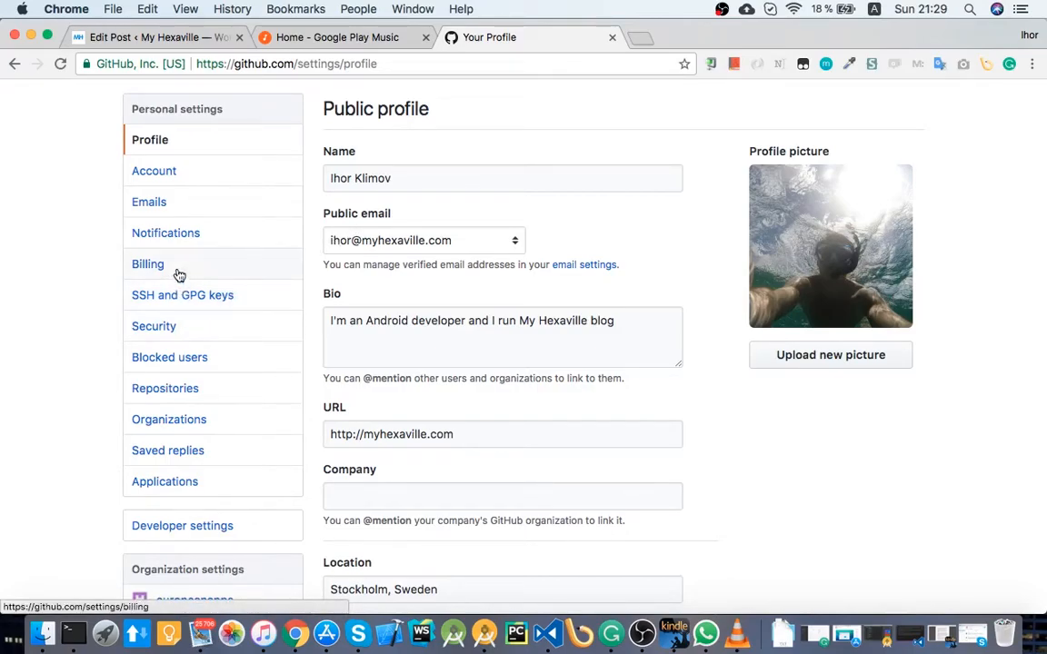
{"action": "left_click", "coordinate": [153, 325]}
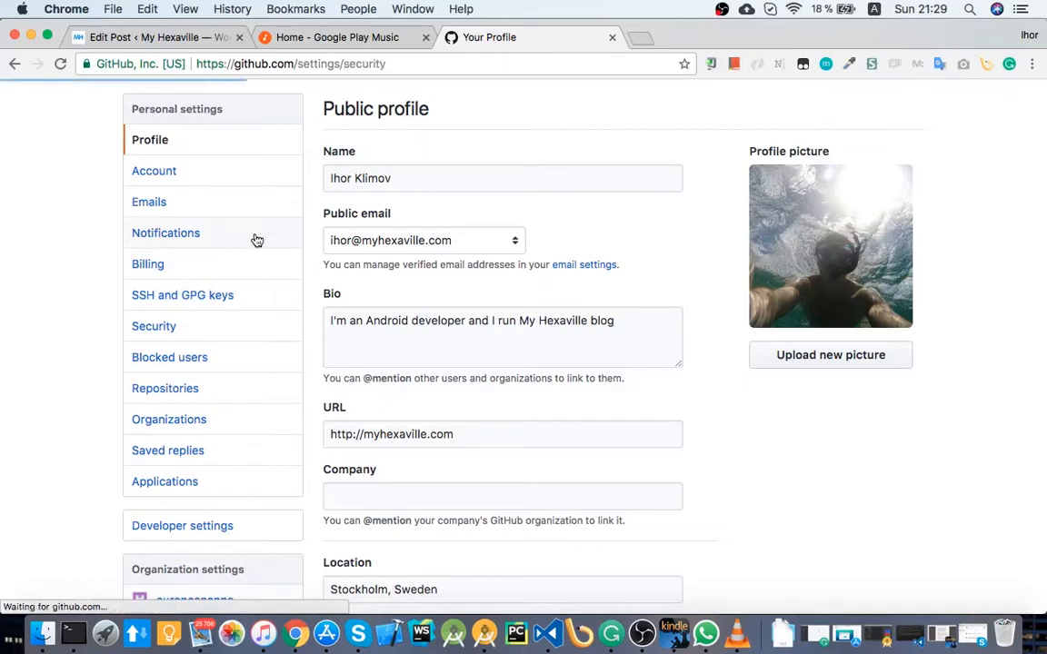
- Load GitHub's Security page showing recovery tokens, two-factor authentication on, and active sessions
{"action": "left_click", "coordinate": [153, 326]}
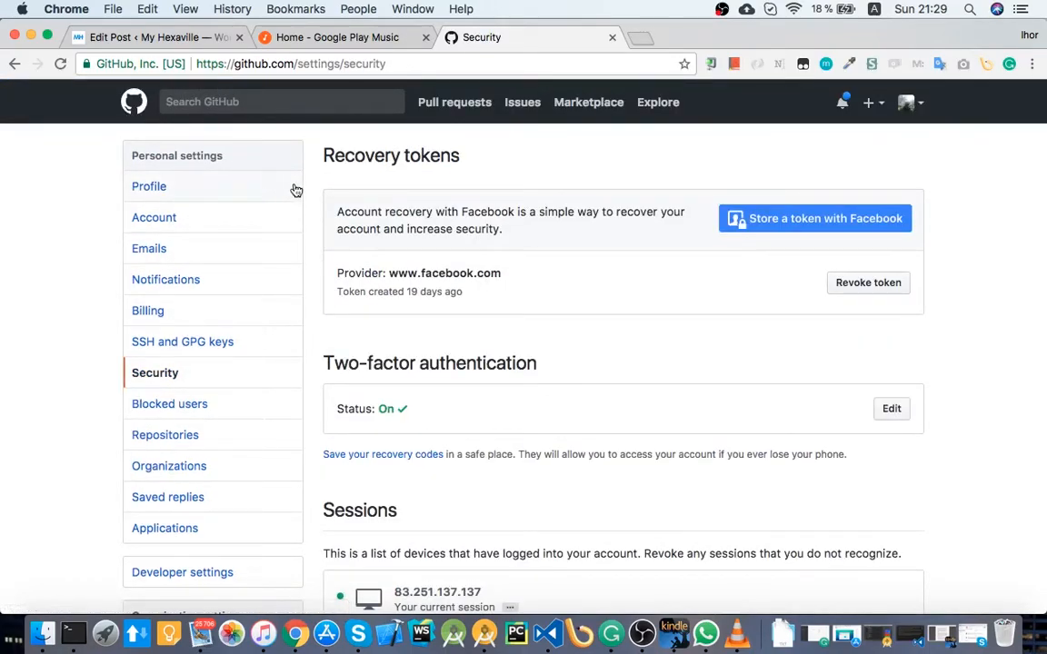
{"action": "mouse_move", "coordinate": [303, 161]}
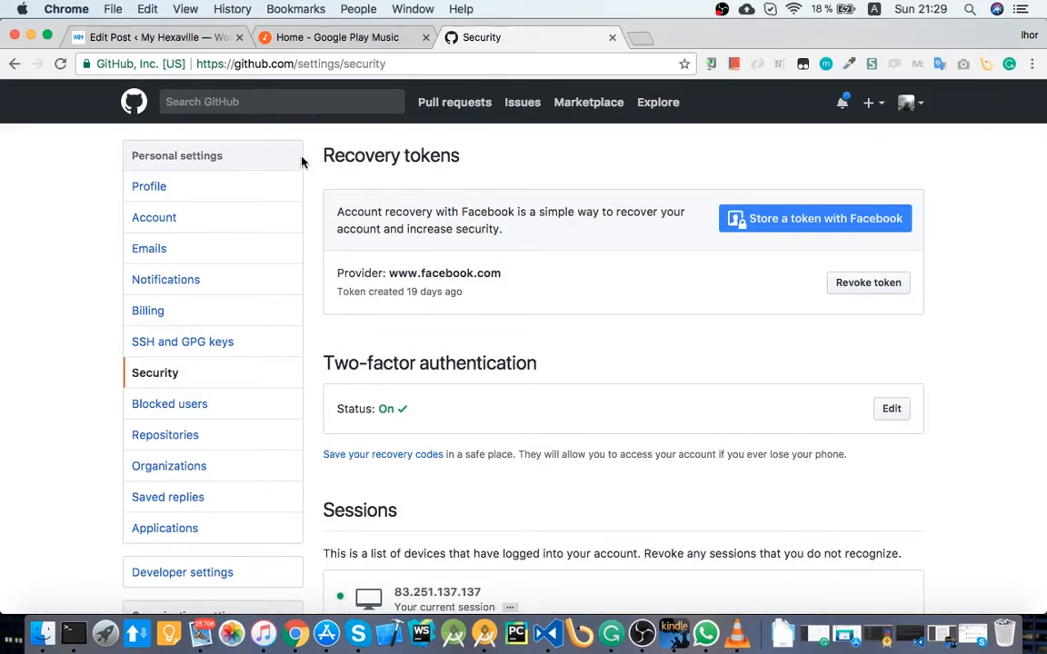
{"action": "mouse_move", "coordinate": [663, 50]}
{"action": "type", "text": "play"}
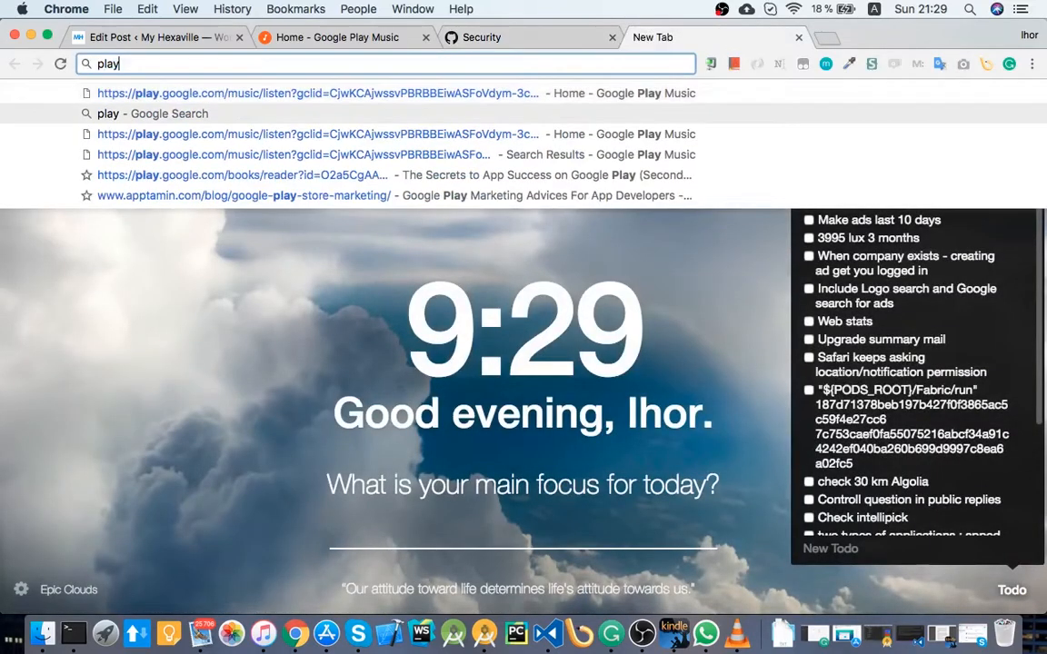
- Search the web for Google Authenticator and open its Google Play listing
{"action": "type", "text": "google.com/fonts"}
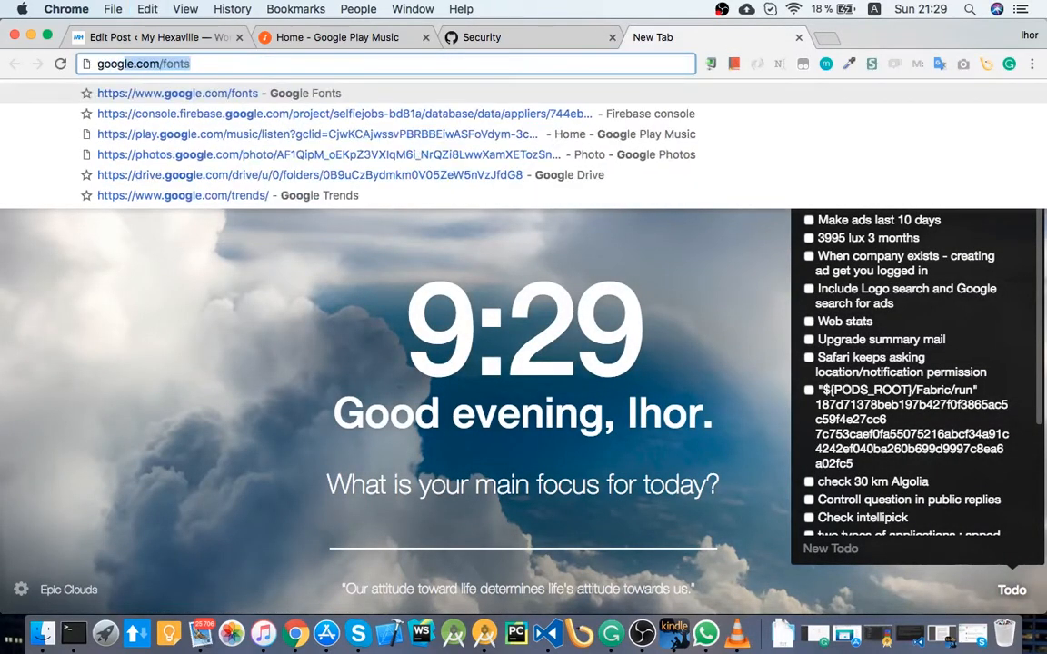
{"action": "type", "text": "google store"}
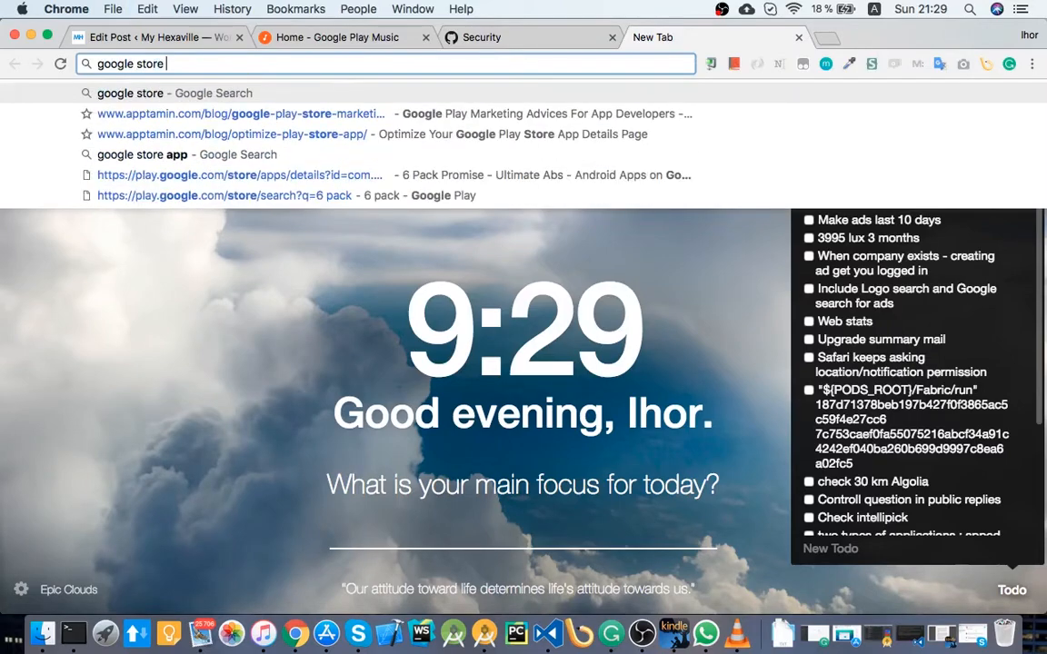
{"action": "type", "text": "google authen"}
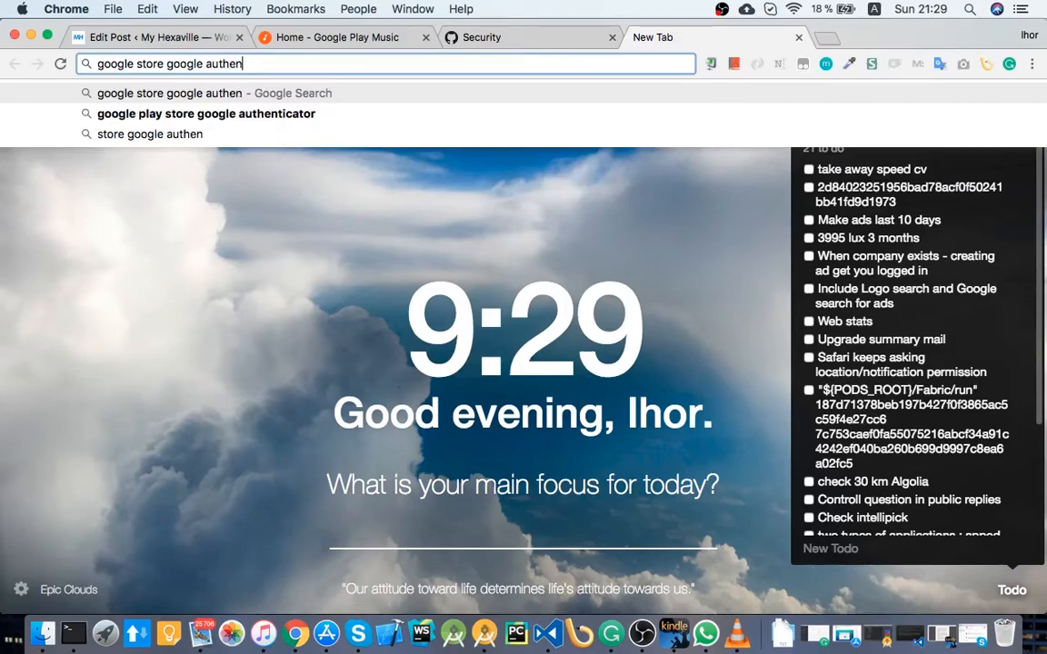
{"action": "left_click", "coordinate": [207, 113]}
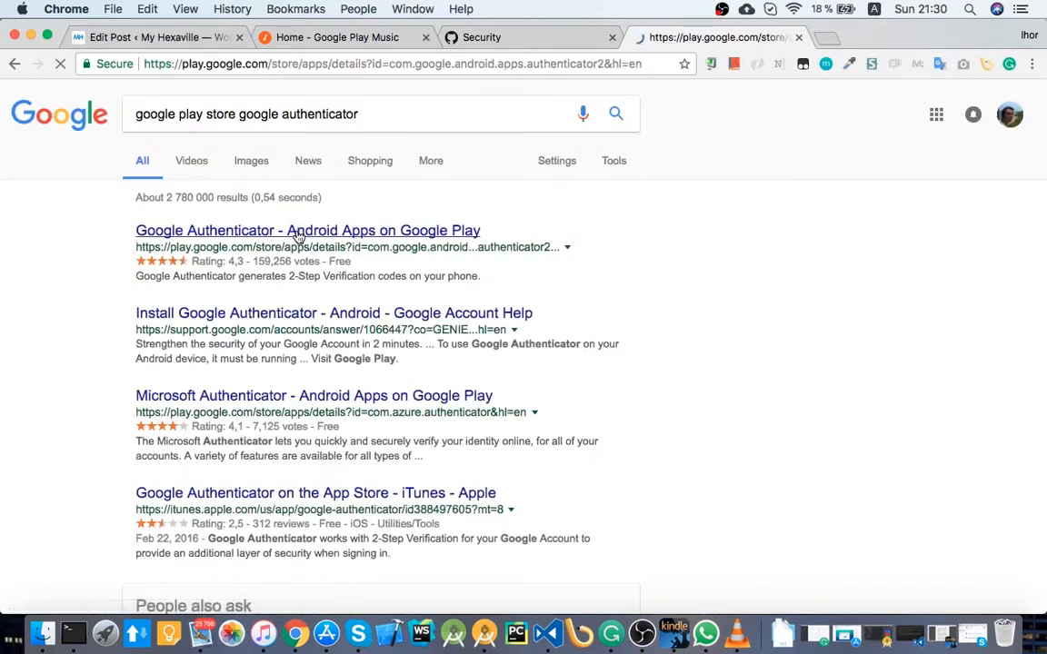
{"action": "left_click", "coordinate": [308, 230]}
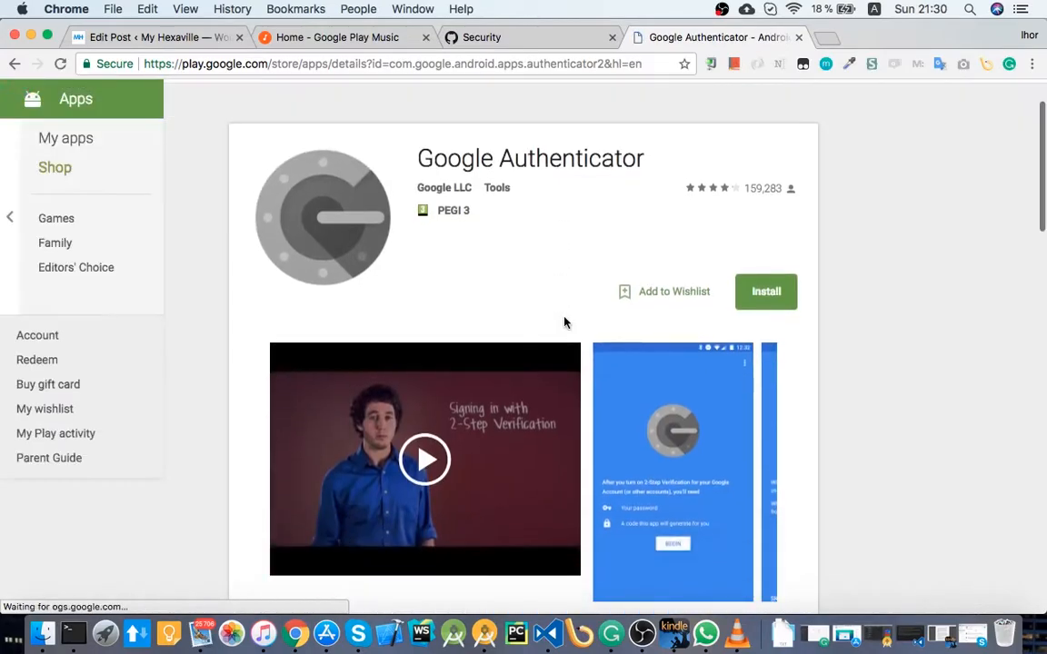
{"action": "mouse_move", "coordinate": [814, 429]}
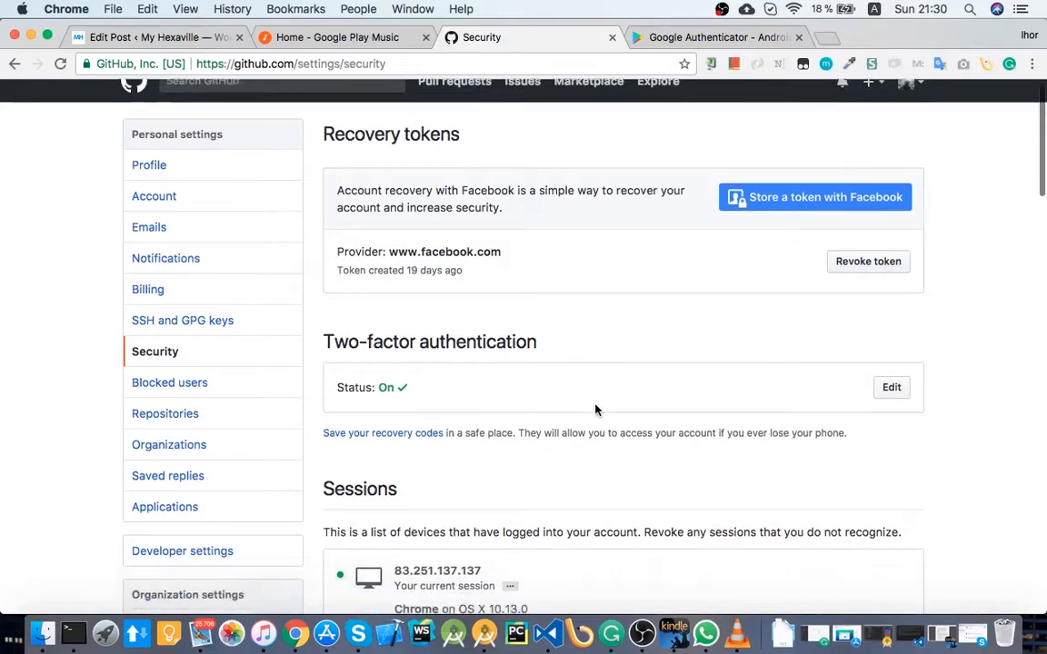
{"action": "scroll", "scroll_direction": "down", "scroll_amount": 3}
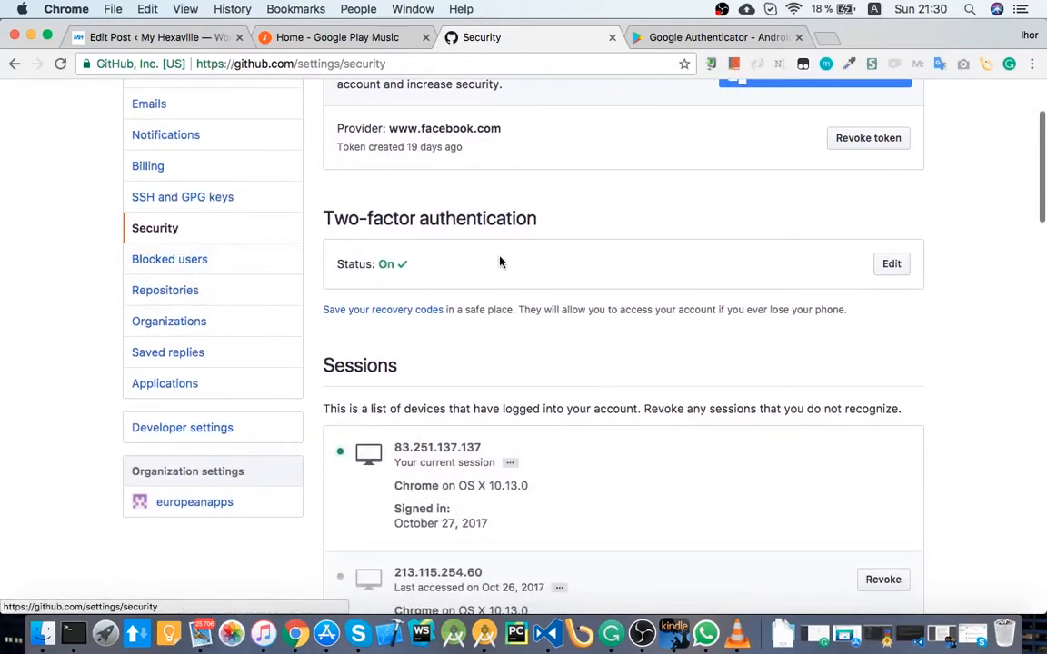
{"action": "mouse_move", "coordinate": [603, 167]}
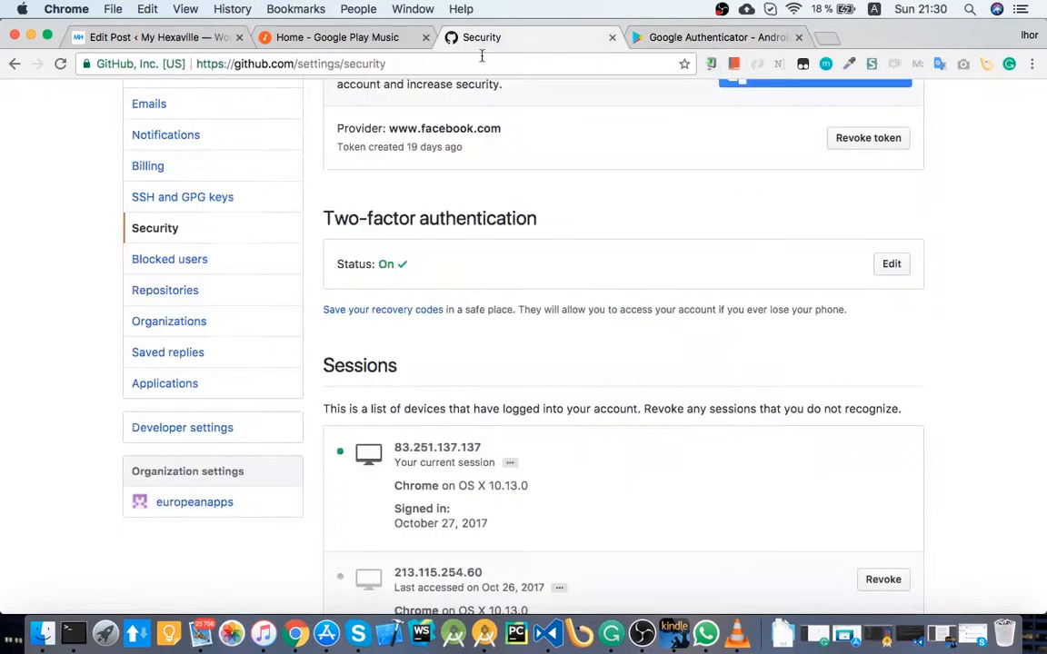
{"action": "mouse_move", "coordinate": [406, 300]}
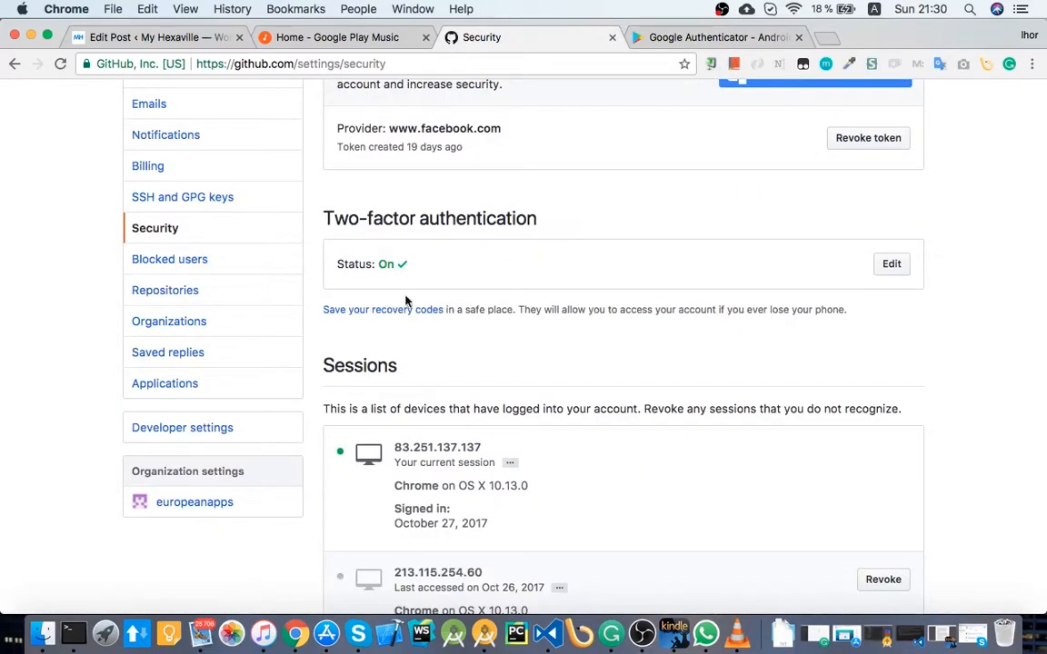
{"action": "mouse_move", "coordinate": [698, 263]}
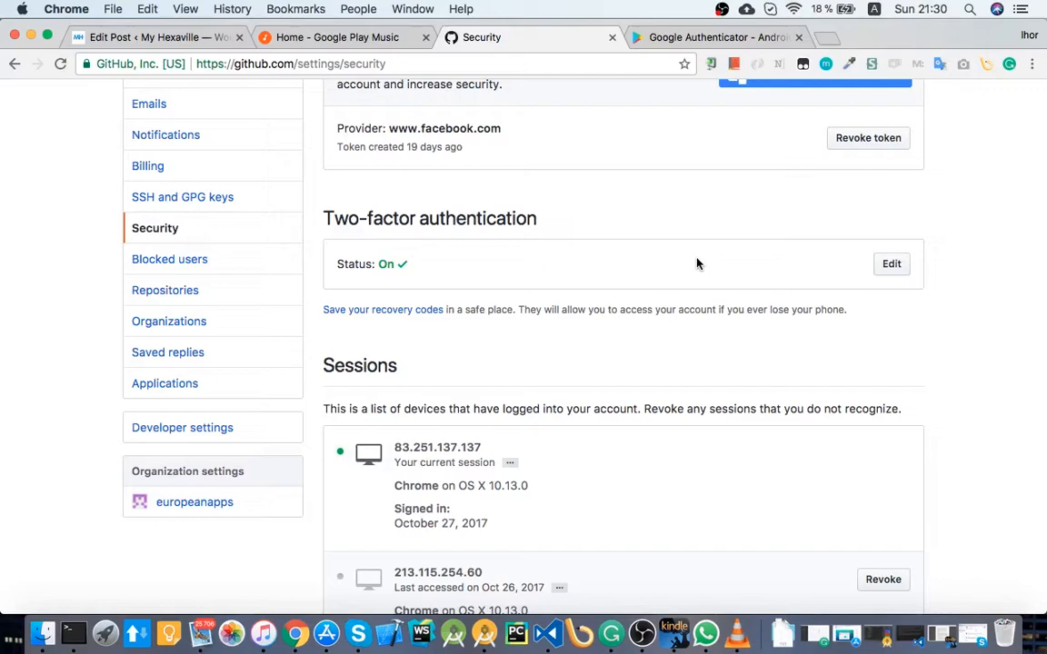
{"action": "mouse_move", "coordinate": [474, 218]}
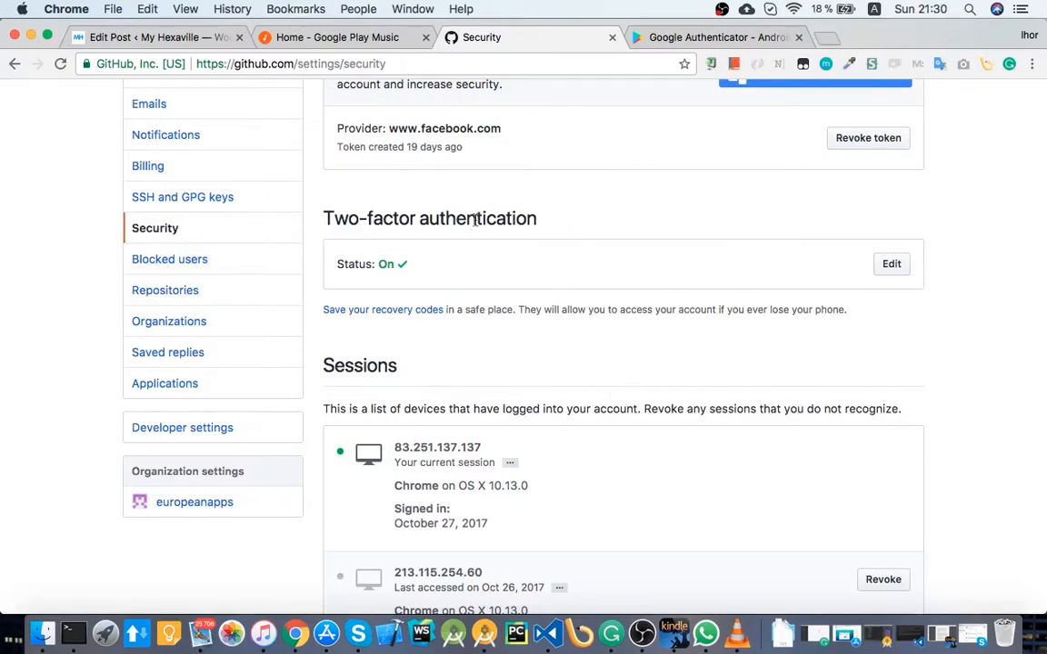
{"action": "mouse_move", "coordinate": [659, 306]}
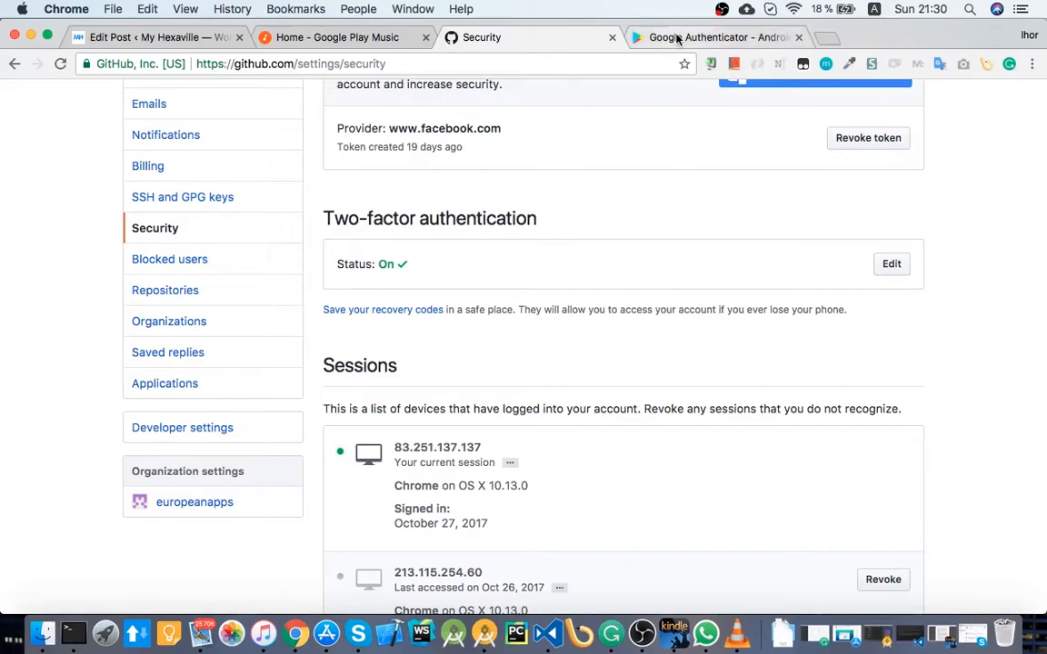
{"action": "left_click", "coordinate": [713, 38]}
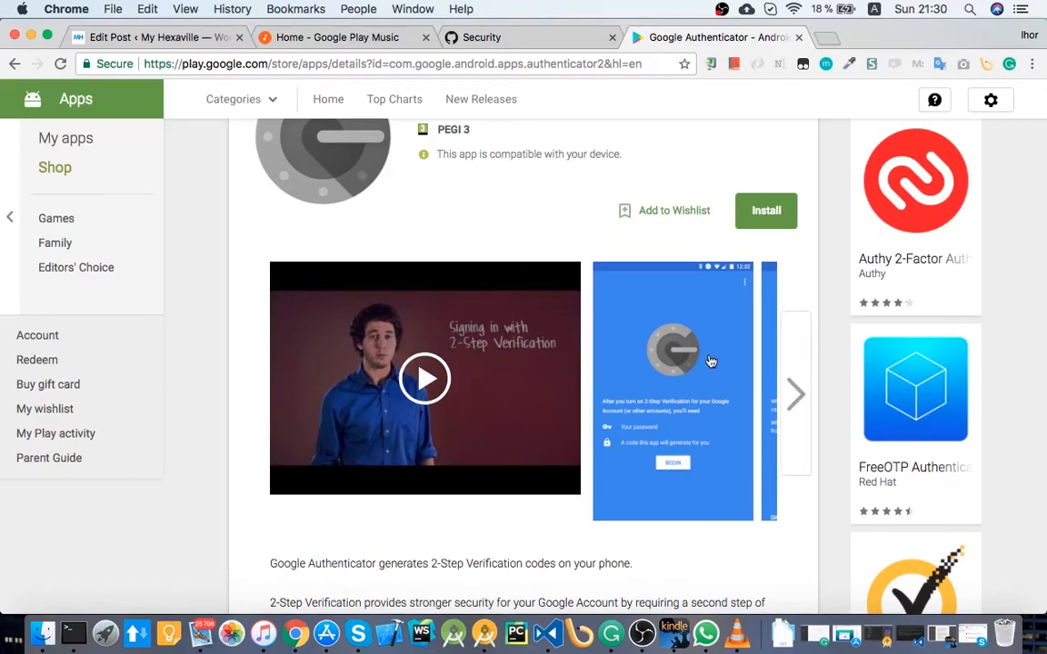
{"action": "scroll", "scroll_direction": "down", "scroll_amount": 3}
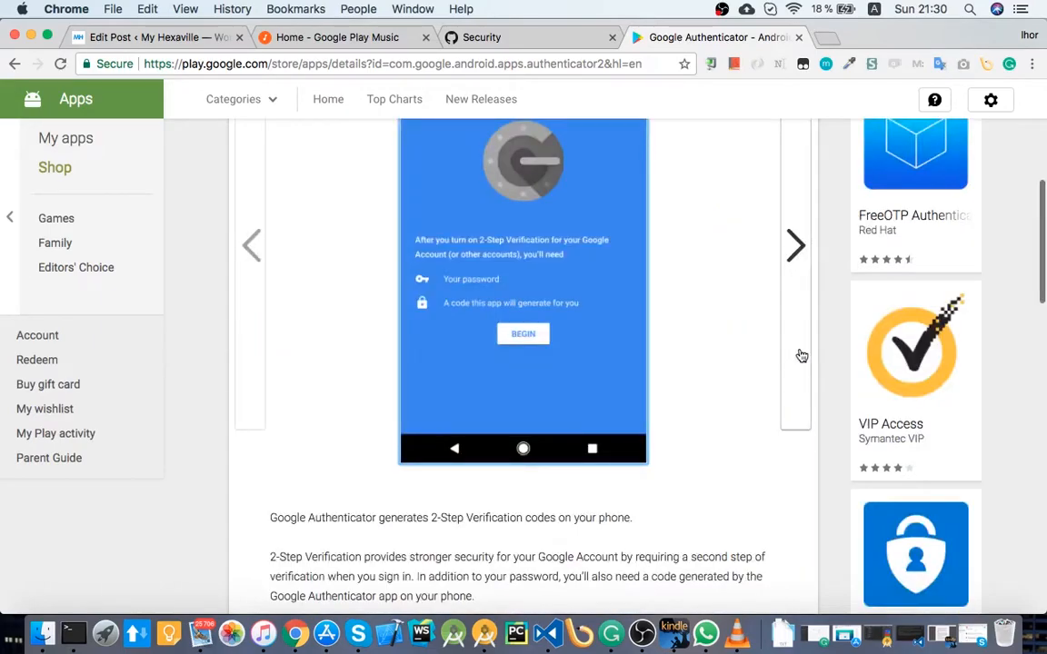
{"action": "left_click", "coordinate": [795, 245]}
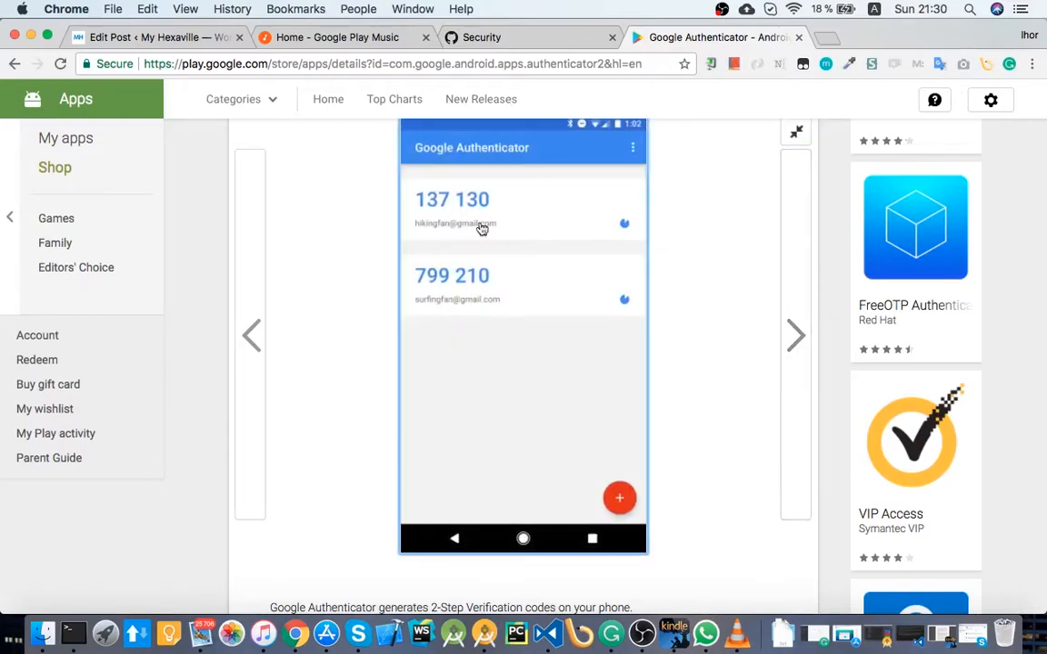
{"action": "mouse_move", "coordinate": [735, 317]}
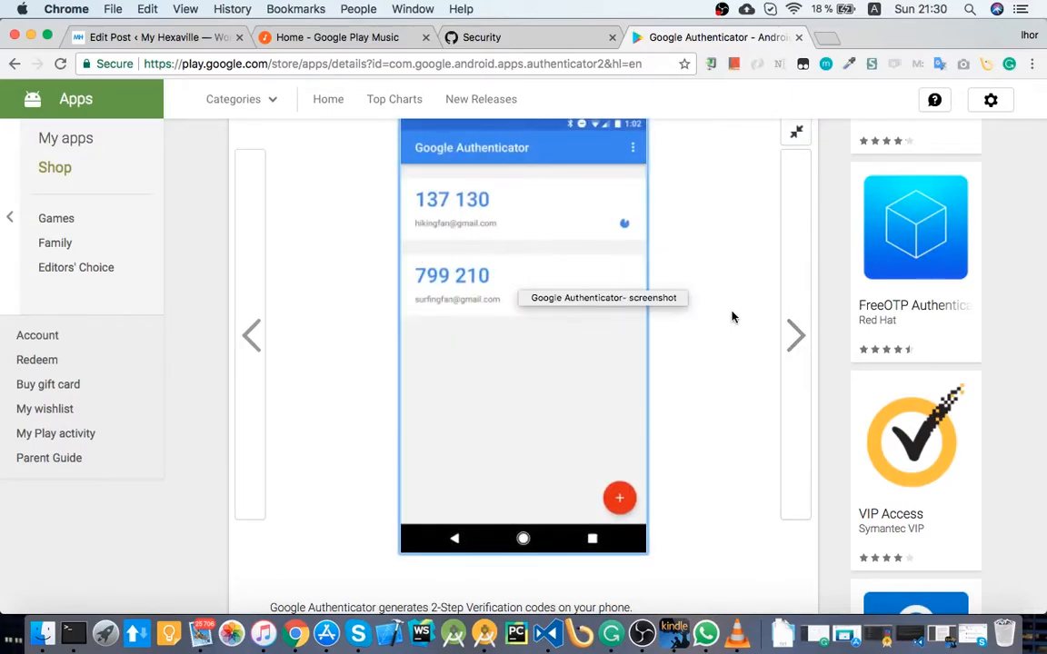
{"action": "left_click", "coordinate": [481, 37]}
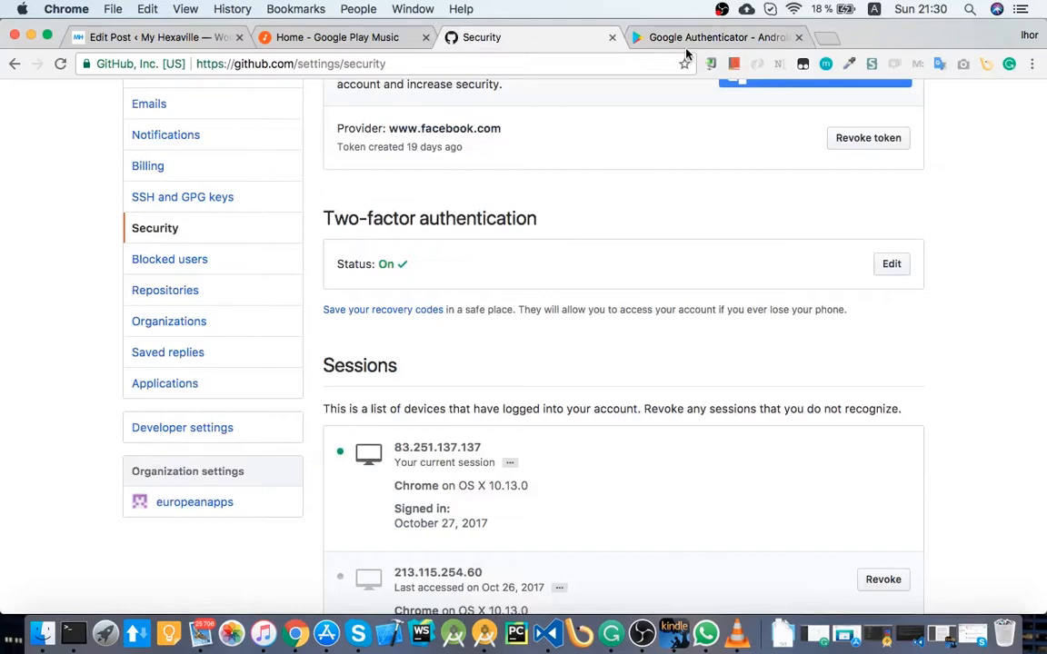
{"action": "left_click", "coordinate": [714, 38]}
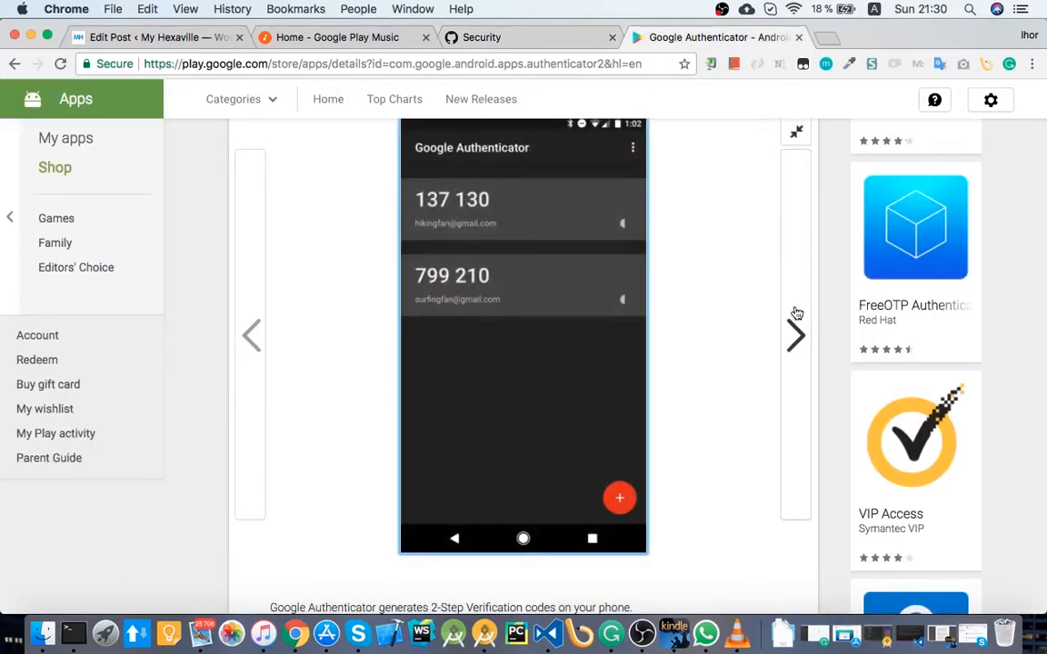
{"action": "left_click", "coordinate": [795, 334]}
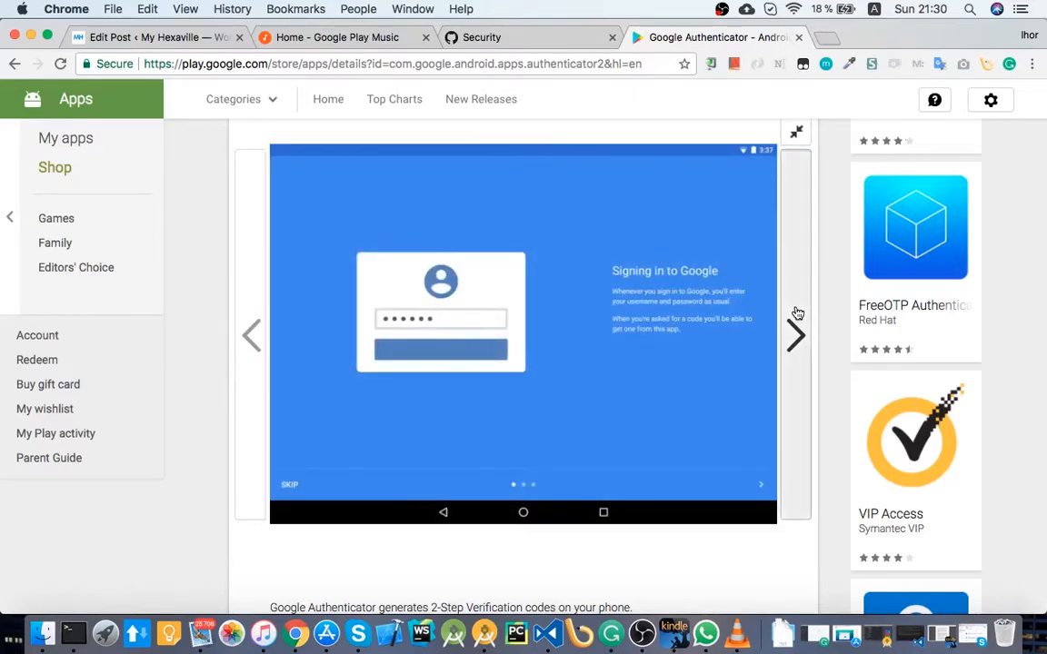
{"action": "left_click", "coordinate": [795, 335]}
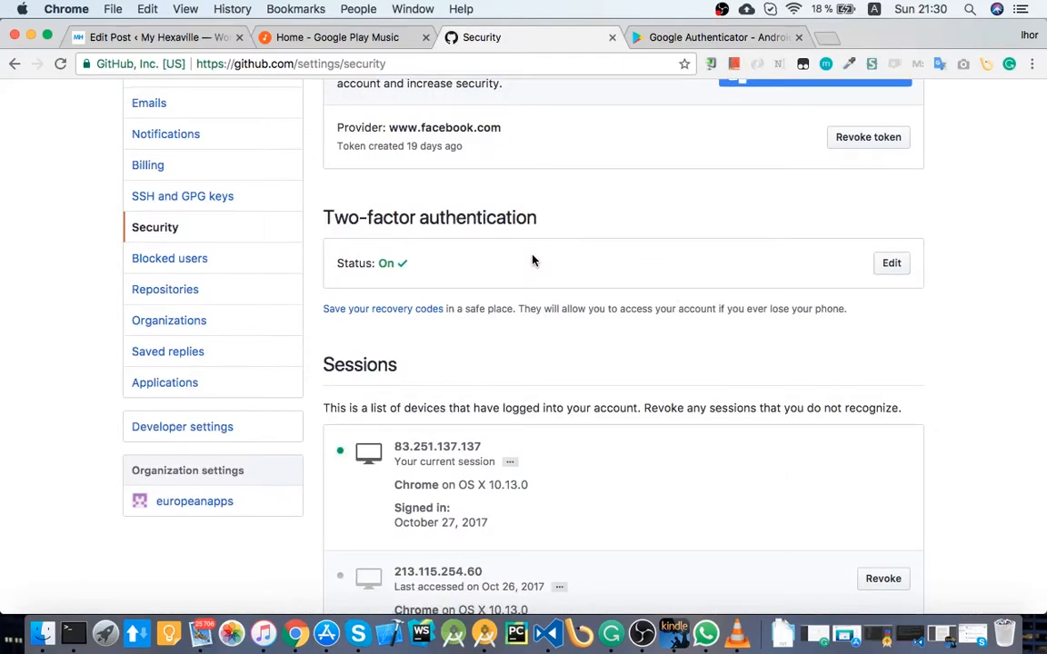
- Scroll the Security page and choose Edit next to two-factor authentication status
{"action": "scroll", "scroll_direction": "down", "scroll_amount": 3}
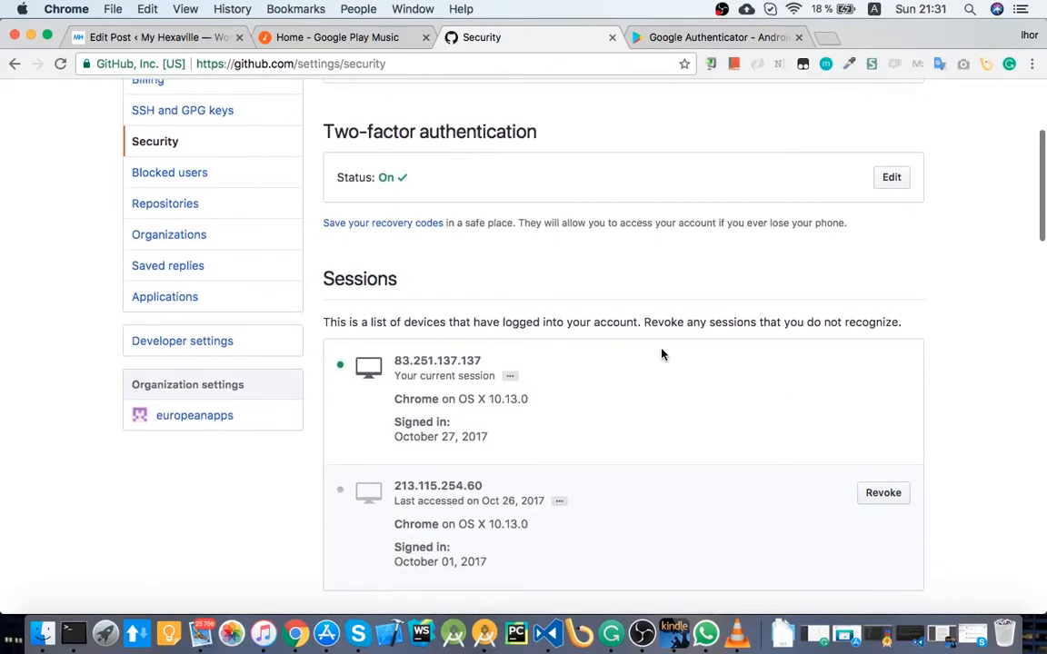
{"action": "scroll", "scroll_direction": "down", "scroll_amount": 3}
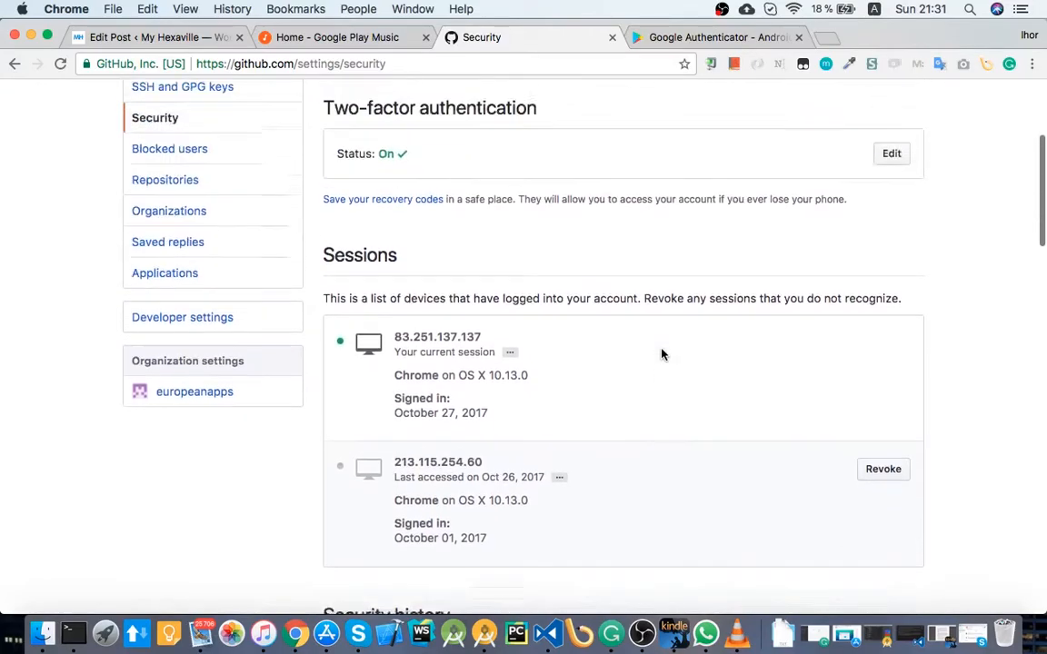
{"action": "scroll", "scroll_direction": "up", "scroll_amount": 3}
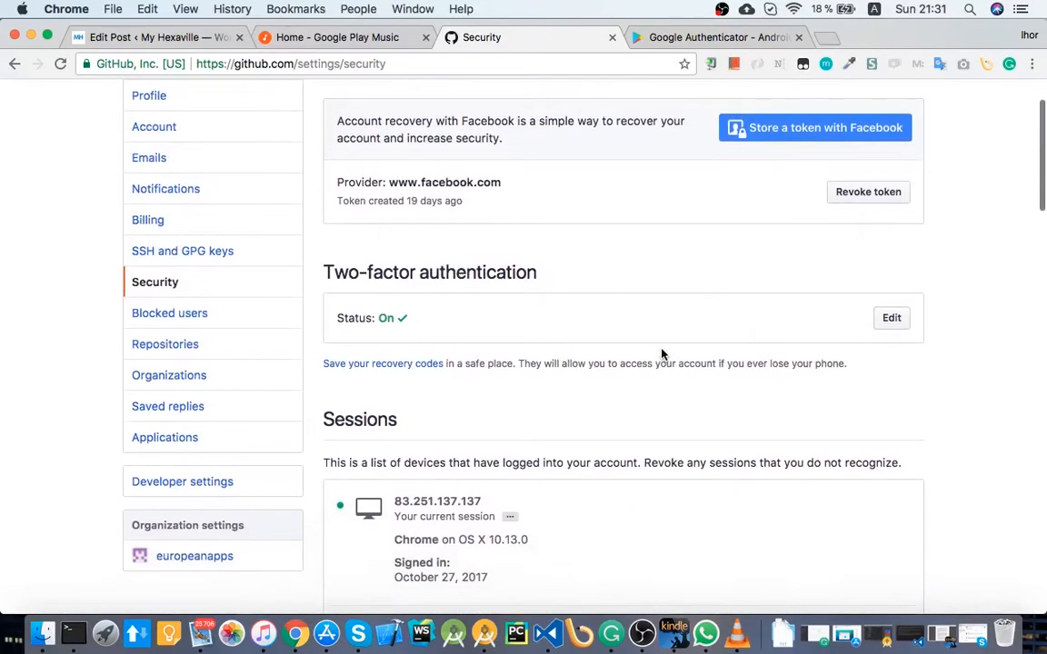
{"action": "mouse_move", "coordinate": [691, 169]}
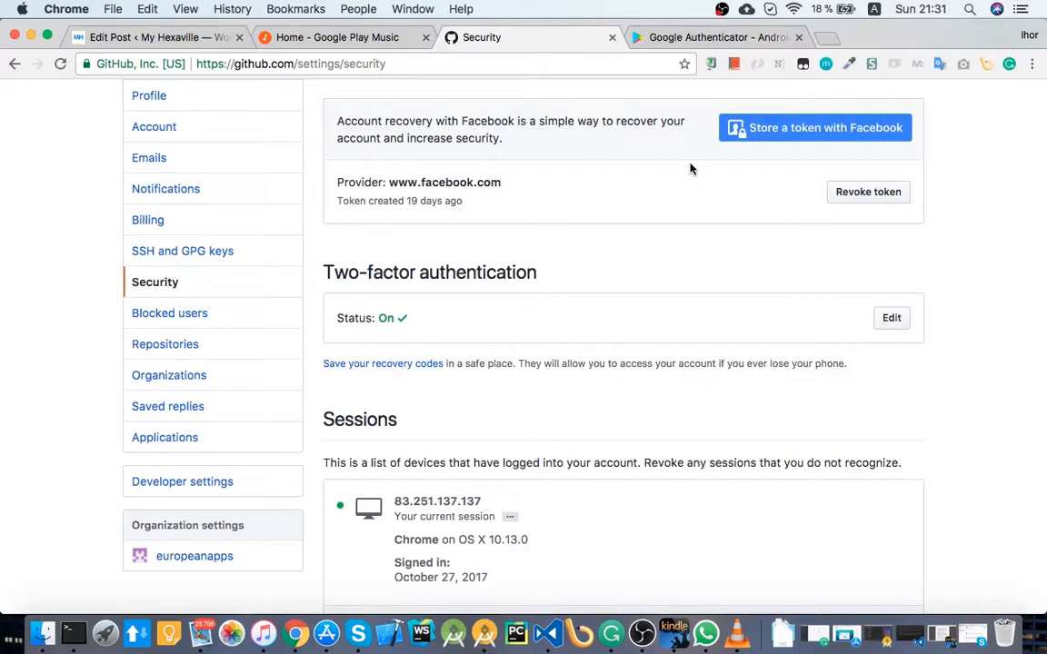
{"action": "mouse_move", "coordinate": [663, 109]}
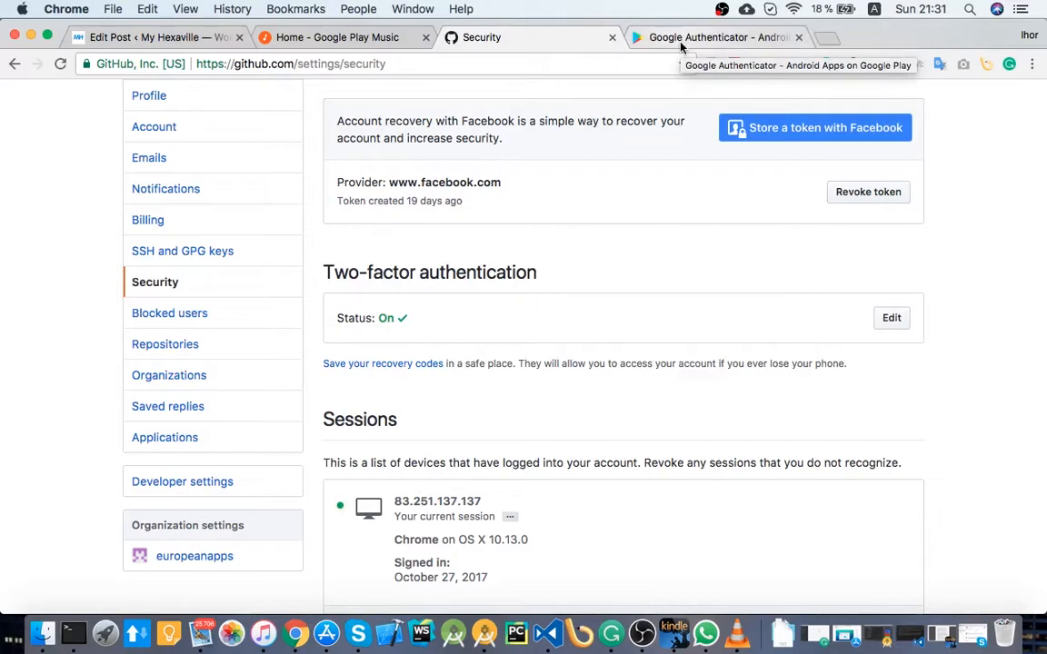
{"action": "scroll", "scroll_direction": "down", "scroll_amount": 3}
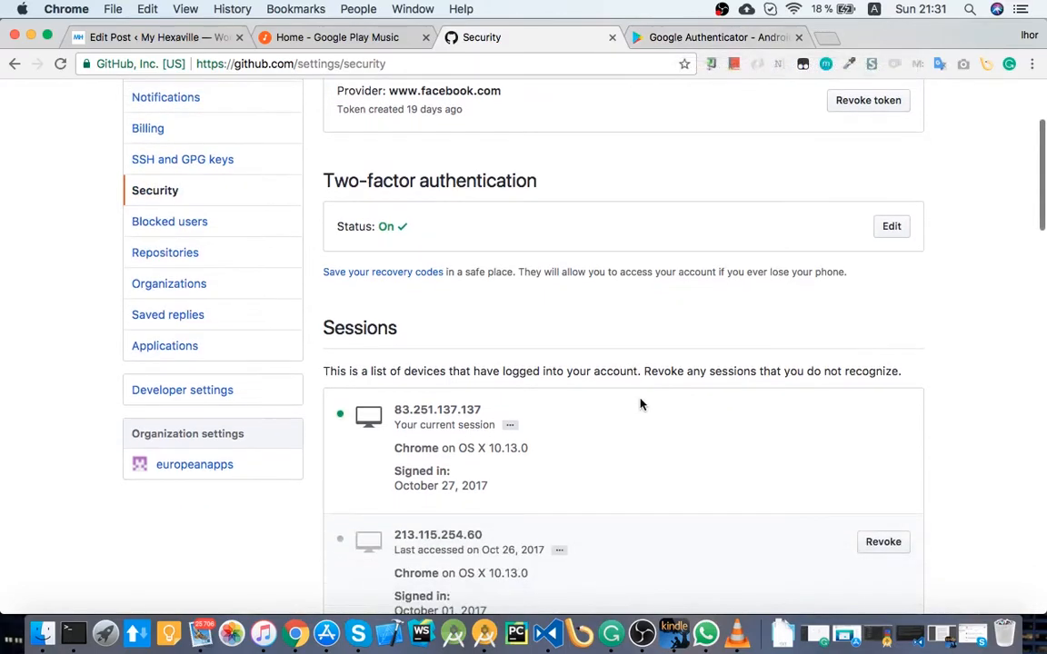
{"action": "scroll", "scroll_direction": "down", "scroll_amount": 3}
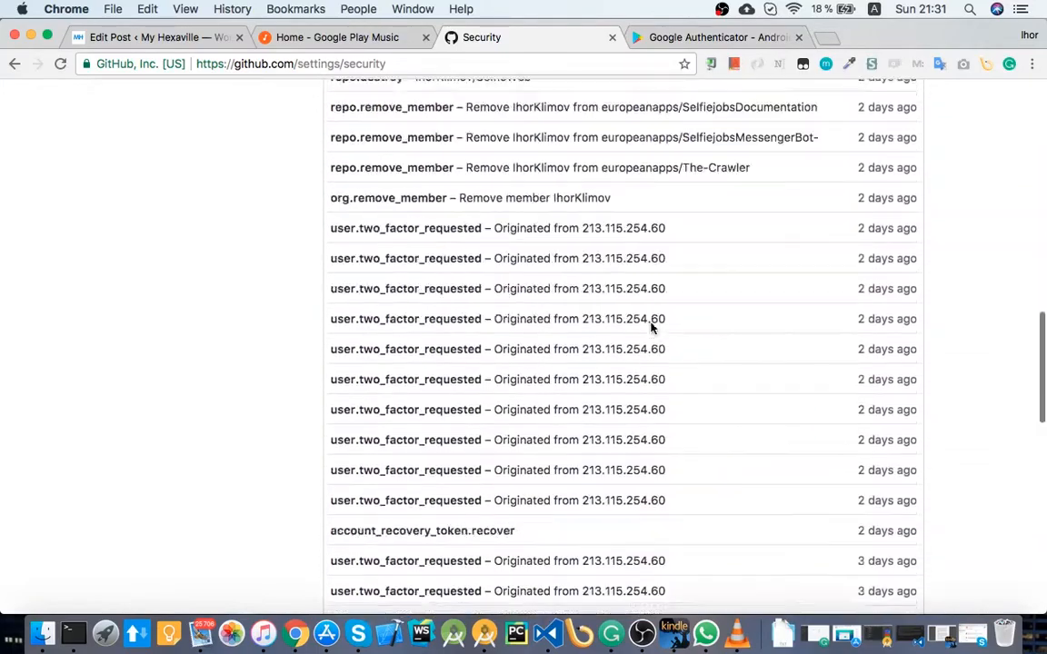
{"action": "scroll", "scroll_direction": "up", "scroll_amount": 3}
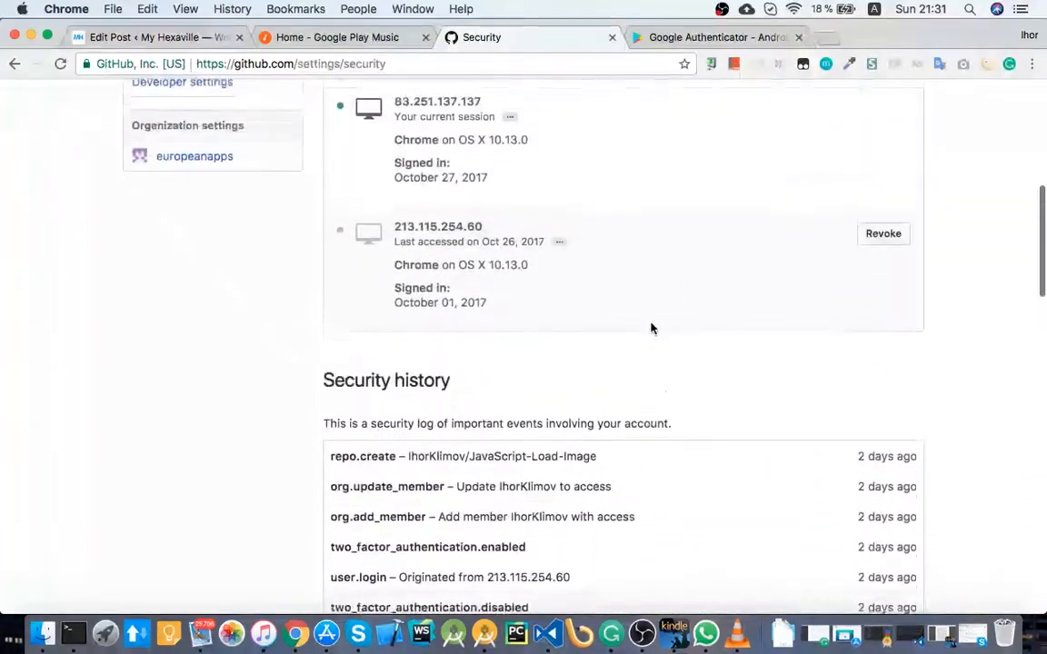
{"action": "scroll", "scroll_direction": "up", "scroll_amount": 3}
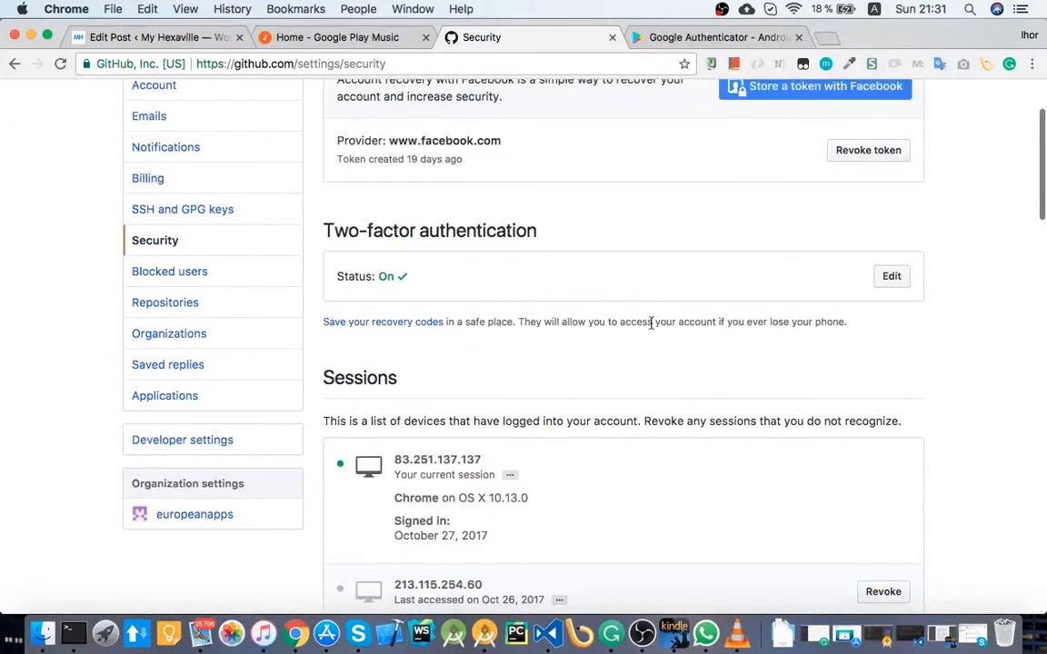
{"action": "mouse_move", "coordinate": [795, 263]}
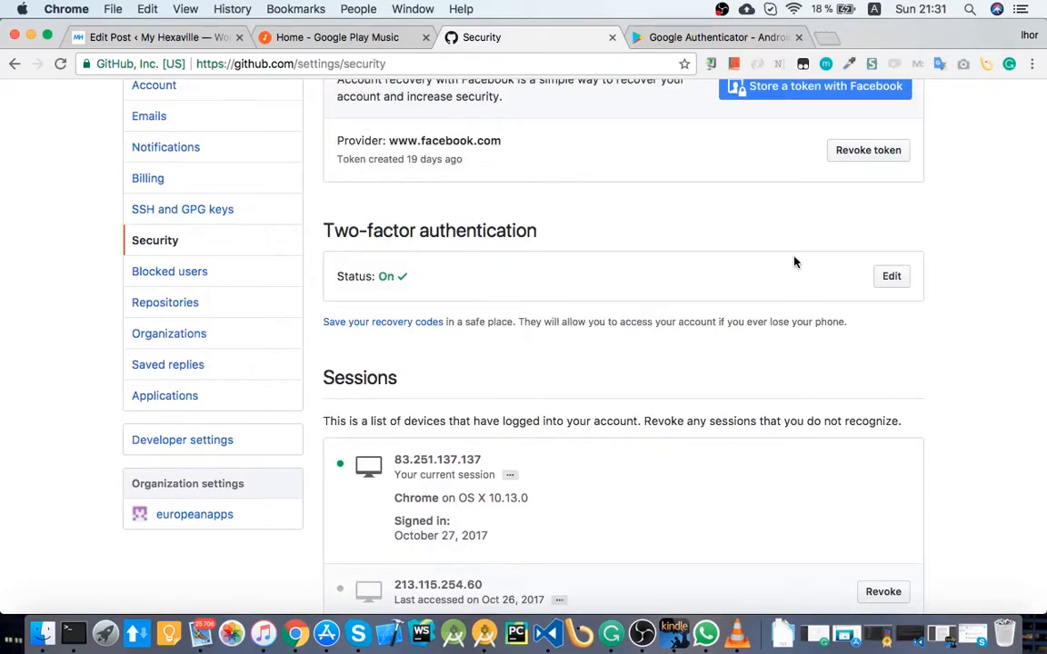
{"action": "mouse_move", "coordinate": [382, 218]}
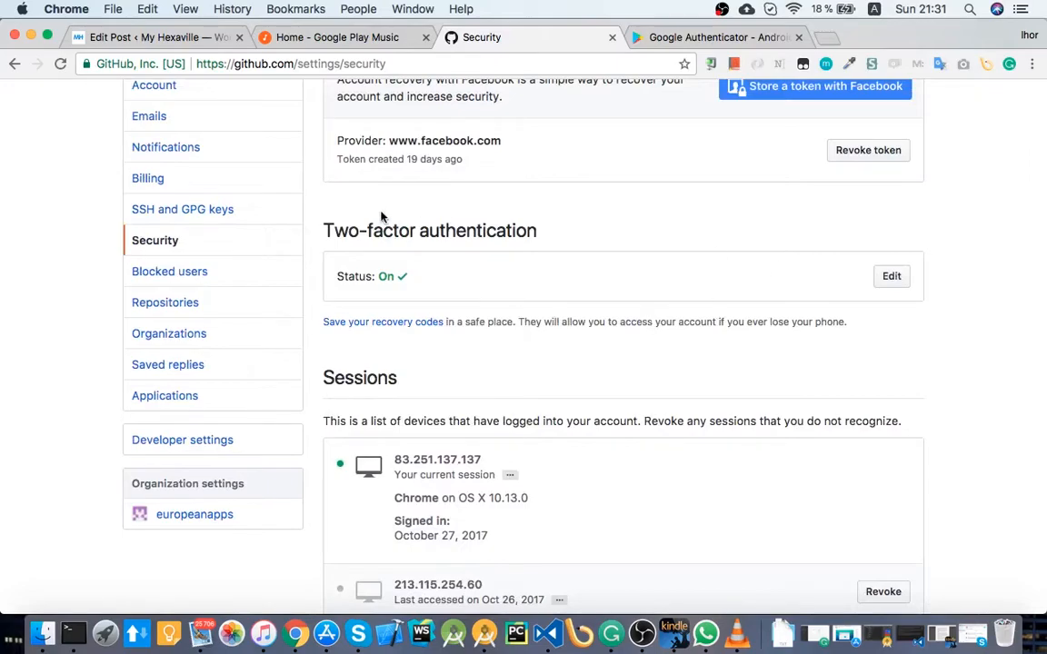
{"action": "mouse_move", "coordinate": [657, 327]}
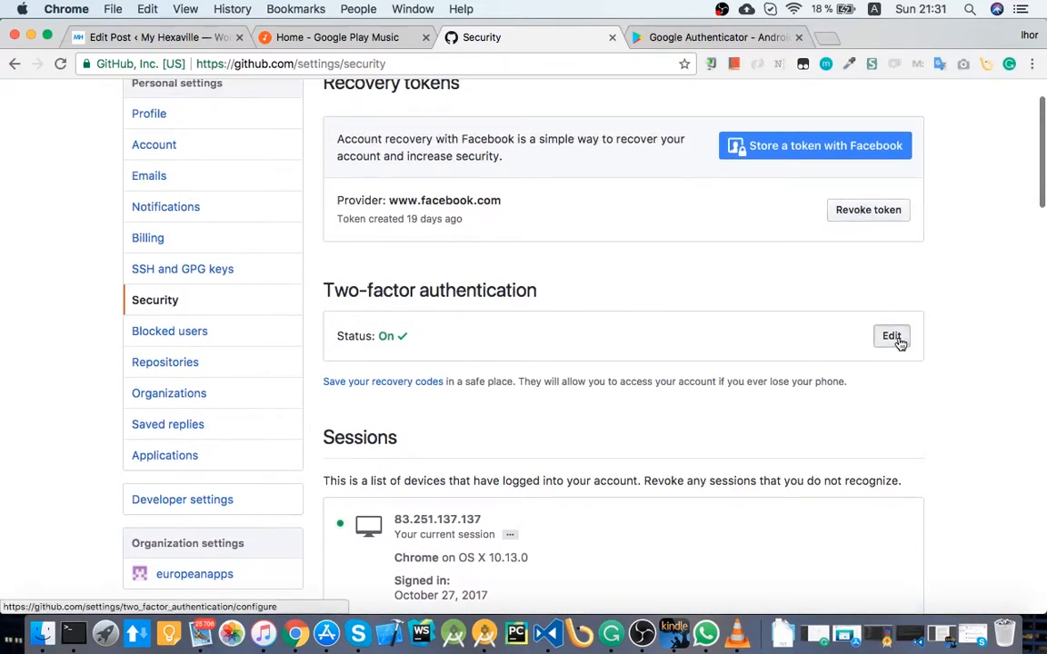
{"action": "left_click", "coordinate": [890, 336]}
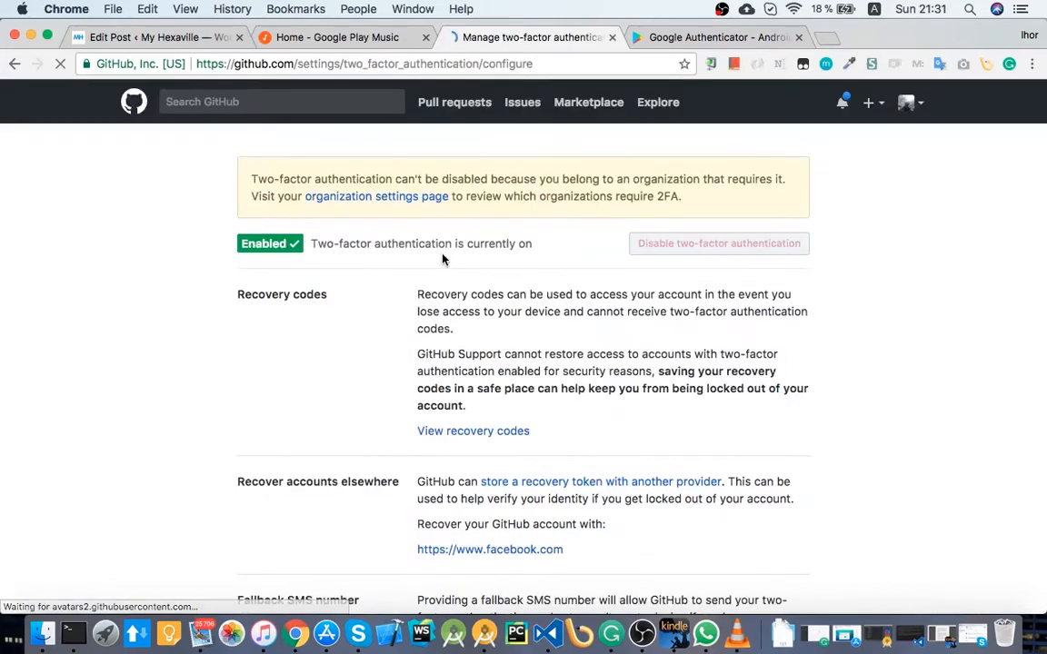
{"action": "scroll", "scroll_direction": "down", "scroll_amount": 3}
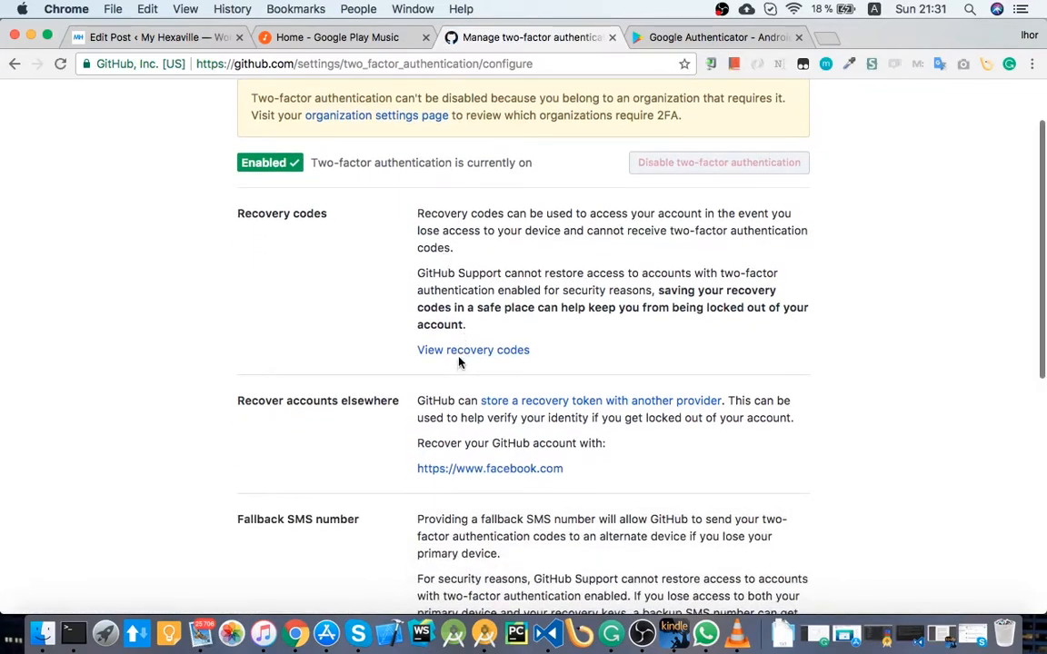
{"action": "left_click", "coordinate": [473, 350]}
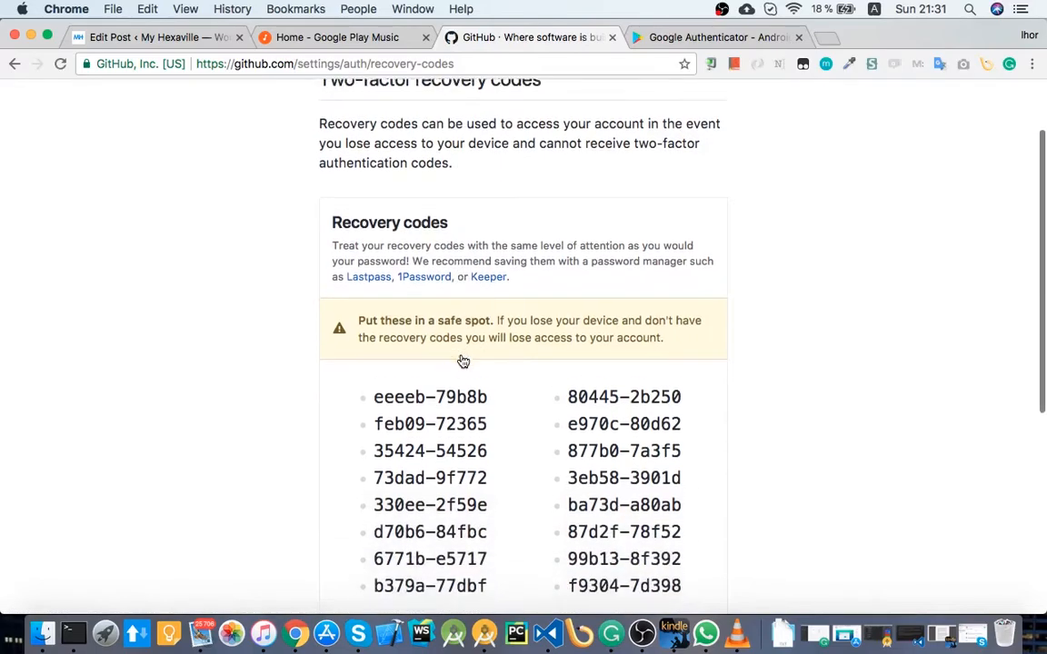
{"action": "scroll", "scroll_direction": "down", "scroll_amount": 3}
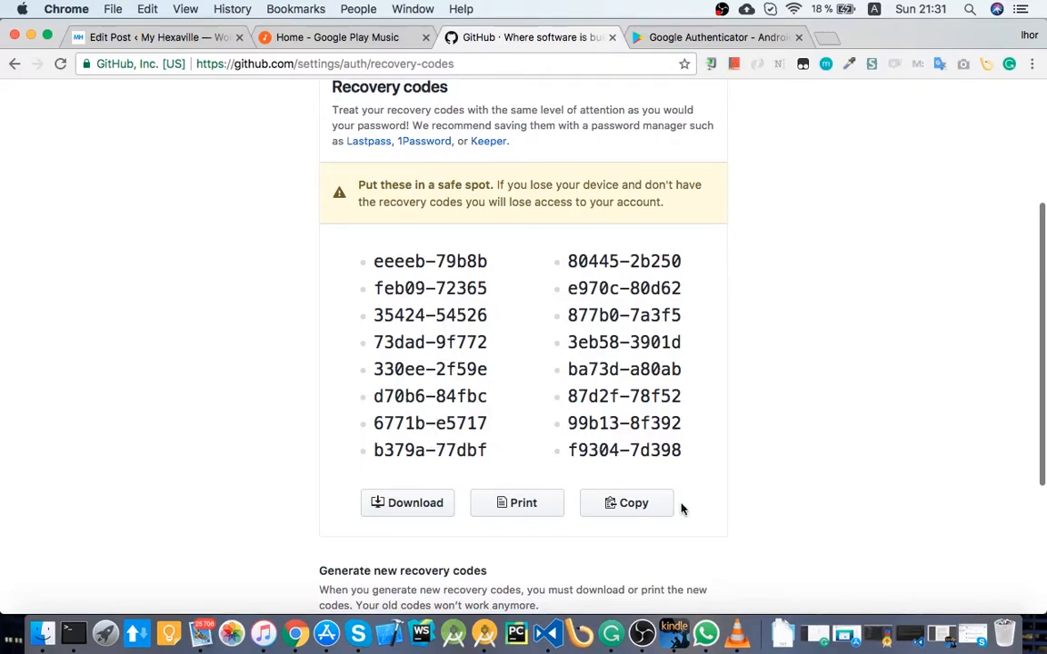
{"action": "mouse_move", "coordinate": [433, 388]}
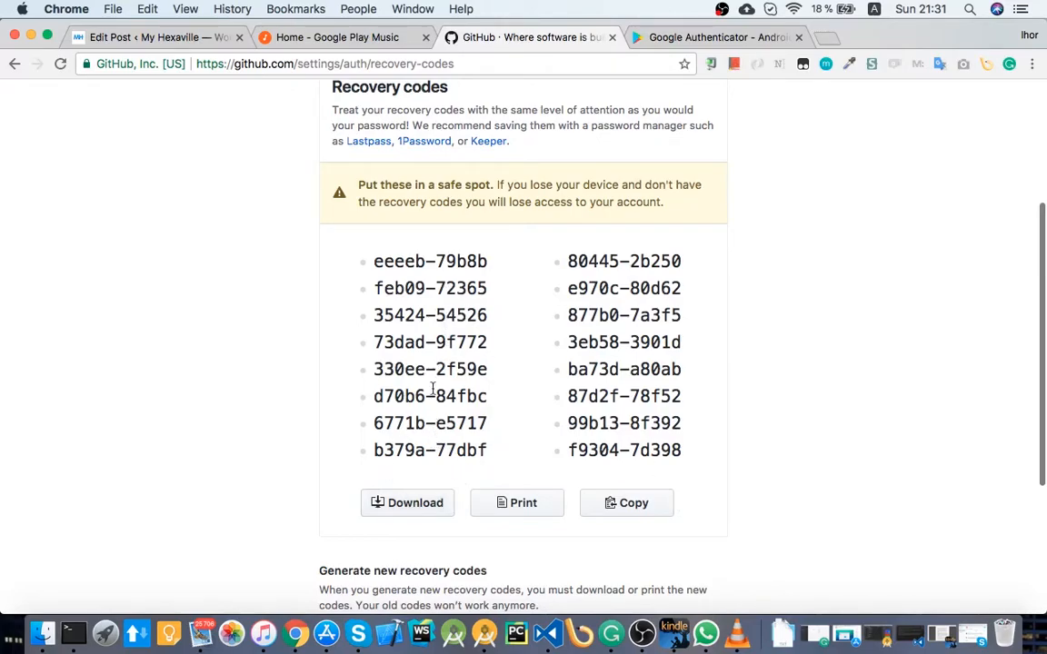
{"action": "scroll", "scroll_direction": "down", "scroll_amount": 3}
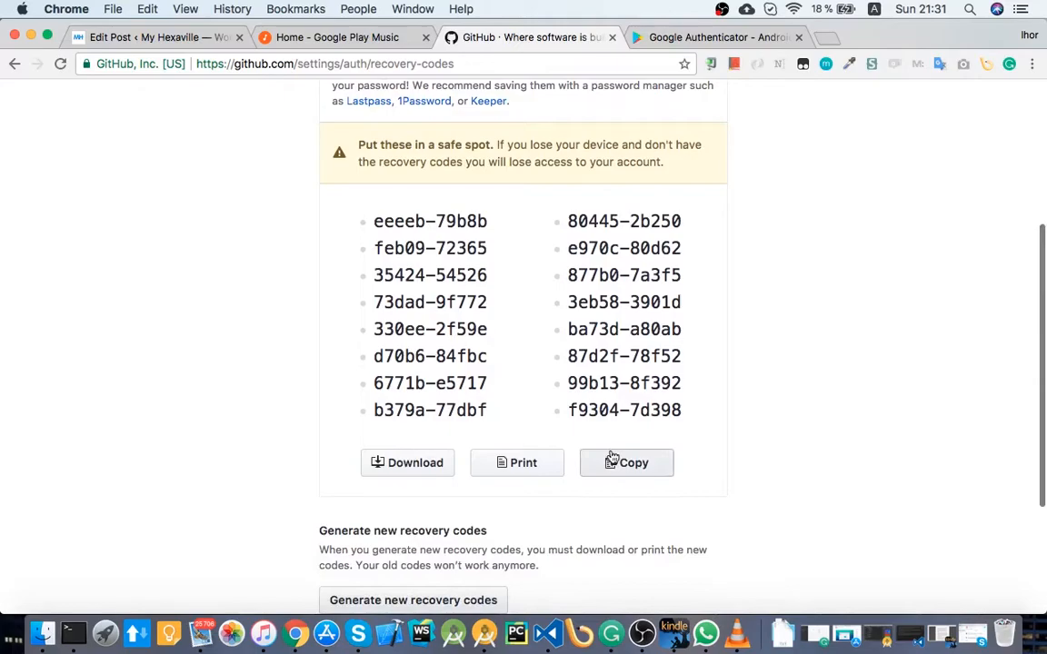
{"action": "scroll", "scroll_direction": "down", "scroll_amount": 3}
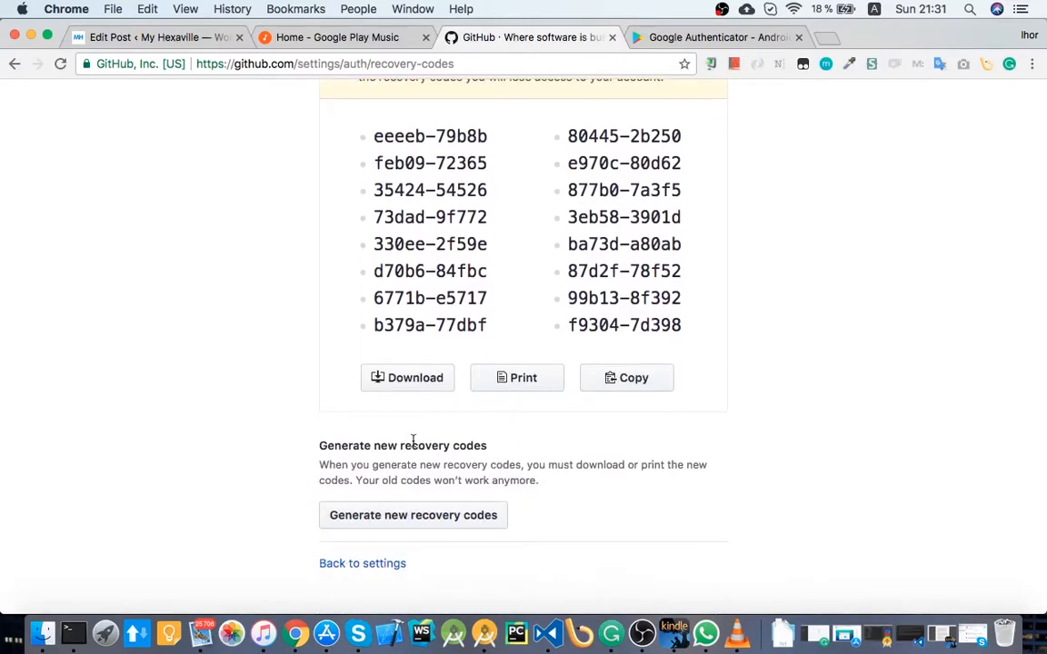
{"action": "scroll", "scroll_direction": "up", "scroll_amount": 3}
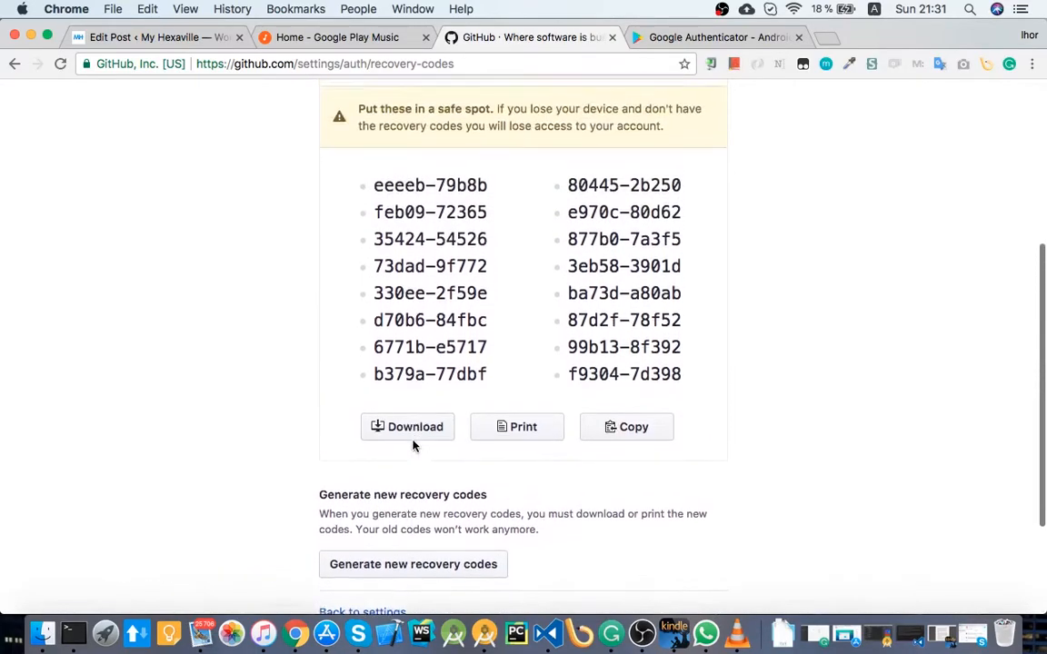
{"action": "scroll", "scroll_direction": "up", "scroll_amount": 3}
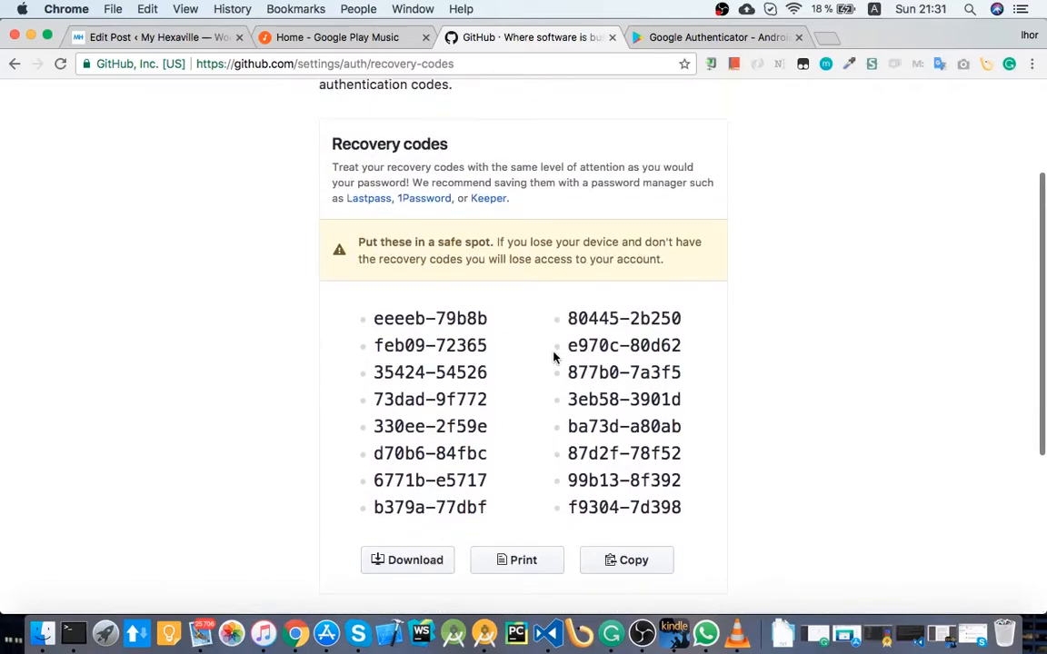
{"action": "scroll", "scroll_direction": "down", "scroll_amount": 3}
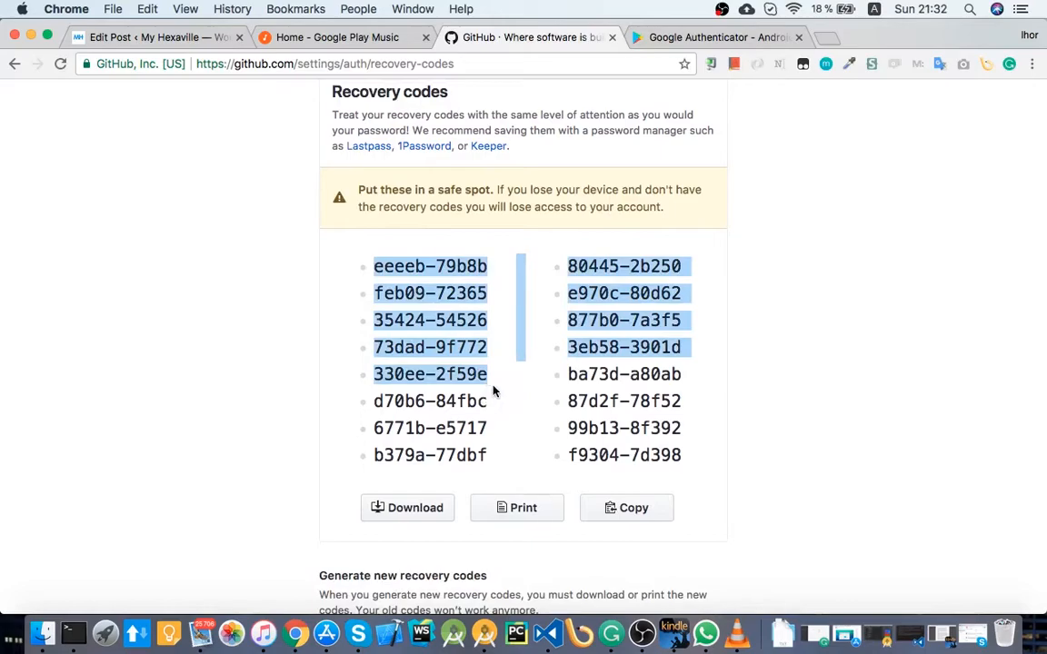
{"action": "left_click", "coordinate": [493, 393]}
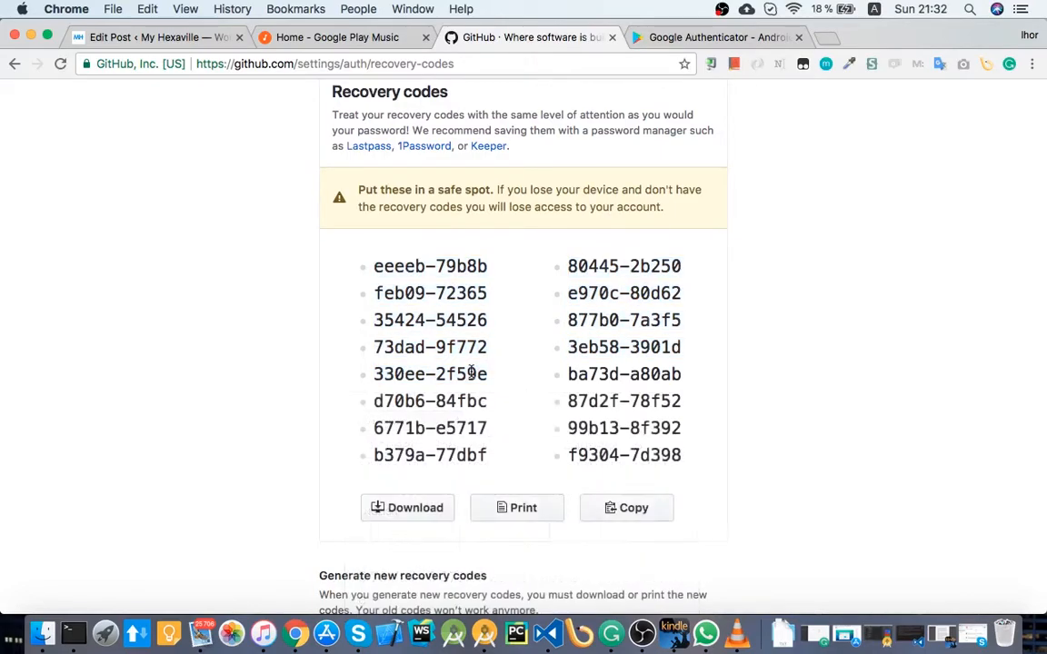
{"action": "scroll", "scroll_direction": "up", "scroll_amount": 3}
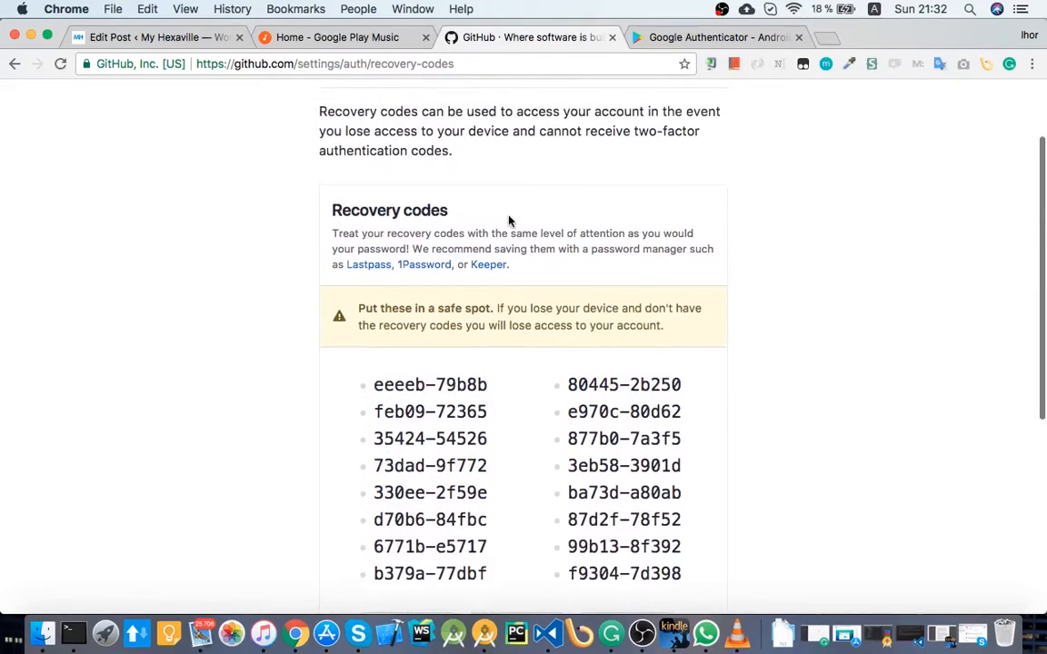
{"action": "scroll", "scroll_direction": "down", "scroll_amount": 3}
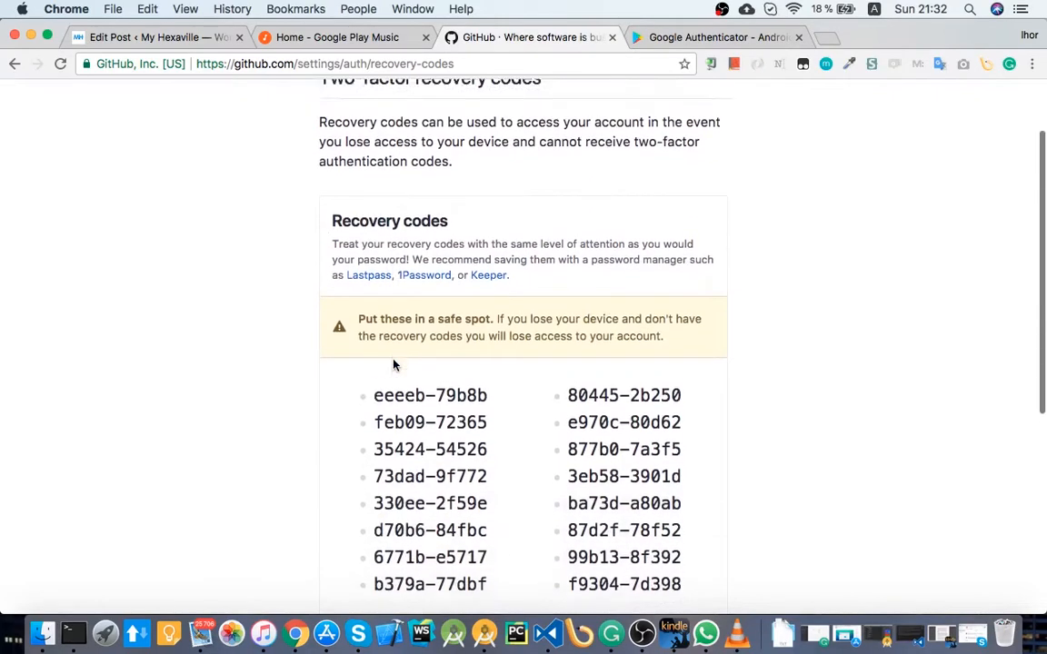
{"action": "scroll", "scroll_direction": "down", "scroll_amount": 3}
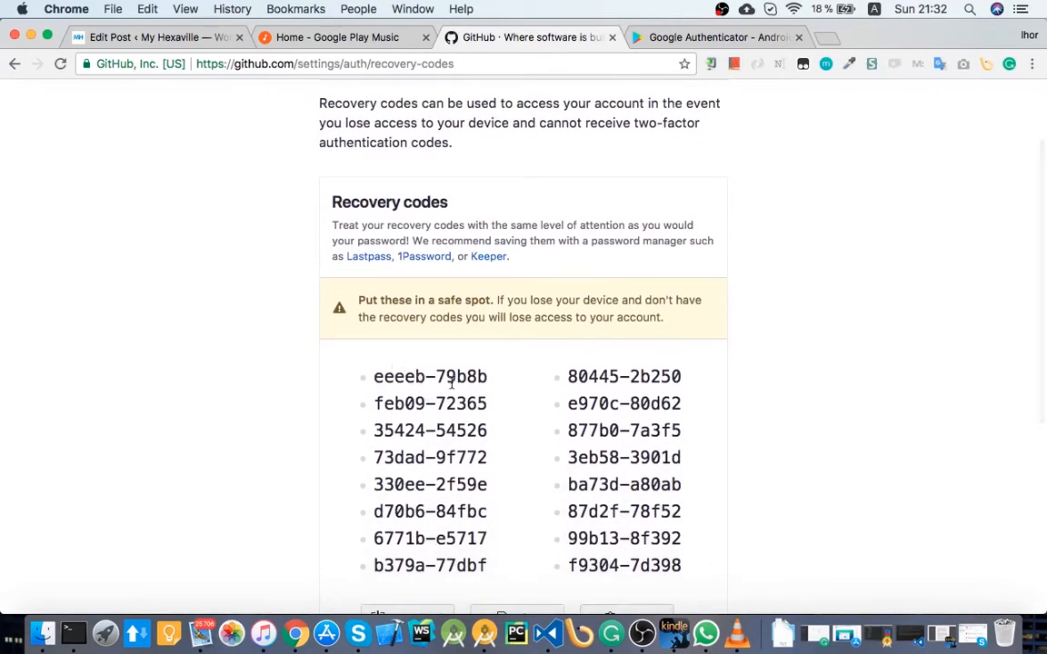
{"action": "mouse_move", "coordinate": [286, 383]}
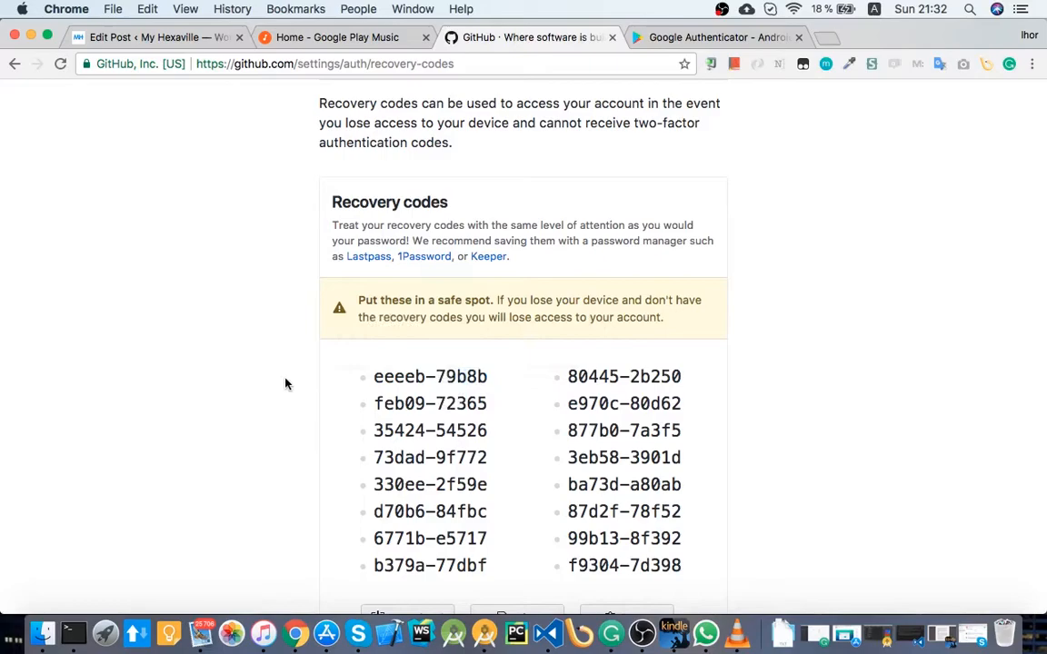
{"action": "scroll", "scroll_direction": "down", "scroll_amount": 3}
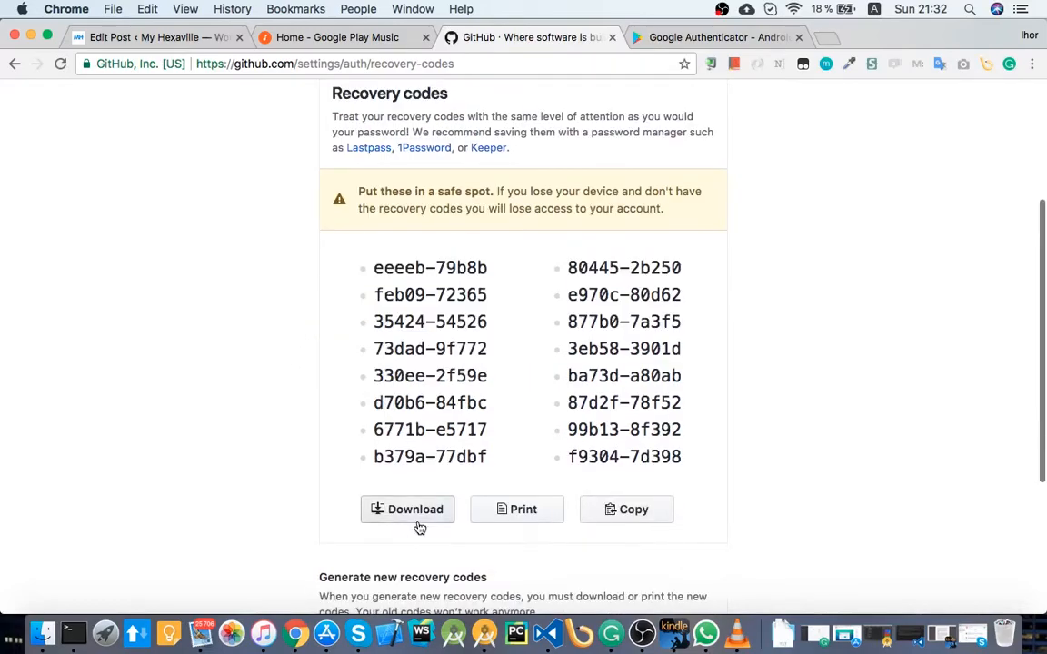
{"action": "scroll", "scroll_direction": "down", "scroll_amount": 3}
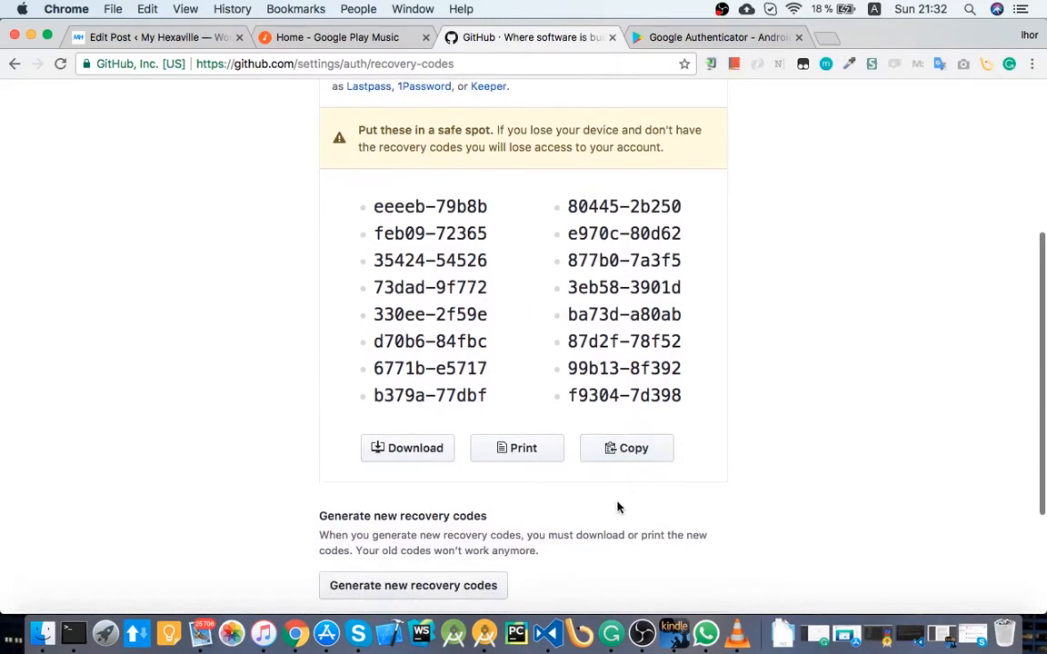
{"action": "mouse_move", "coordinate": [407, 447]}
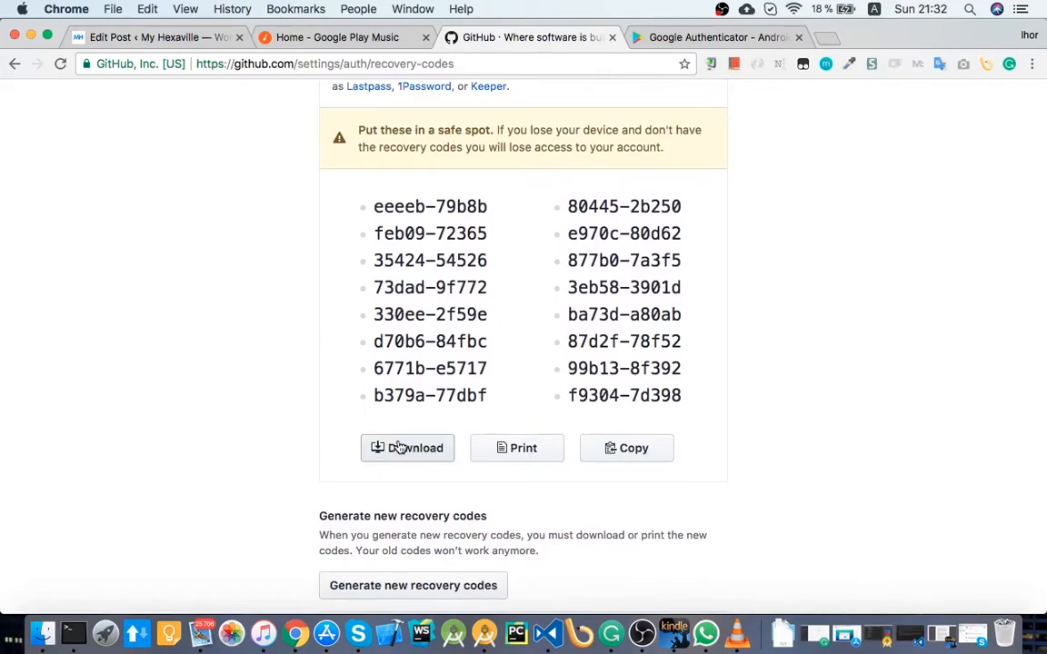
{"action": "scroll", "scroll_direction": "up", "scroll_amount": 3}
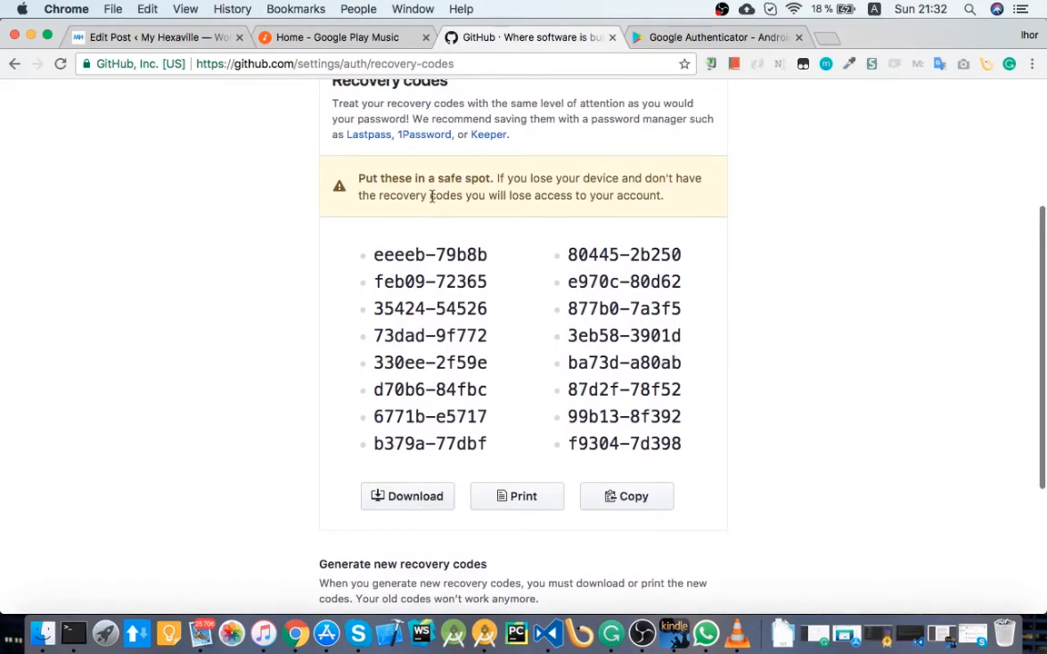
{"action": "mouse_move", "coordinate": [480, 304]}
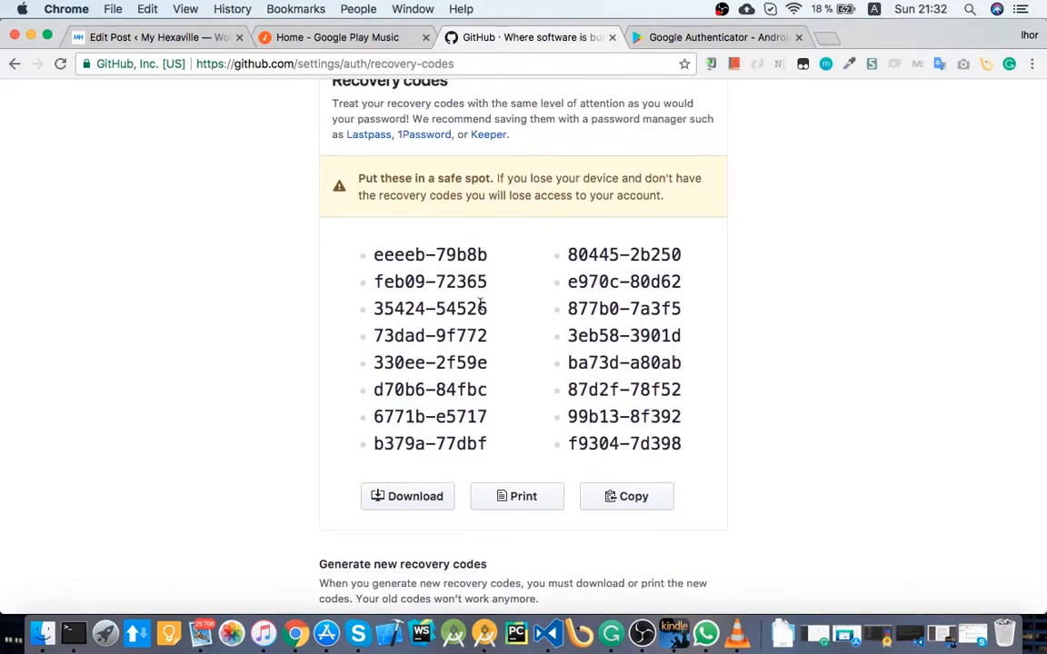
{"action": "scroll", "scroll_direction": "up", "scroll_amount": 3}
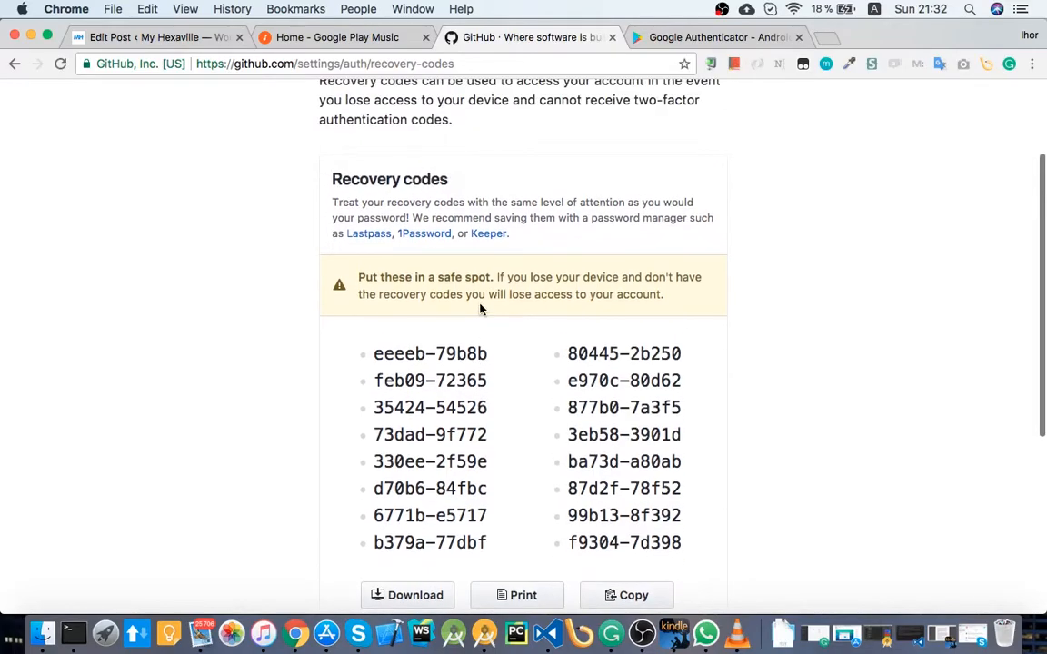
{"action": "scroll", "scroll_direction": "down", "scroll_amount": 3}
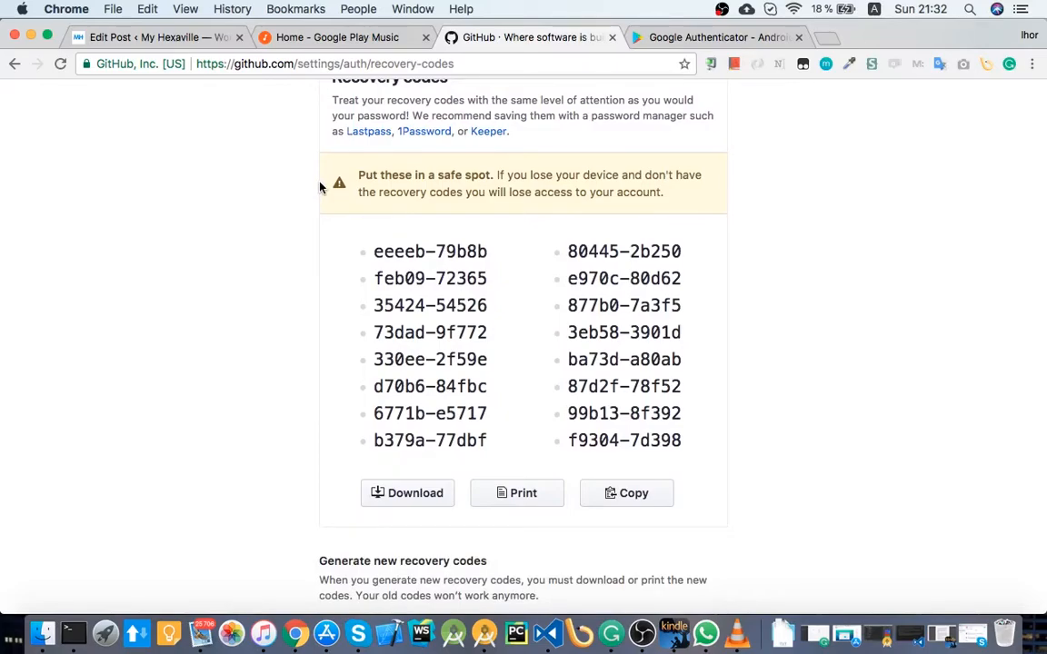
{"action": "mouse_move", "coordinate": [671, 237]}
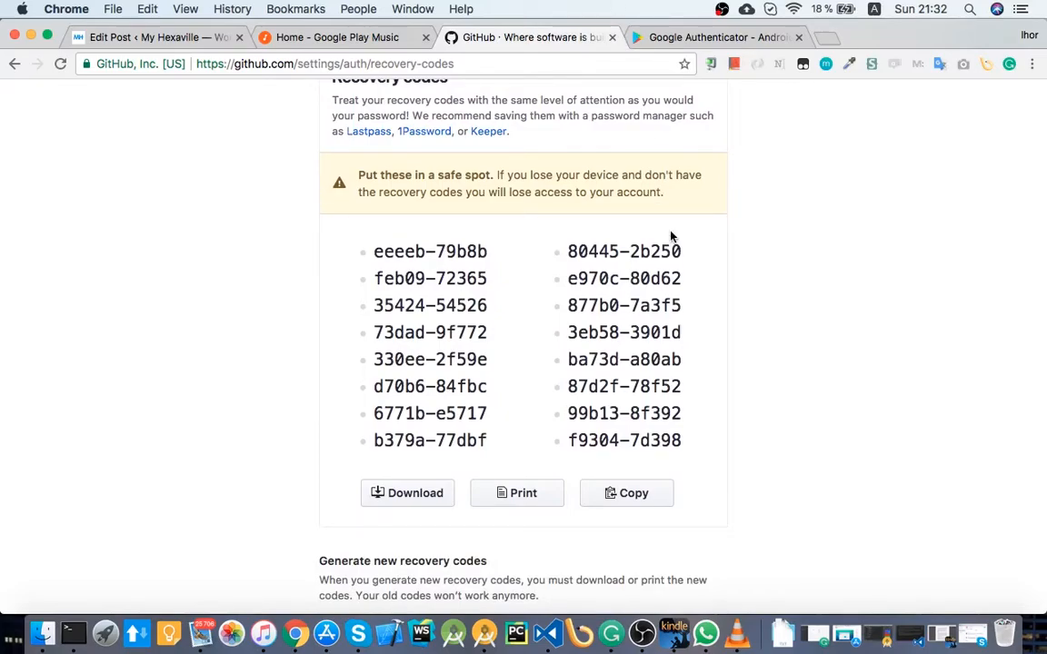
{"action": "mouse_move", "coordinate": [698, 282]}
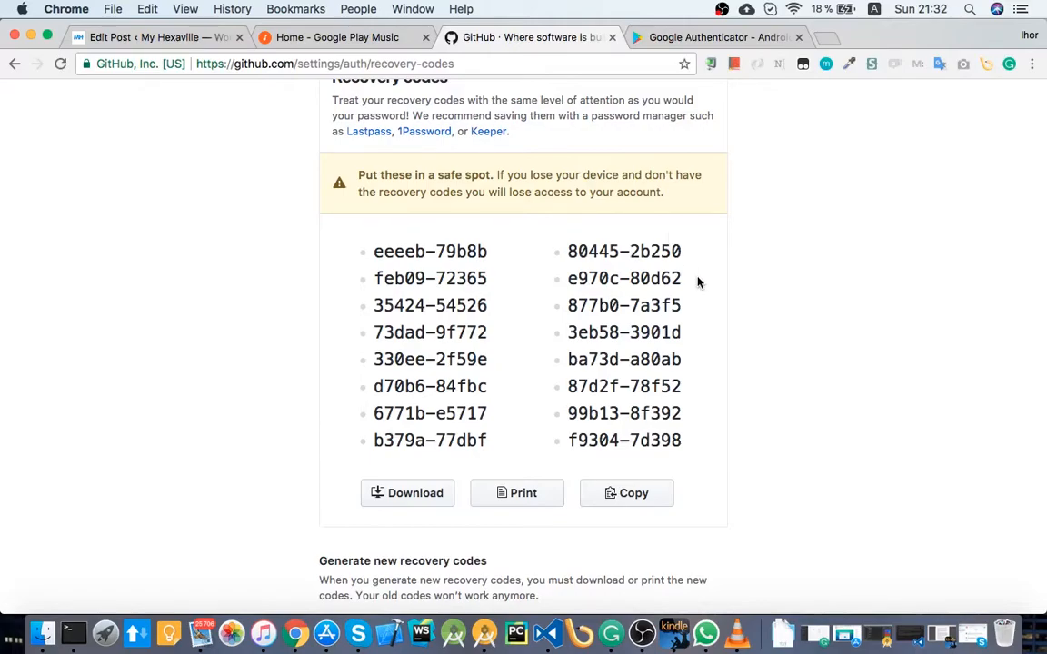
{"action": "mouse_move", "coordinate": [677, 253]}
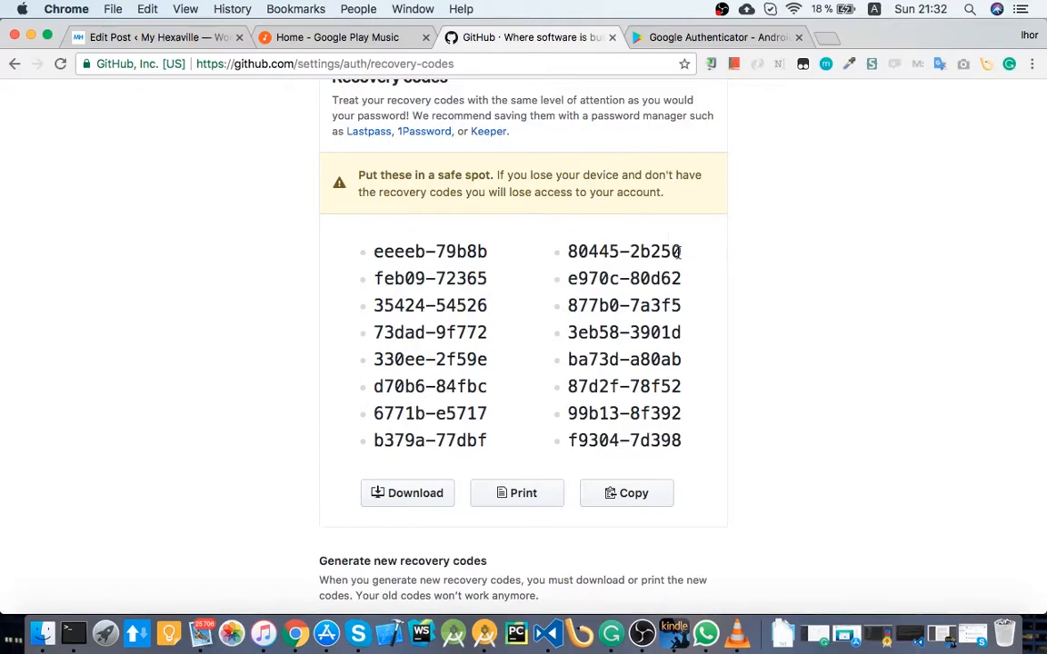
{"action": "mouse_move", "coordinate": [734, 265]}
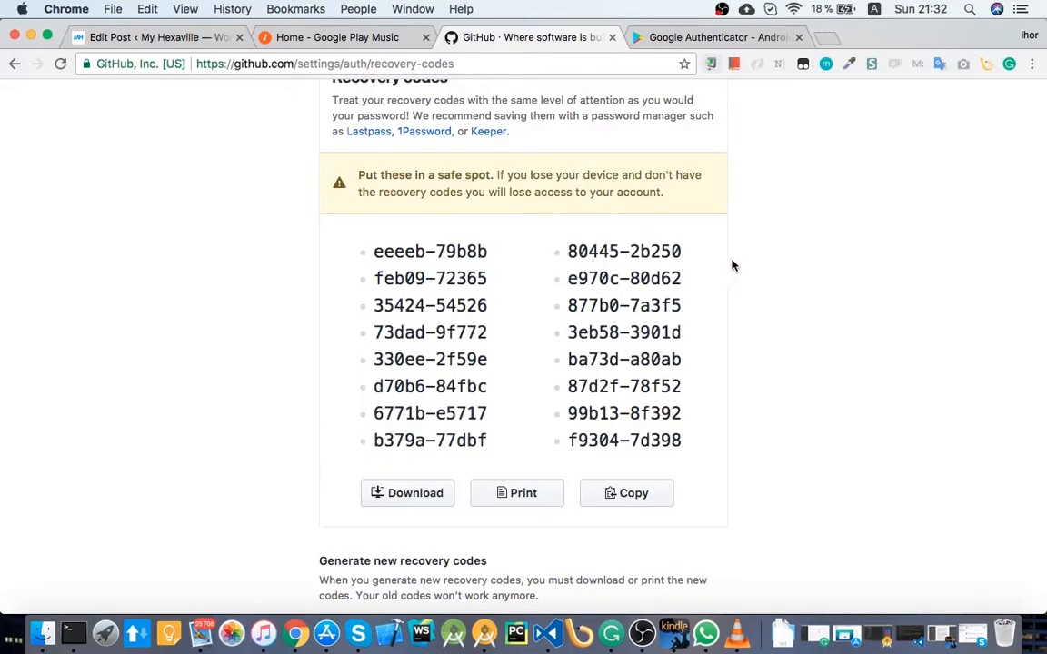
{"action": "mouse_move", "coordinate": [418, 220]}
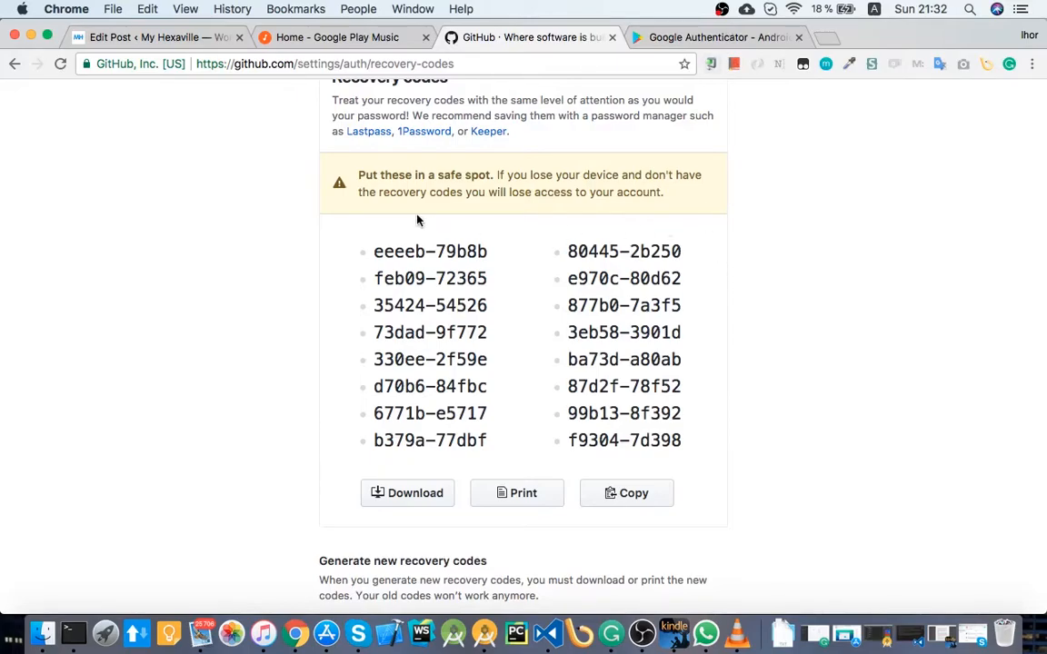
{"action": "double_click", "coordinate": [430, 252]}
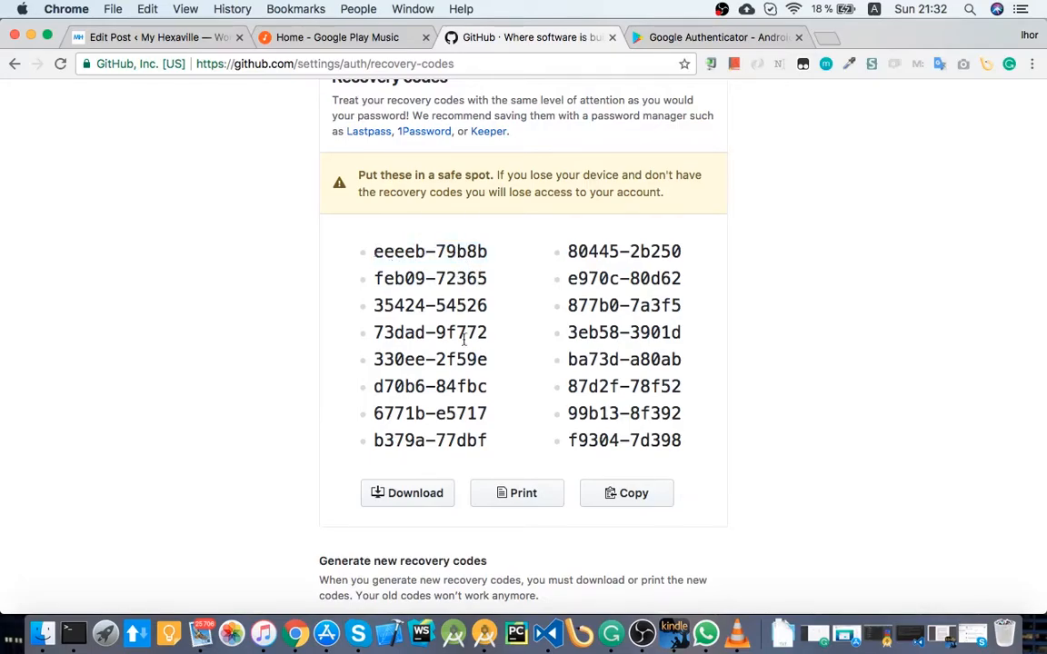
{"action": "double_click", "coordinate": [429, 332]}
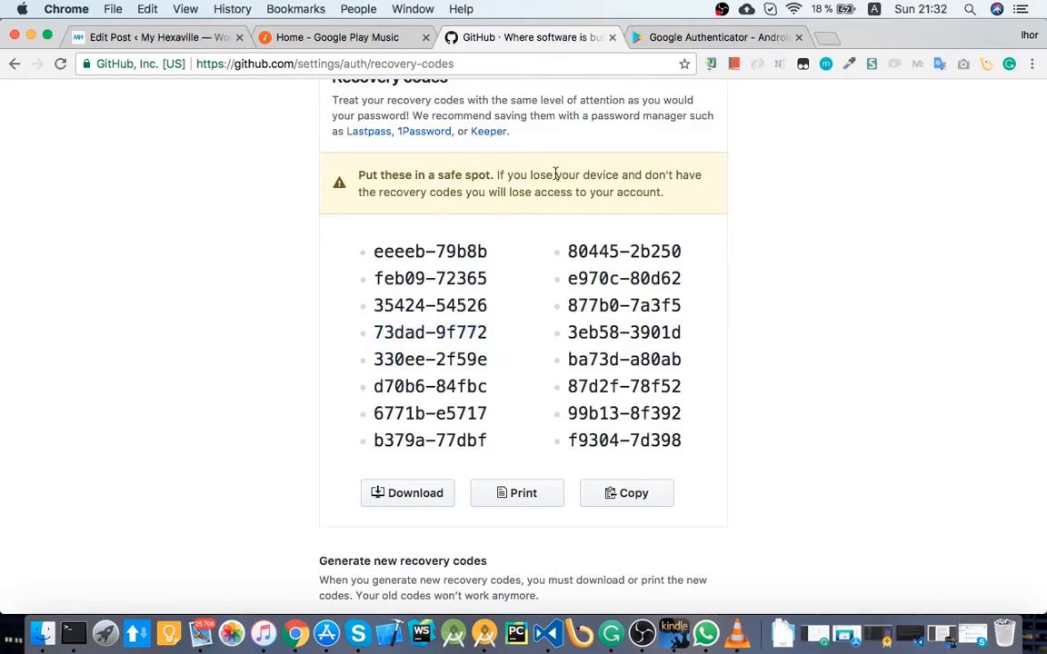
{"action": "left_click", "coordinate": [718, 37]}
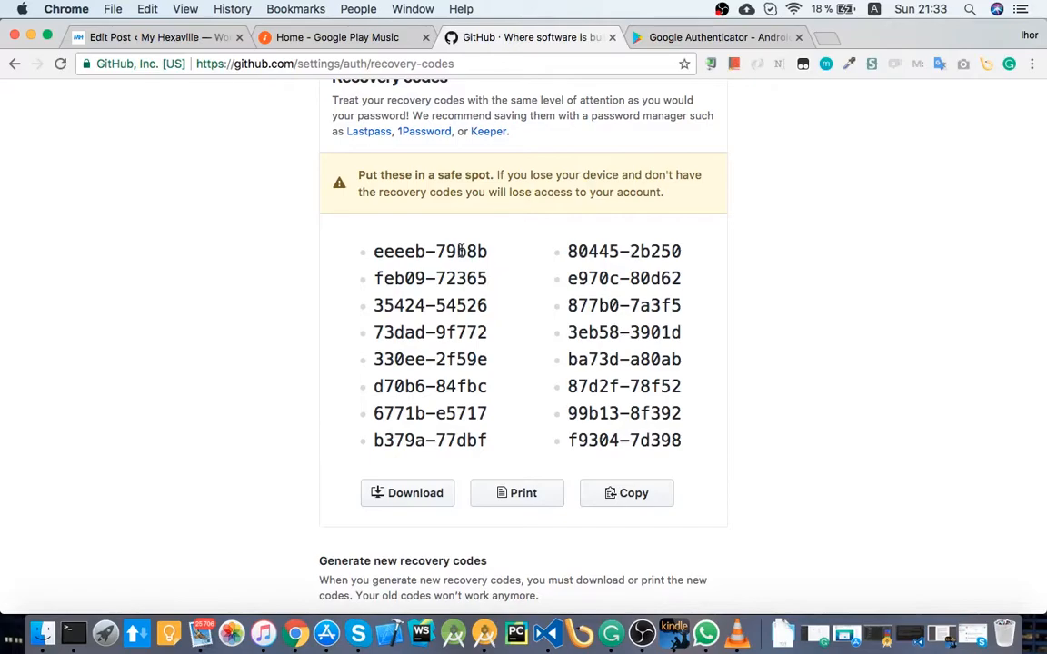
{"action": "mouse_move", "coordinate": [385, 245]}
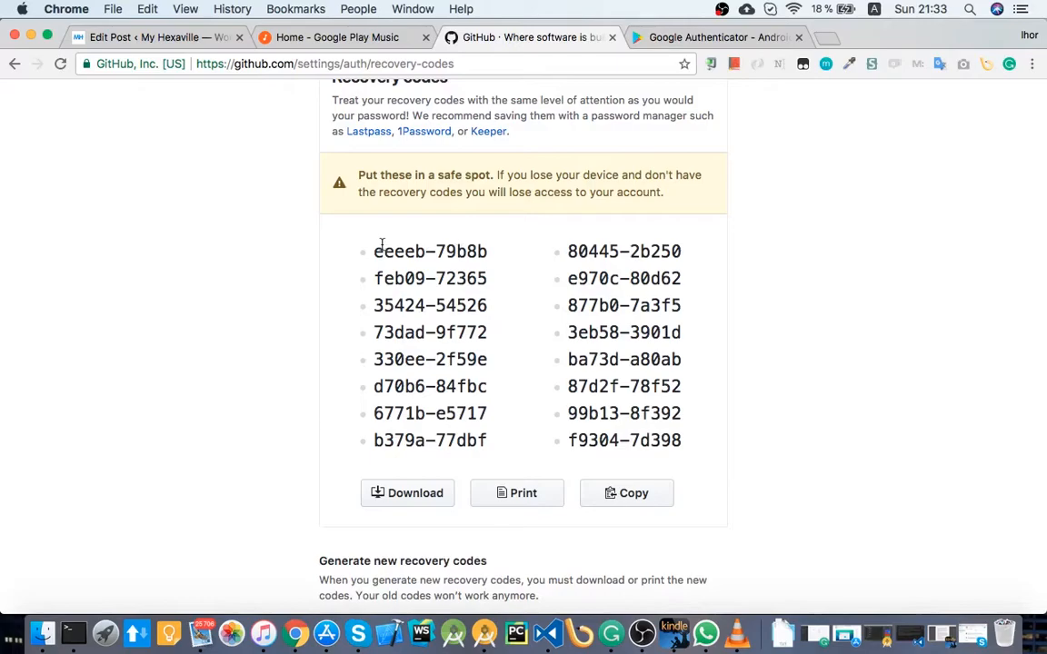
{"action": "mouse_move", "coordinate": [518, 315]}
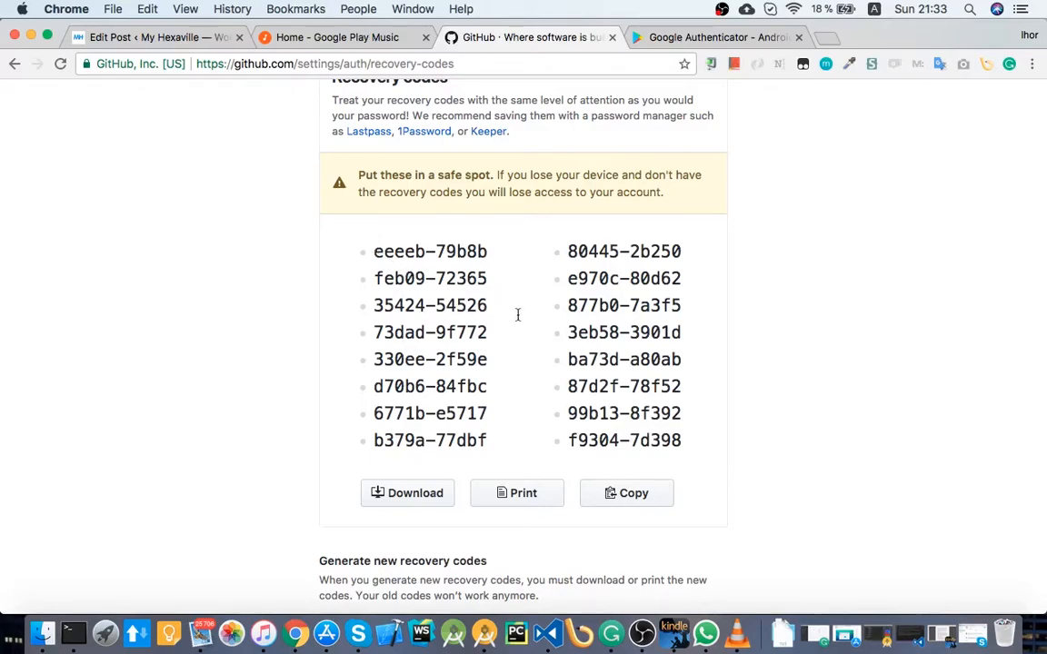
{"action": "mouse_move", "coordinate": [600, 333]}
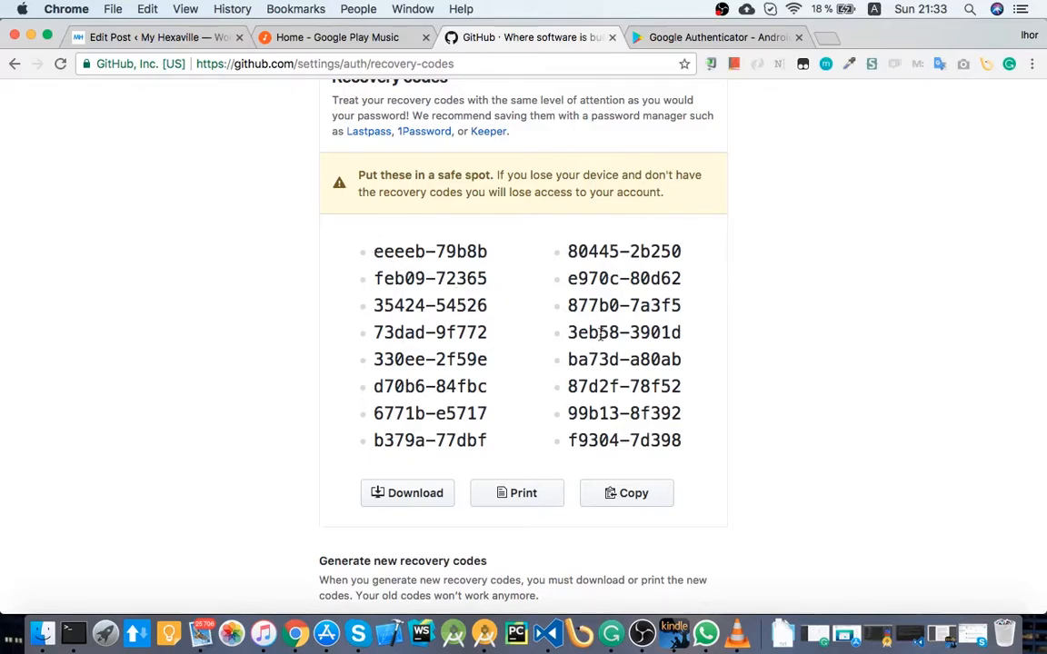
{"action": "scroll", "scroll_direction": "up", "scroll_amount": 3}
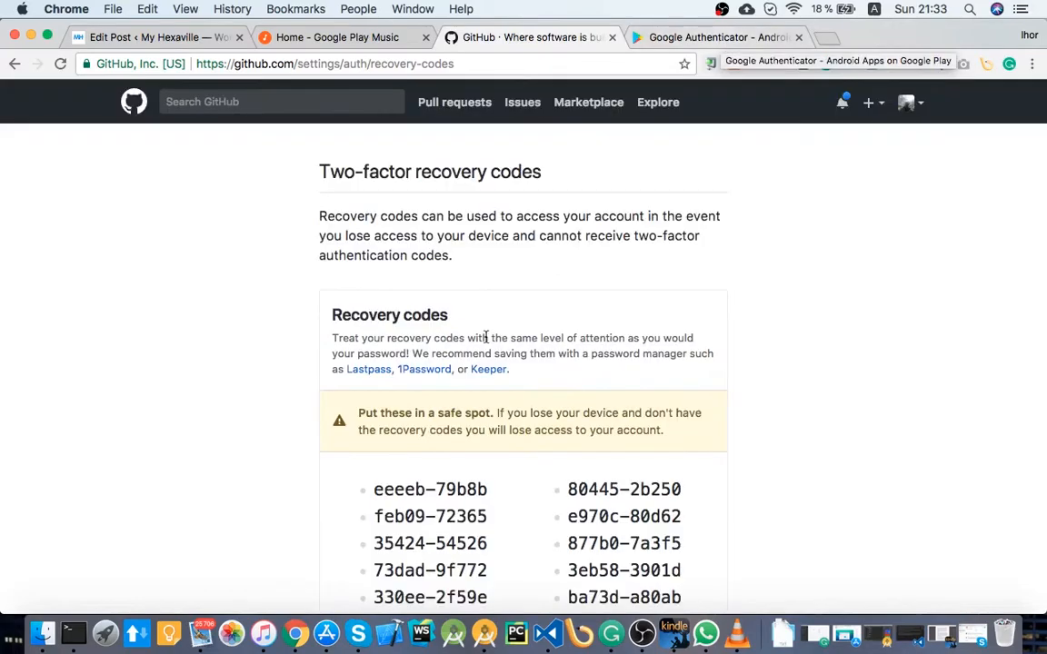
- Return to the Google Authenticator listing and advance its screenshots to the code list
{"action": "left_click", "coordinate": [716, 37]}
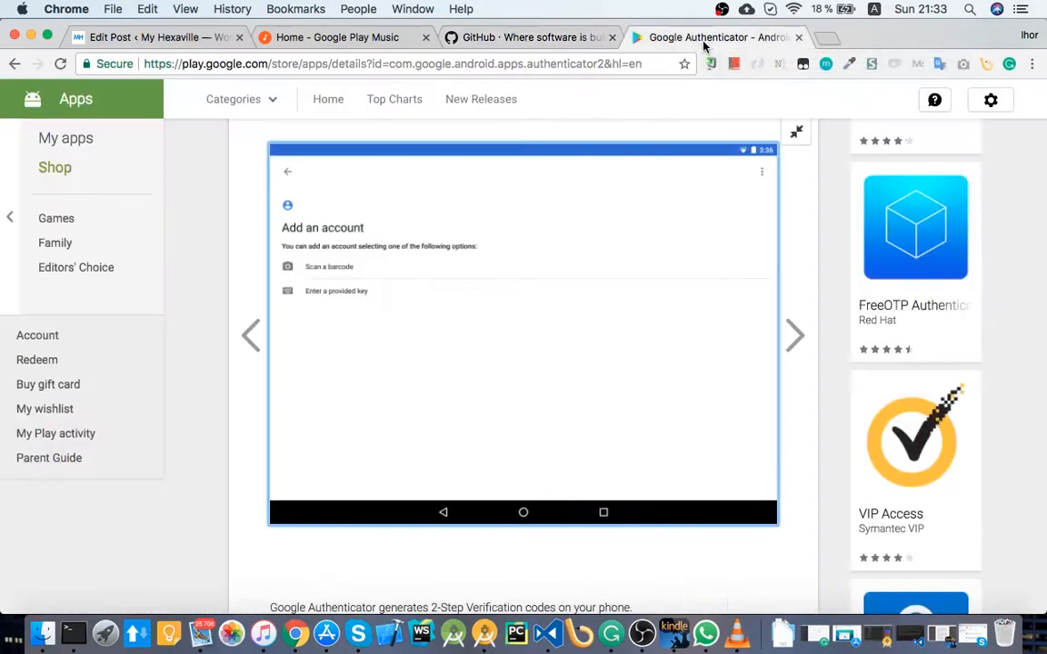
{"action": "left_click", "coordinate": [794, 335]}
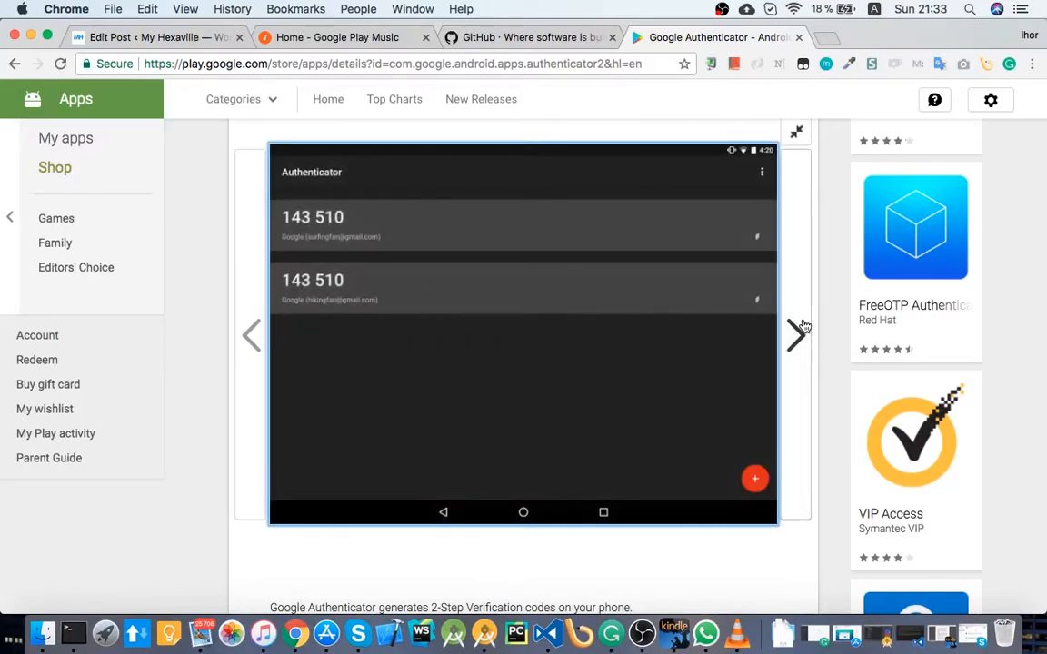
{"action": "mouse_move", "coordinate": [591, 53]}
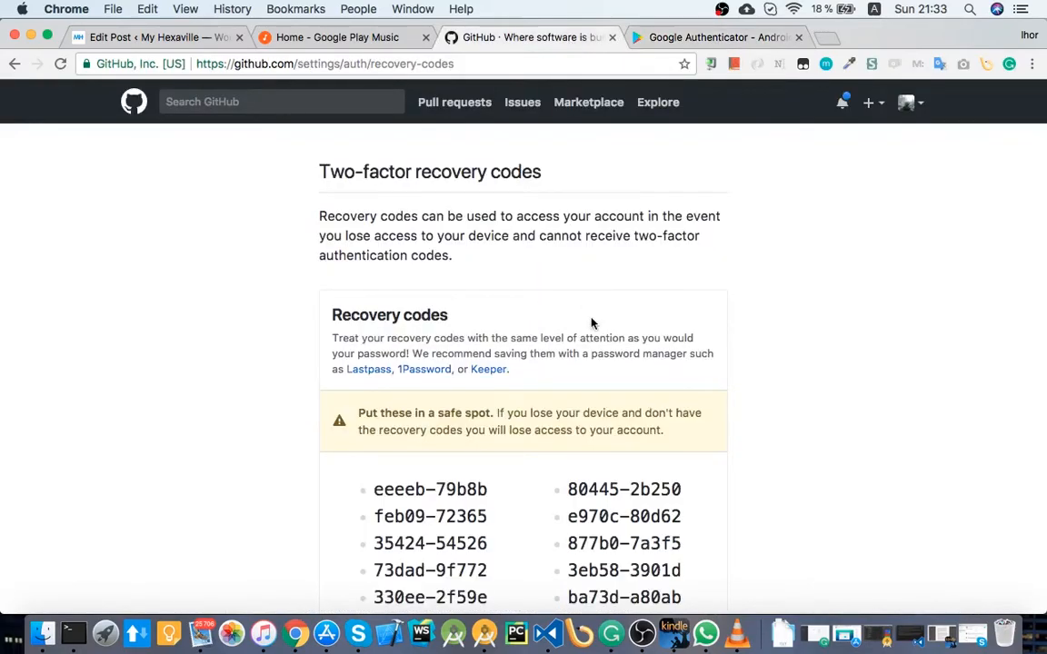
{"action": "mouse_move", "coordinate": [604, 340]}
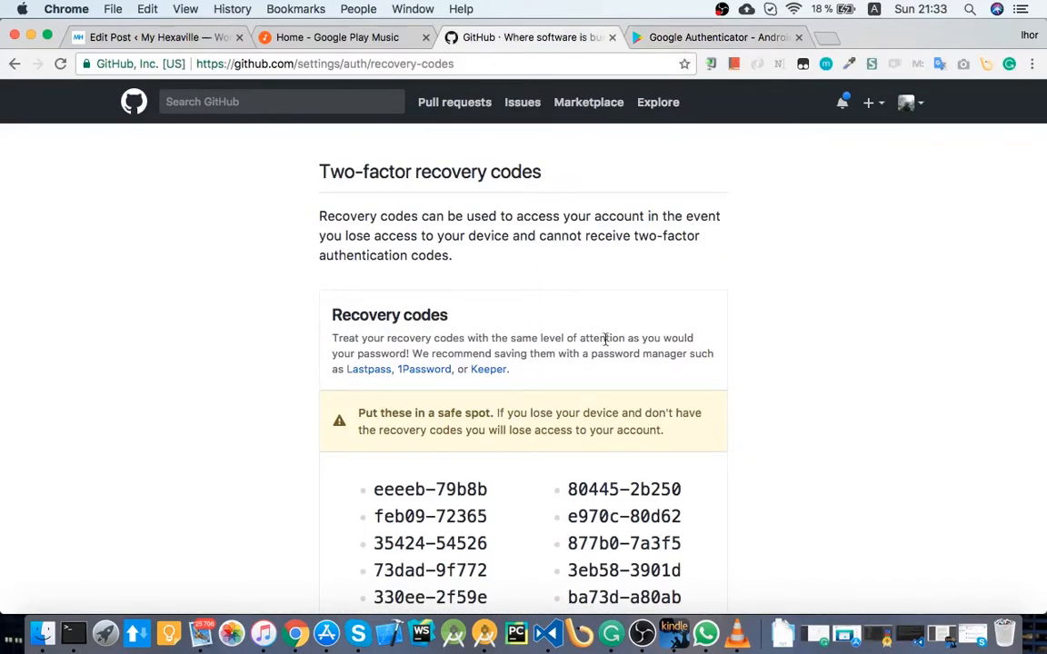
- Scroll through all the recovery codes, then go back to the two-factor settings
{"action": "scroll", "scroll_direction": "down", "scroll_amount": 3}
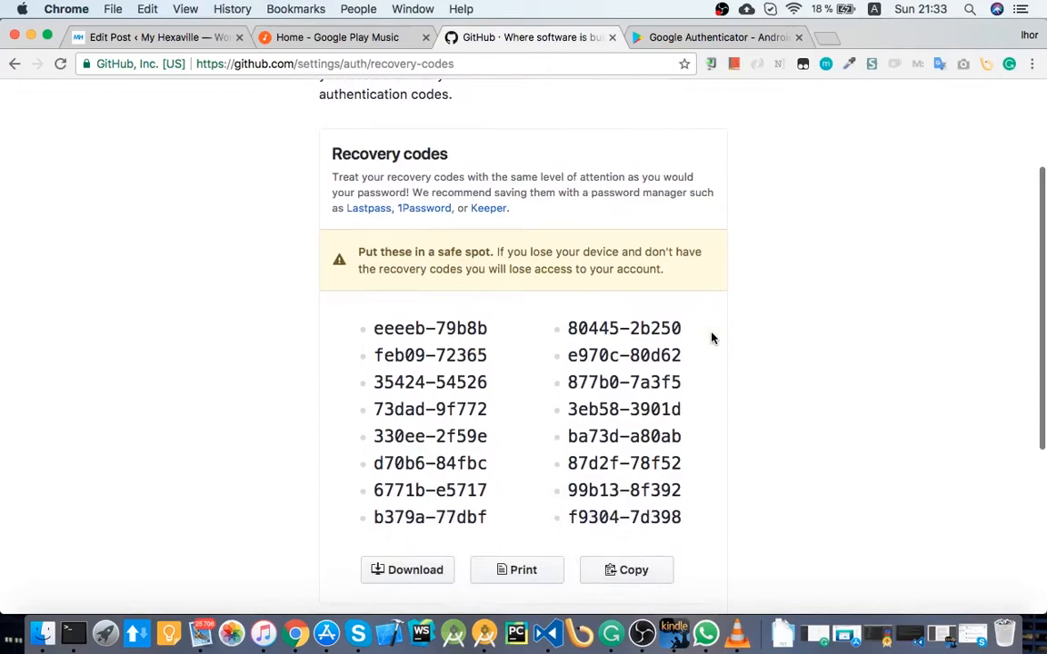
{"action": "scroll", "scroll_direction": "down", "scroll_amount": 3}
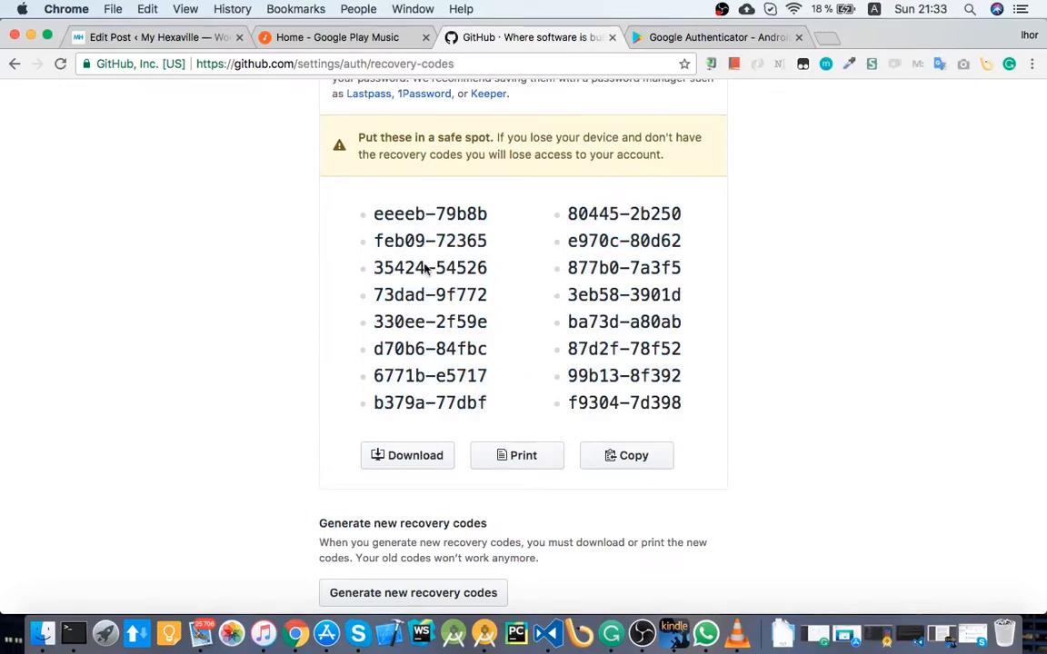
{"action": "scroll", "scroll_direction": "down", "scroll_amount": 3}
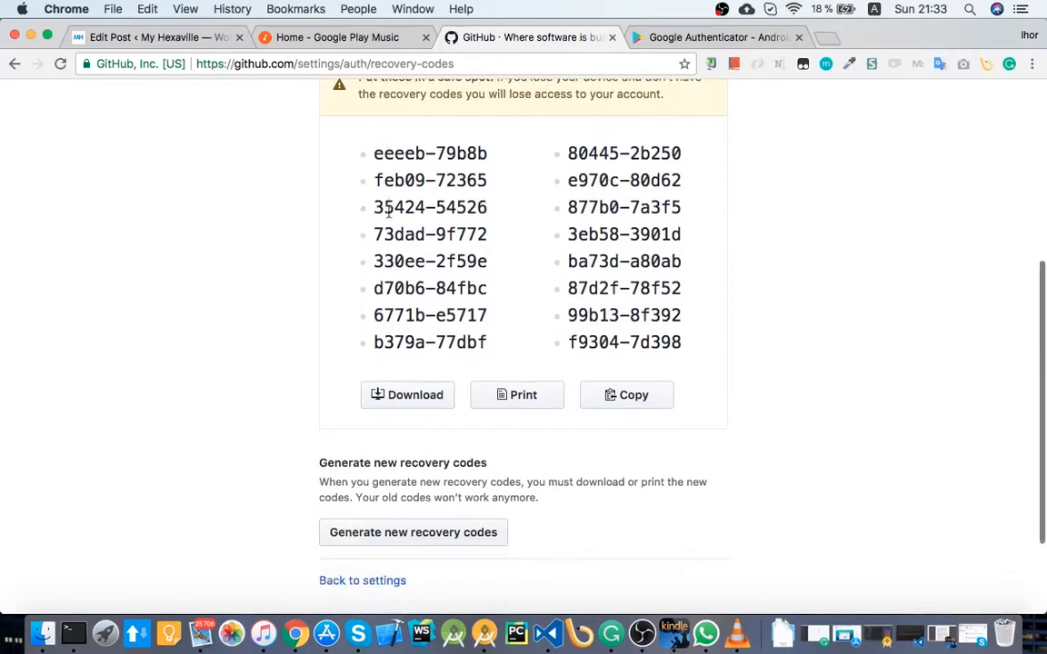
{"action": "left_click", "coordinate": [717, 37]}
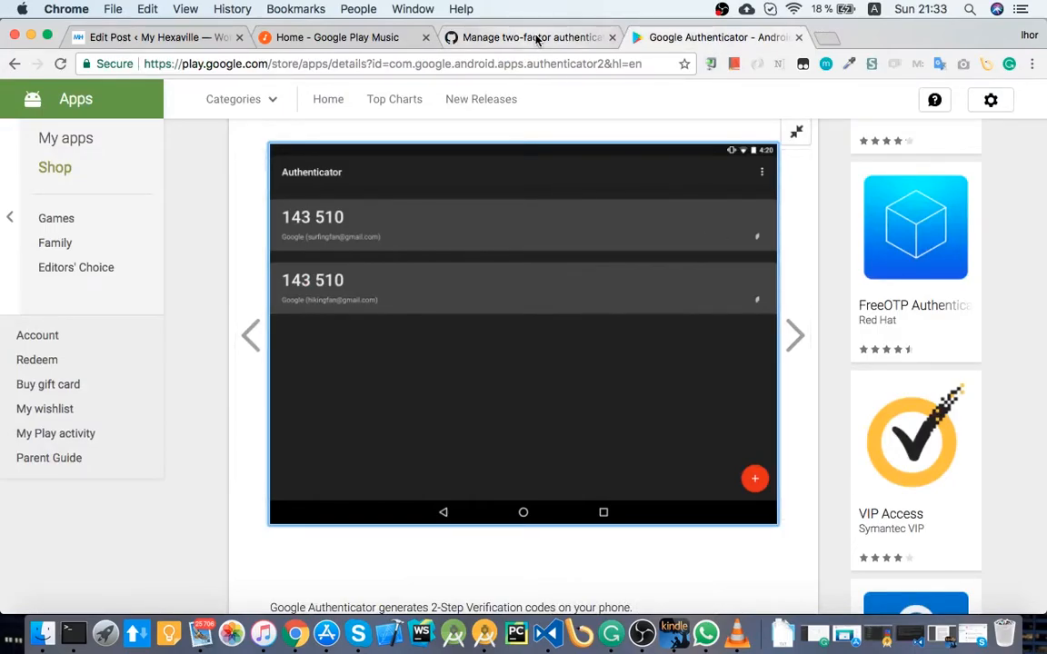
{"action": "mouse_move", "coordinate": [529, 37]}
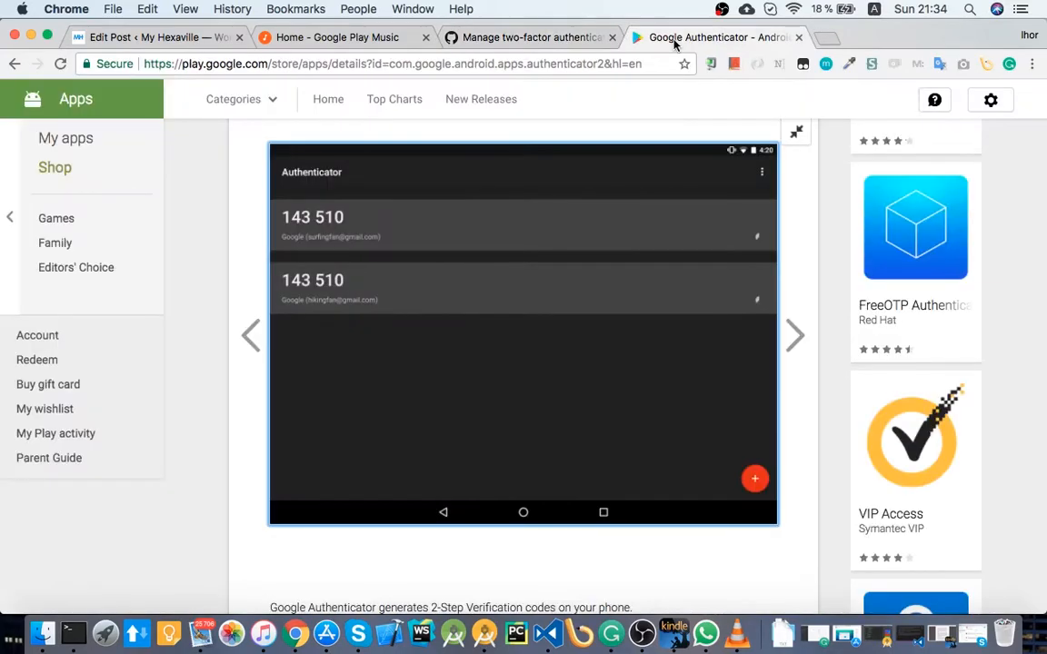
- Scroll the Google Authenticator app details, then return to the GitHub security settings tab
{"action": "scroll", "scroll_direction": "down", "scroll_amount": 3}
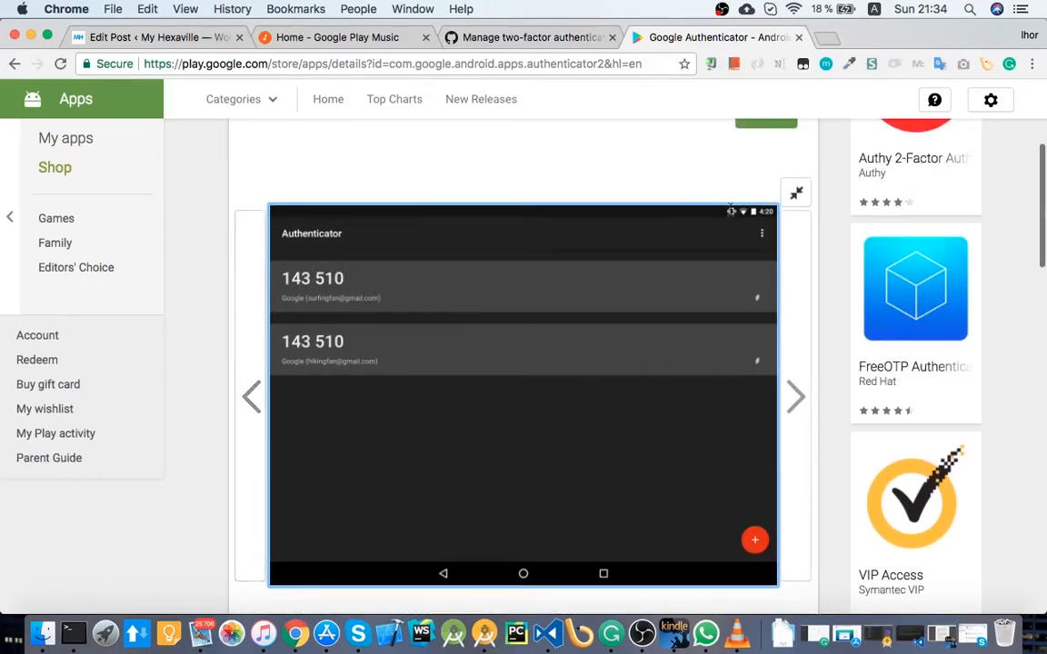
{"action": "mouse_move", "coordinate": [768, 236]}
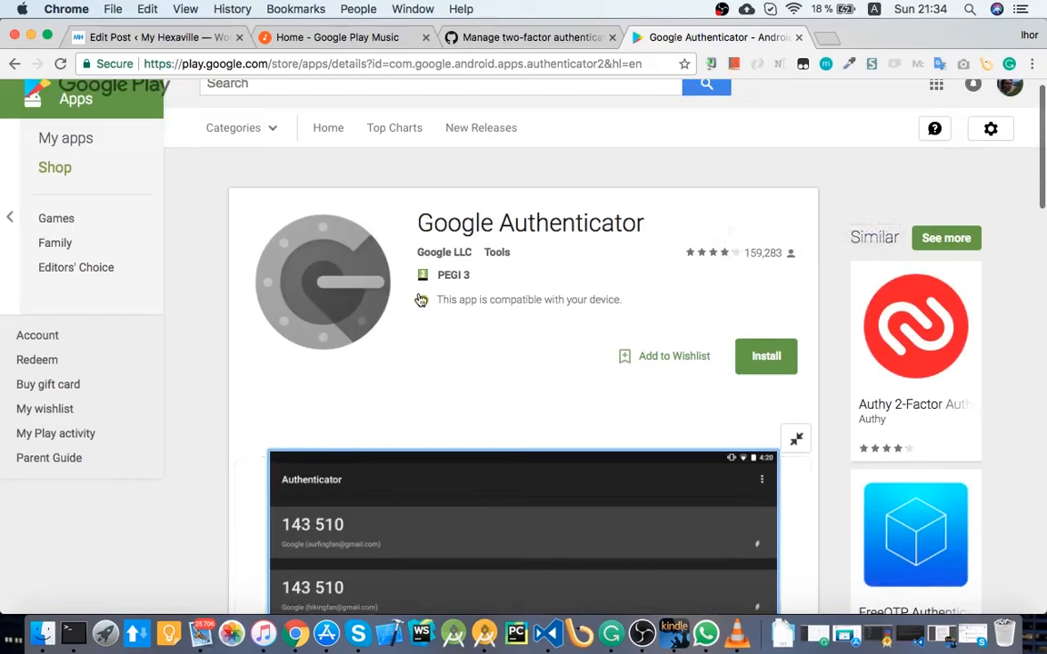
{"action": "scroll", "scroll_direction": "down", "scroll_amount": 3}
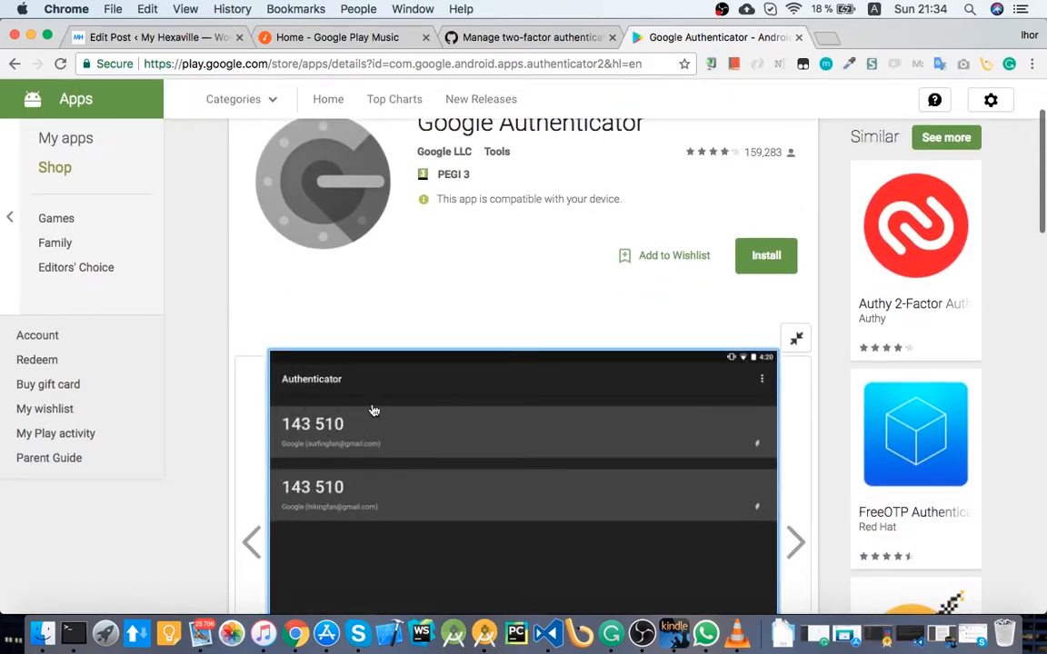
{"action": "mouse_move", "coordinate": [390, 471]}
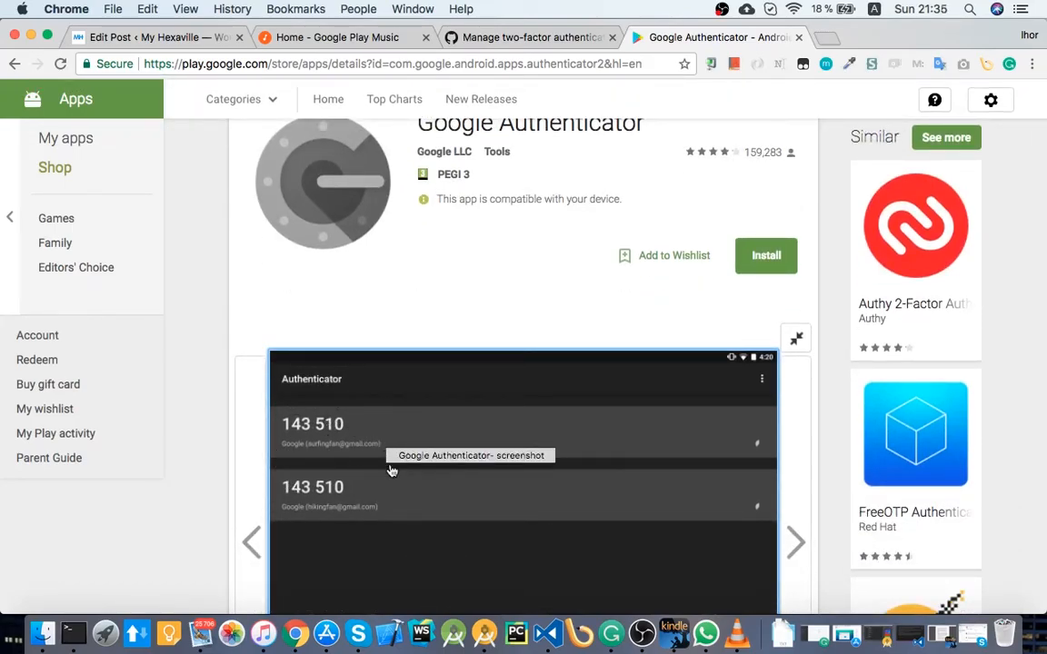
{"action": "mouse_move", "coordinate": [480, 98]}
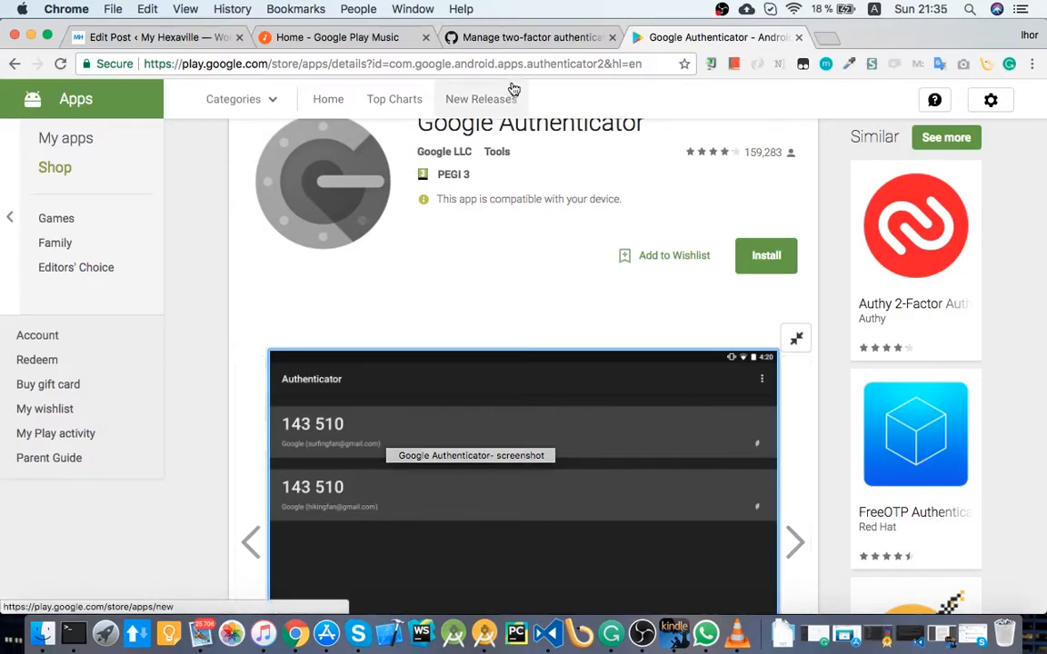
{"action": "mouse_move", "coordinate": [828, 38]}
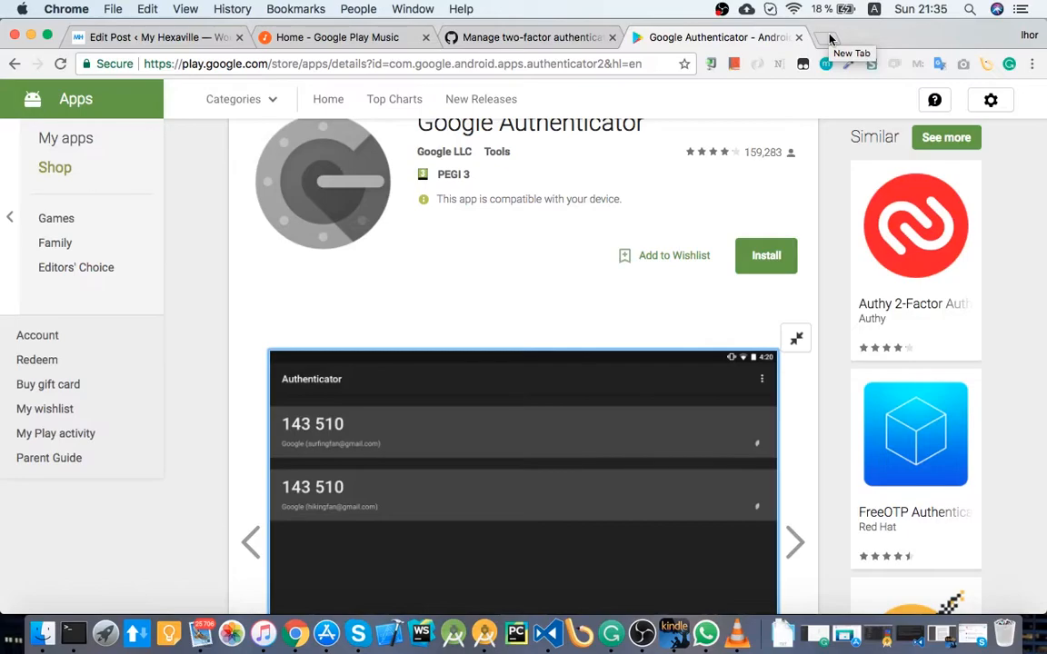
{"action": "left_click", "coordinate": [529, 37]}
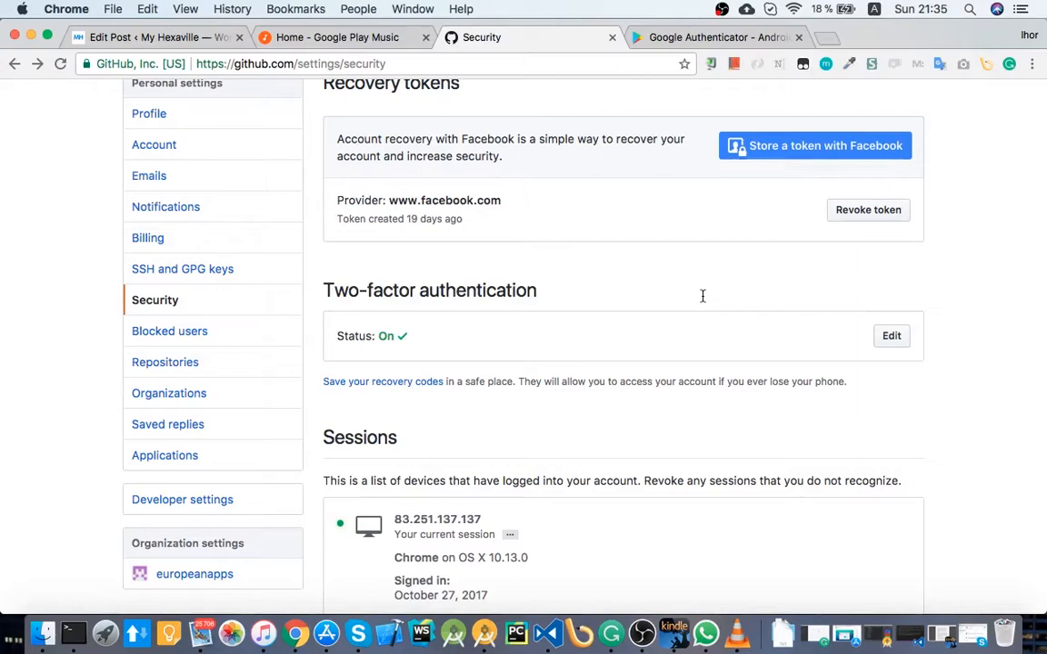
{"action": "scroll", "scroll_direction": "up", "scroll_amount": 3}
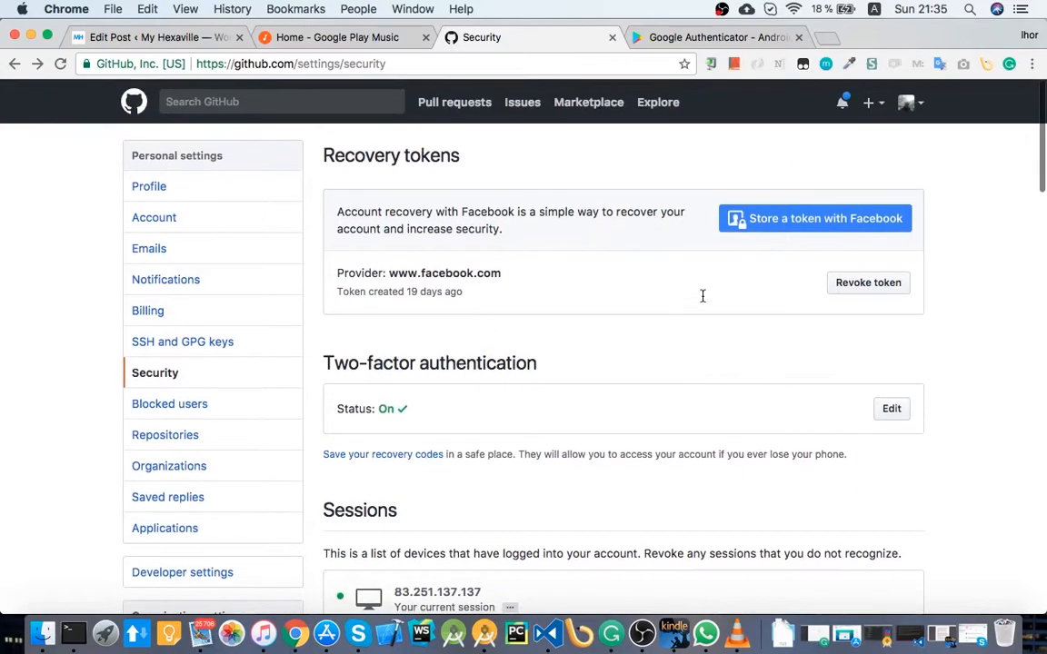
{"action": "mouse_move", "coordinate": [734, 157]}
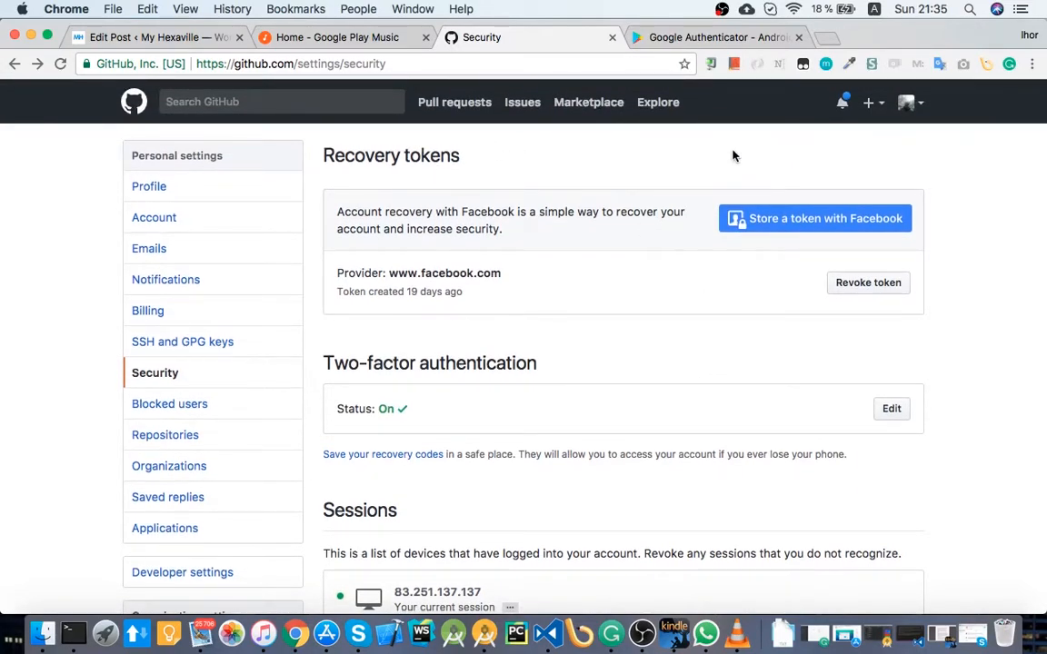
{"action": "mouse_move", "coordinate": [814, 219]}
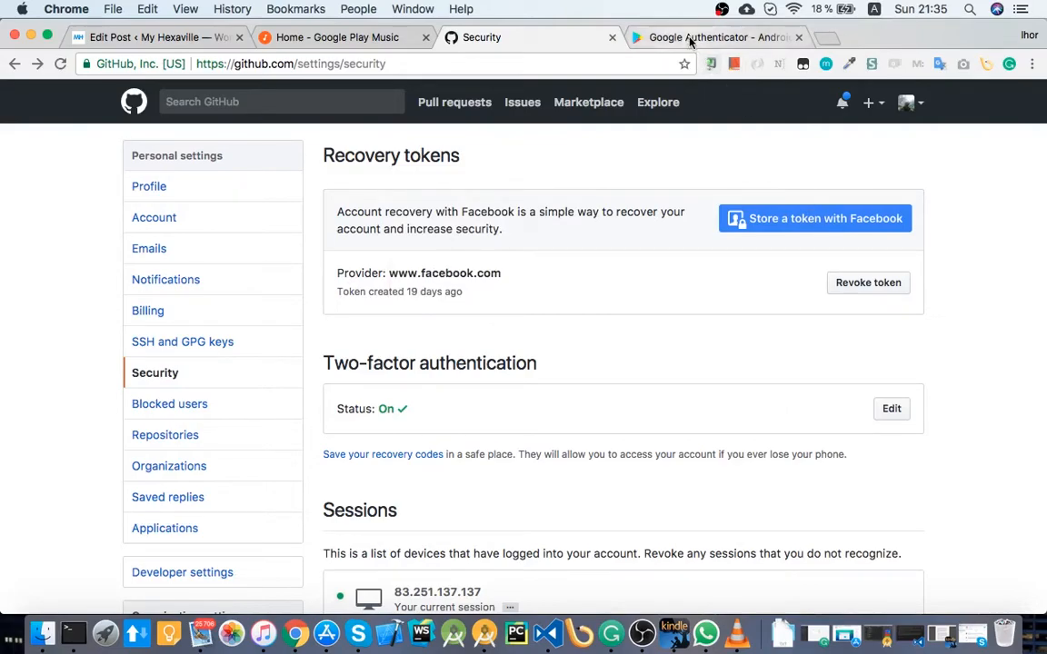
{"action": "mouse_move", "coordinate": [714, 37]}
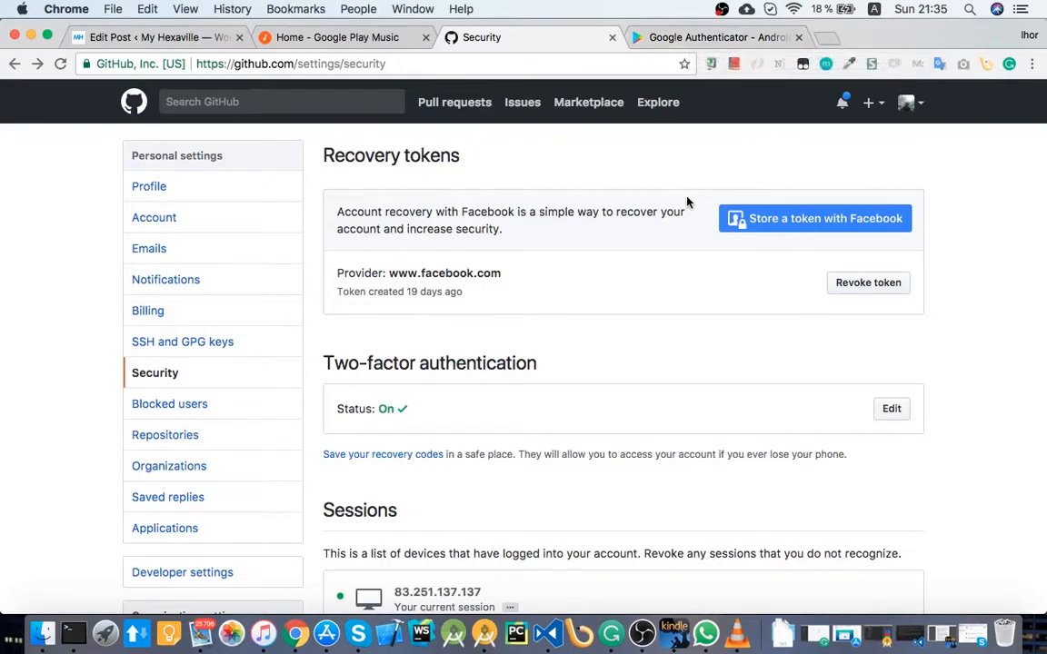
{"action": "mouse_move", "coordinate": [936, 223]}
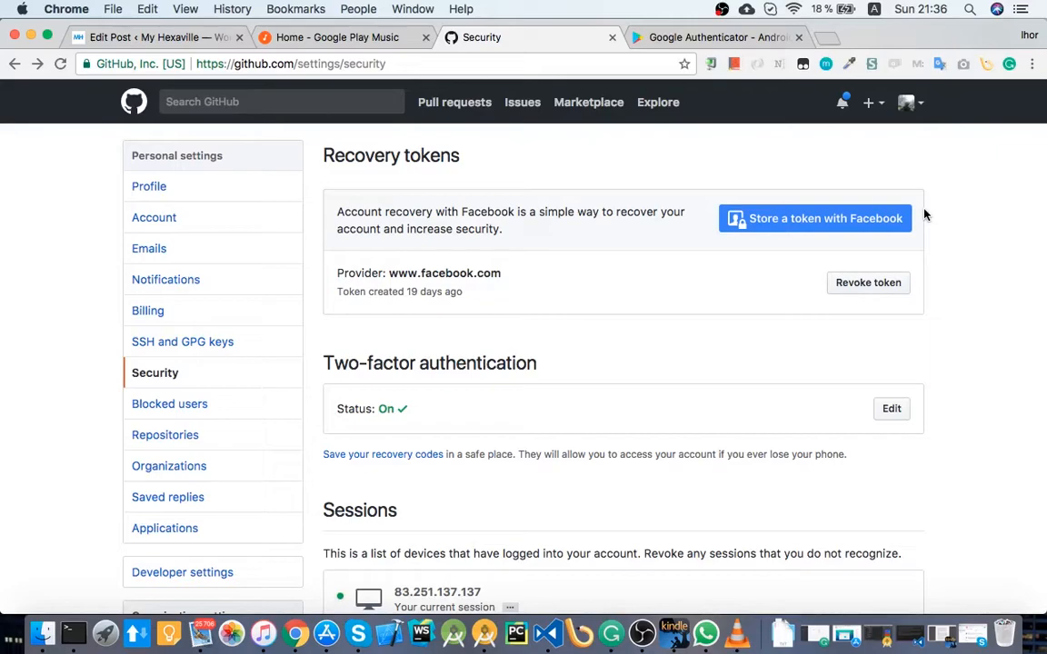
{"action": "mouse_move", "coordinate": [923, 208]}
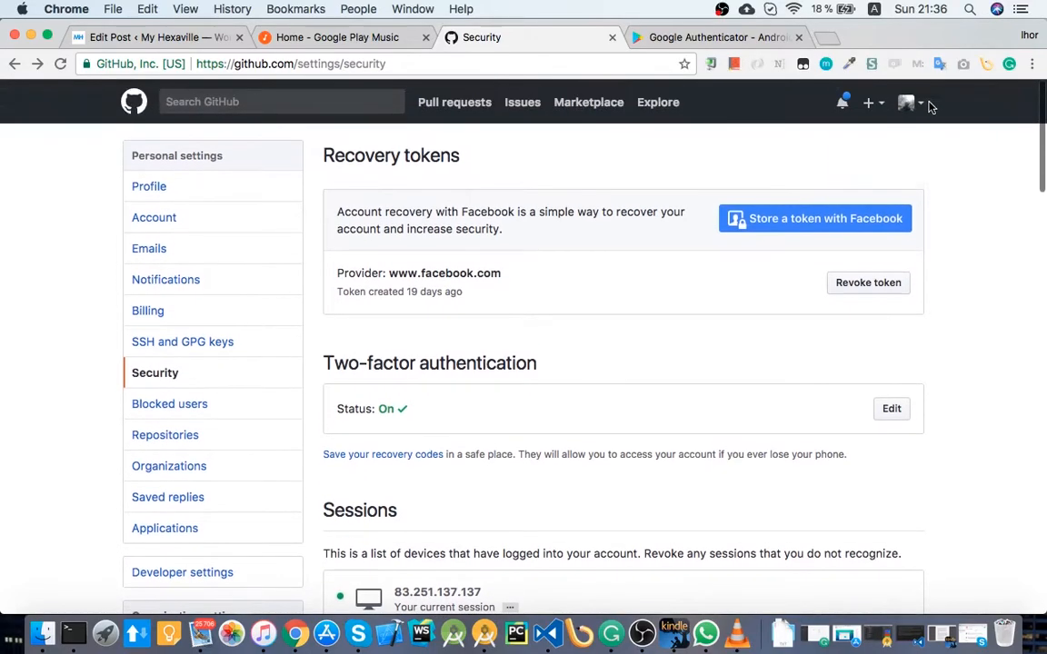
{"action": "mouse_move", "coordinate": [843, 101]}
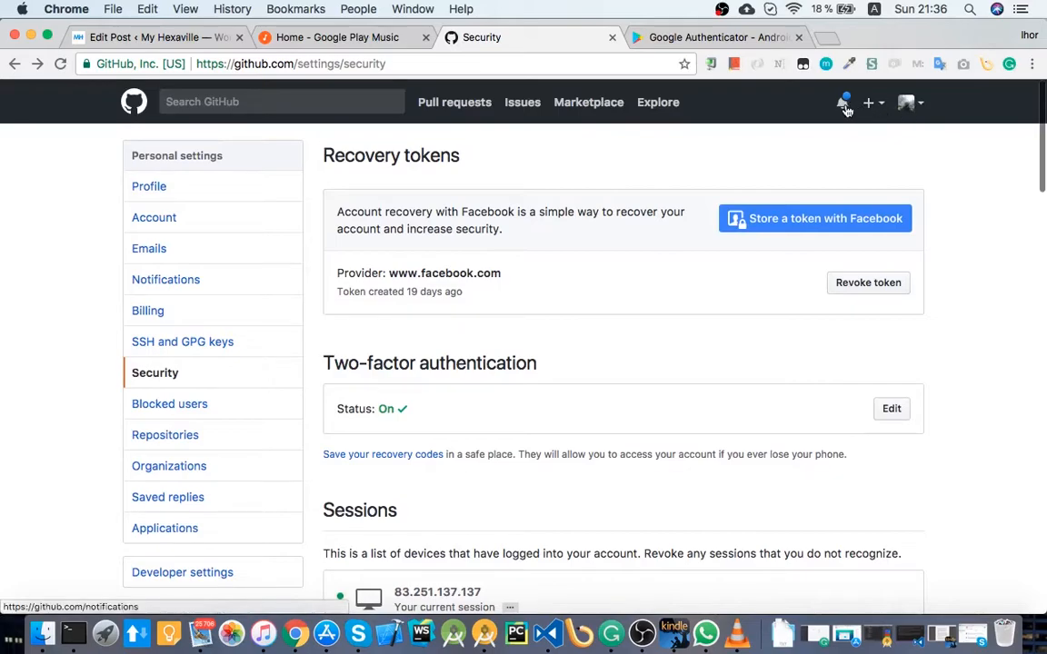
{"action": "mouse_move", "coordinate": [761, 120]}
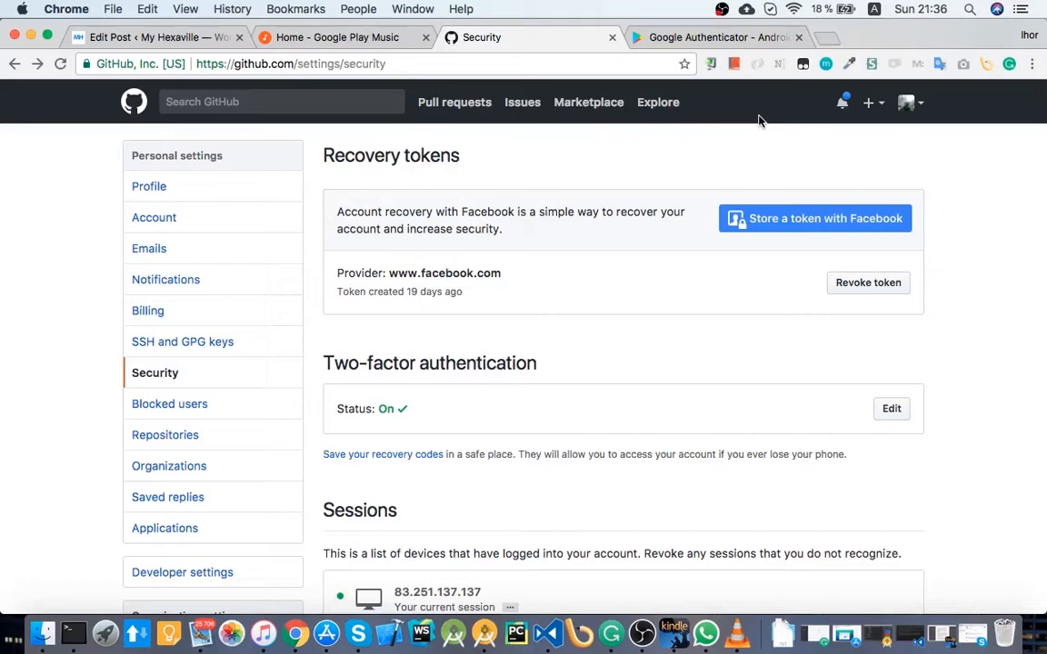
{"action": "mouse_move", "coordinate": [871, 163]}
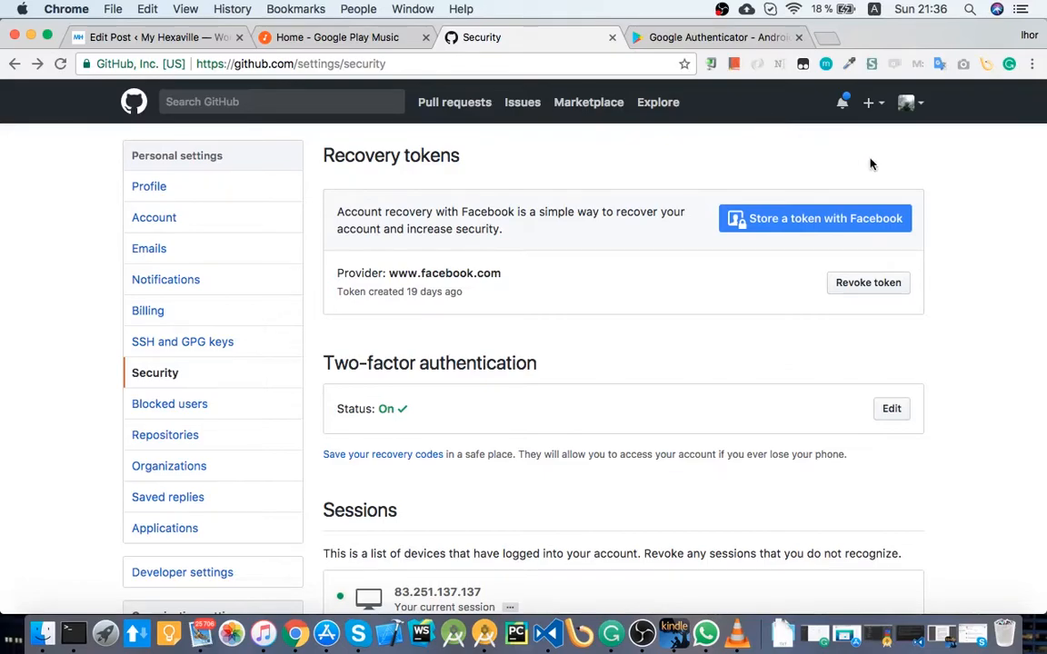
{"action": "scroll", "scroll_direction": "down", "scroll_amount": 3}
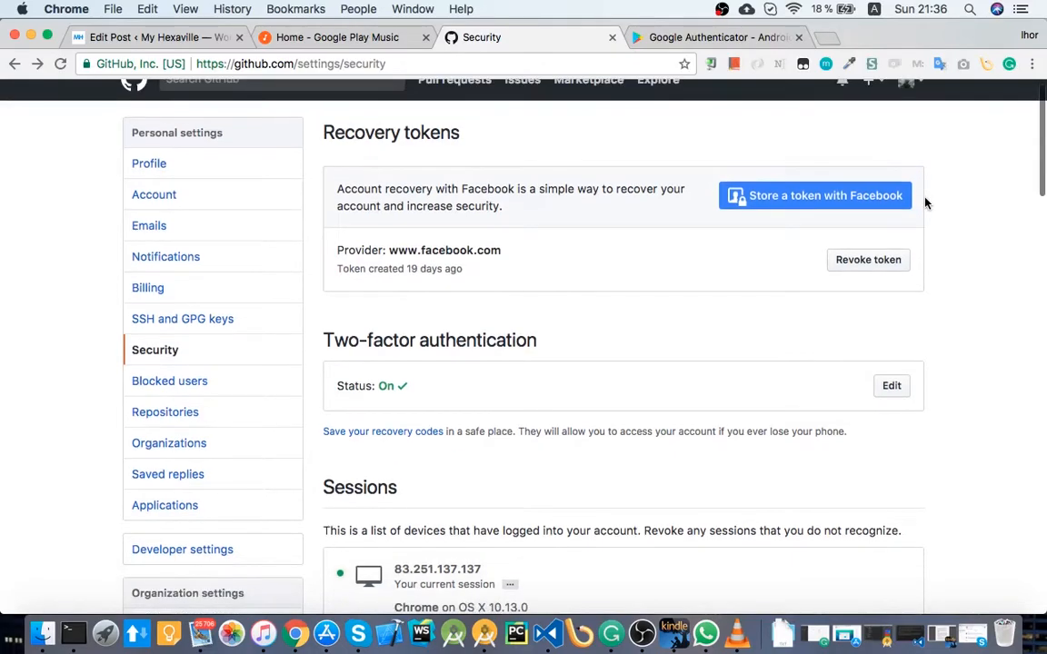
{"action": "left_click", "coordinate": [718, 37]}
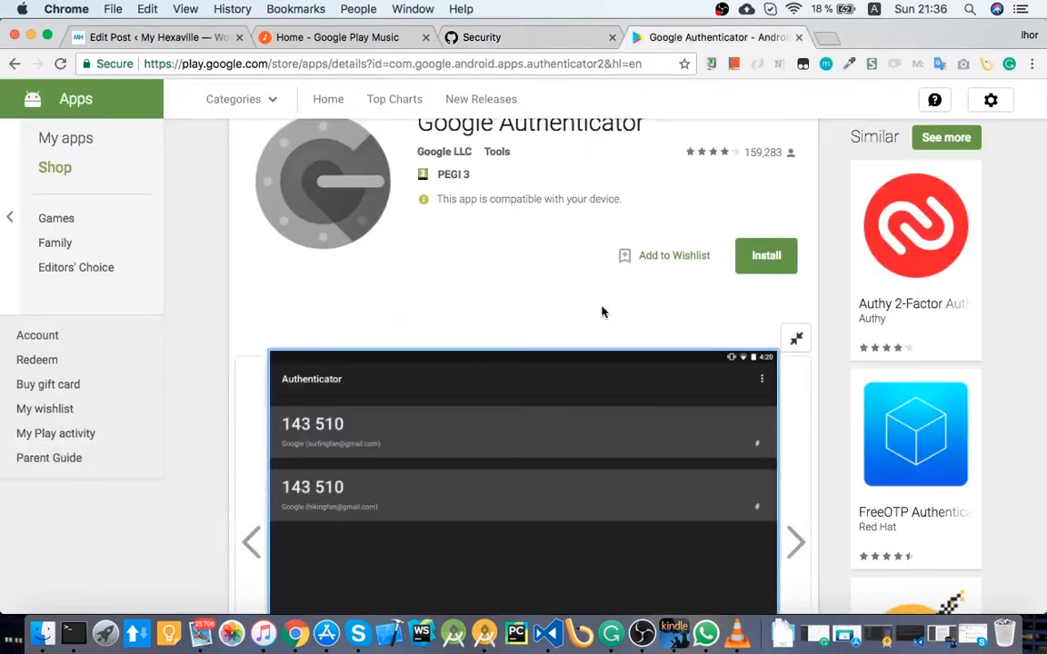
{"action": "left_click", "coordinate": [481, 37]}
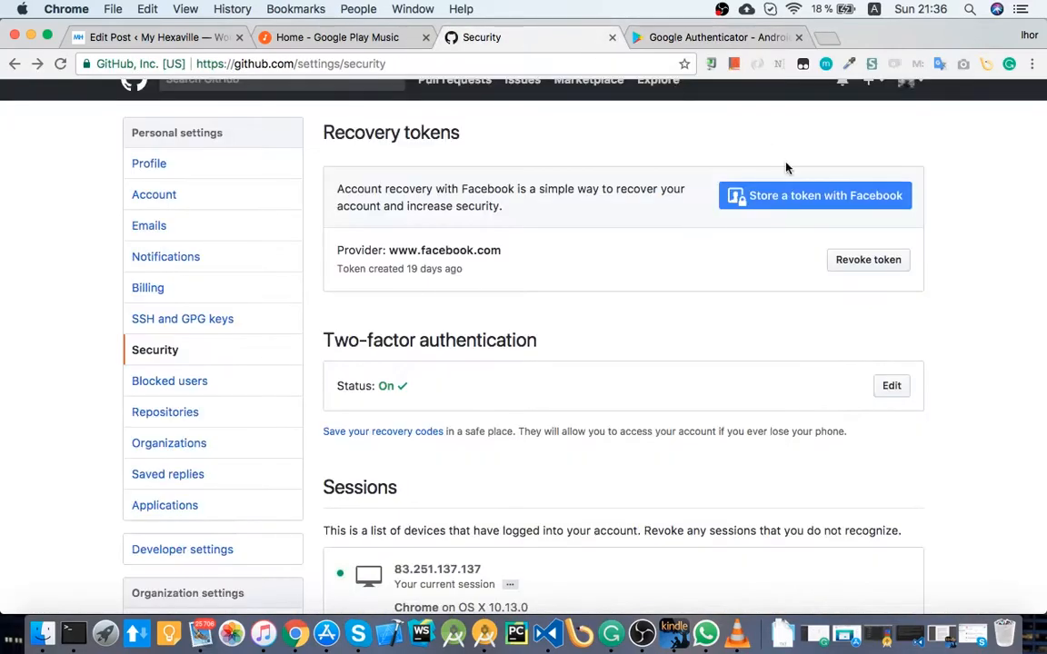
{"action": "mouse_move", "coordinate": [559, 416]}
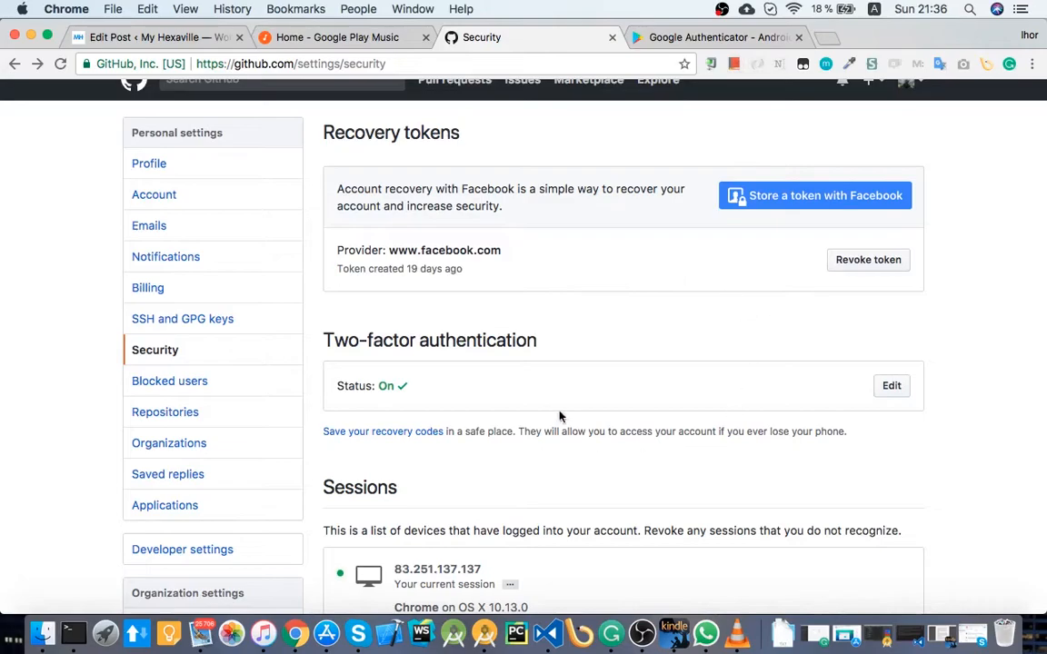
{"action": "mouse_move", "coordinate": [923, 177]}
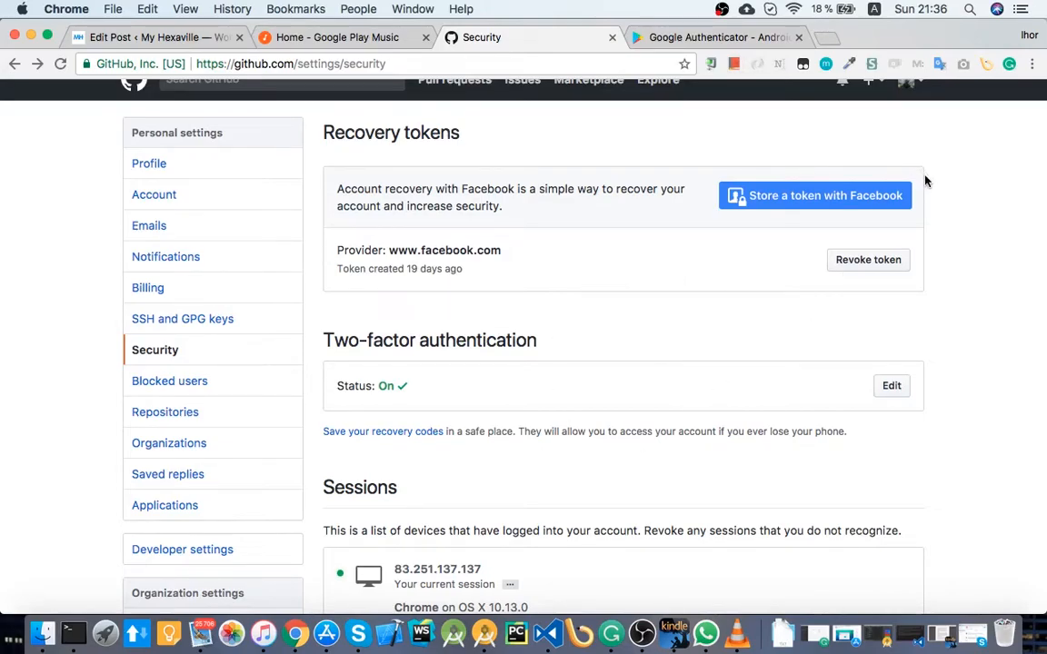
{"action": "scroll", "scroll_direction": "down", "scroll_amount": 3}
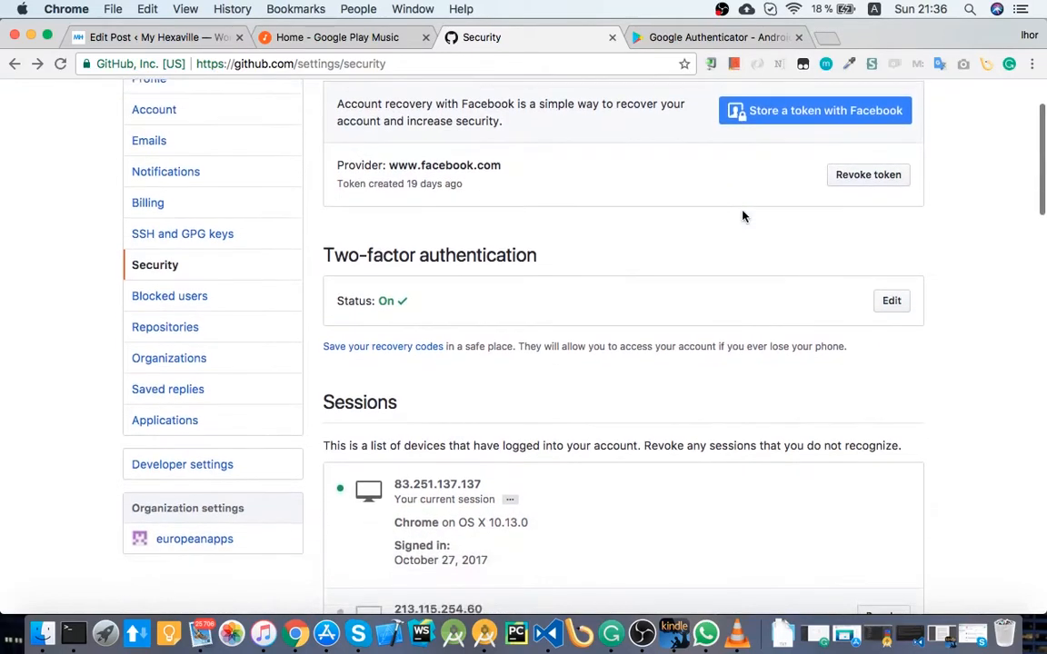
{"action": "scroll", "scroll_direction": "up", "scroll_amount": 3}
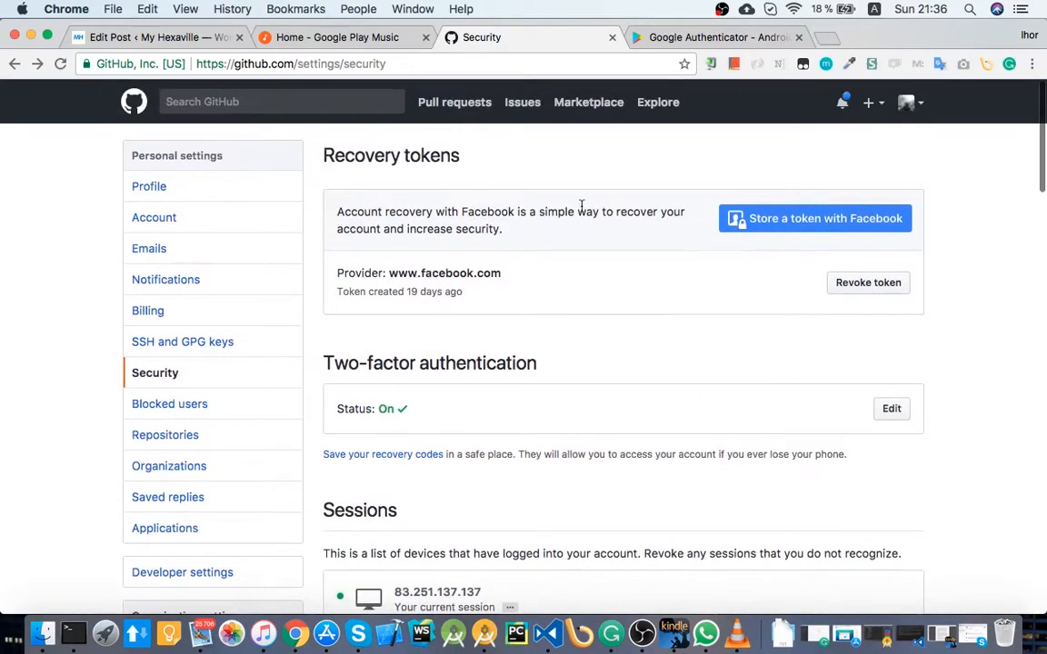
{"action": "mouse_move", "coordinate": [815, 218]}
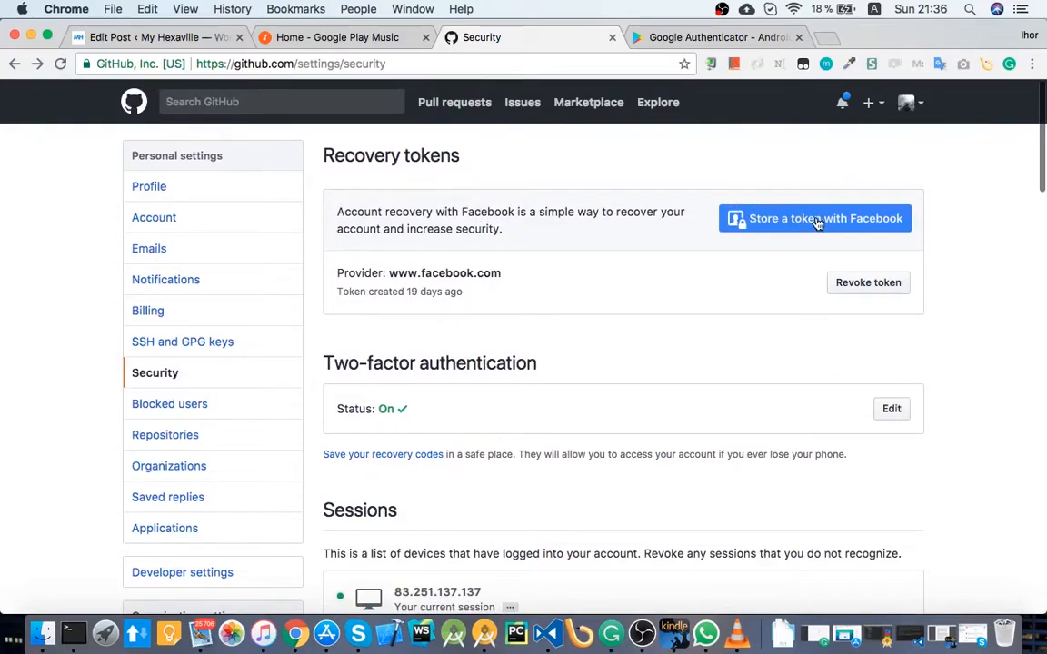
{"action": "mouse_move", "coordinate": [826, 41]}
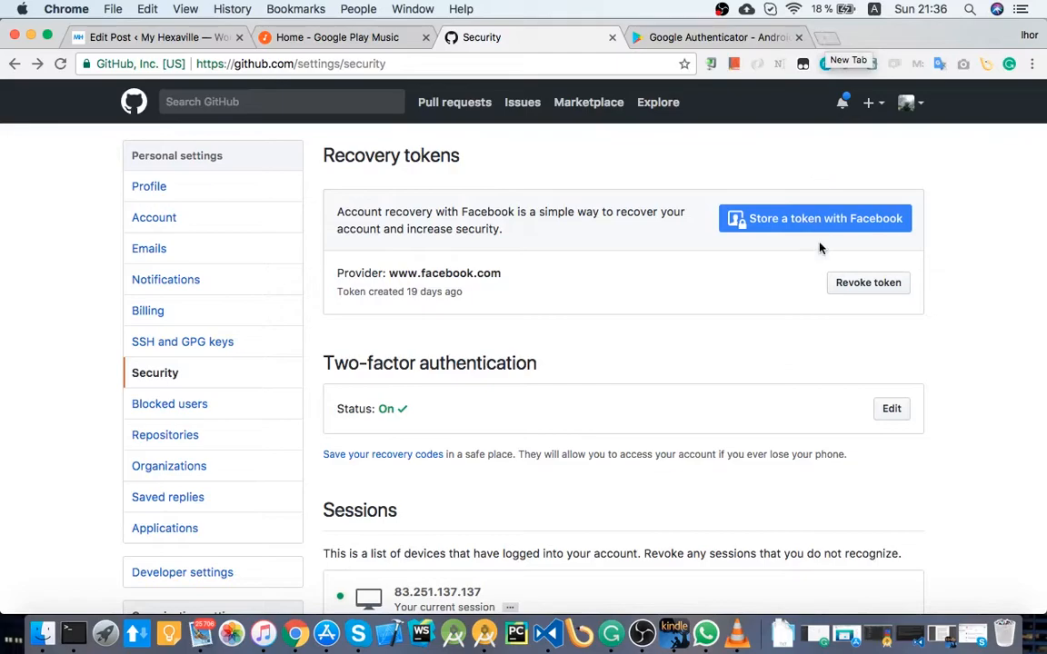
{"action": "mouse_move", "coordinate": [835, 36]}
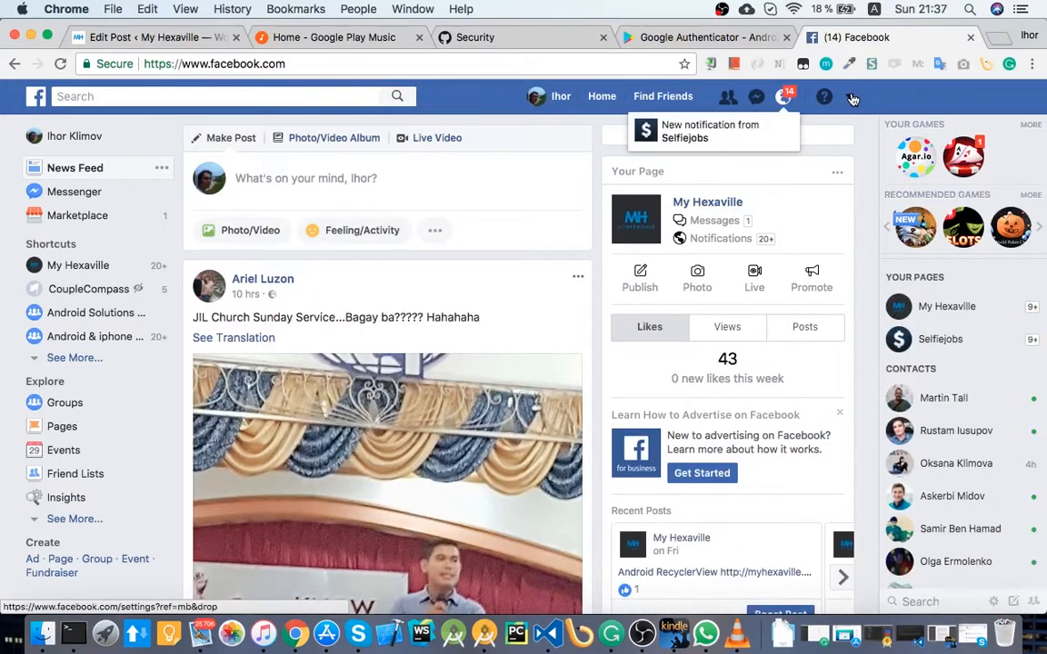
{"action": "left_click", "coordinate": [852, 97]}
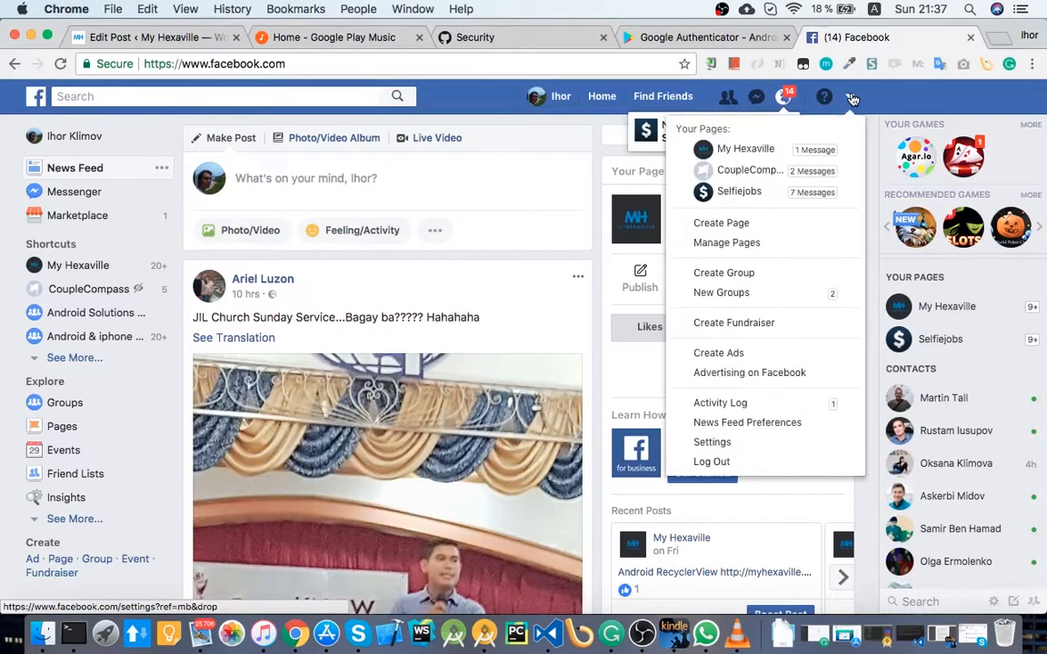
{"action": "mouse_move", "coordinate": [748, 77]}
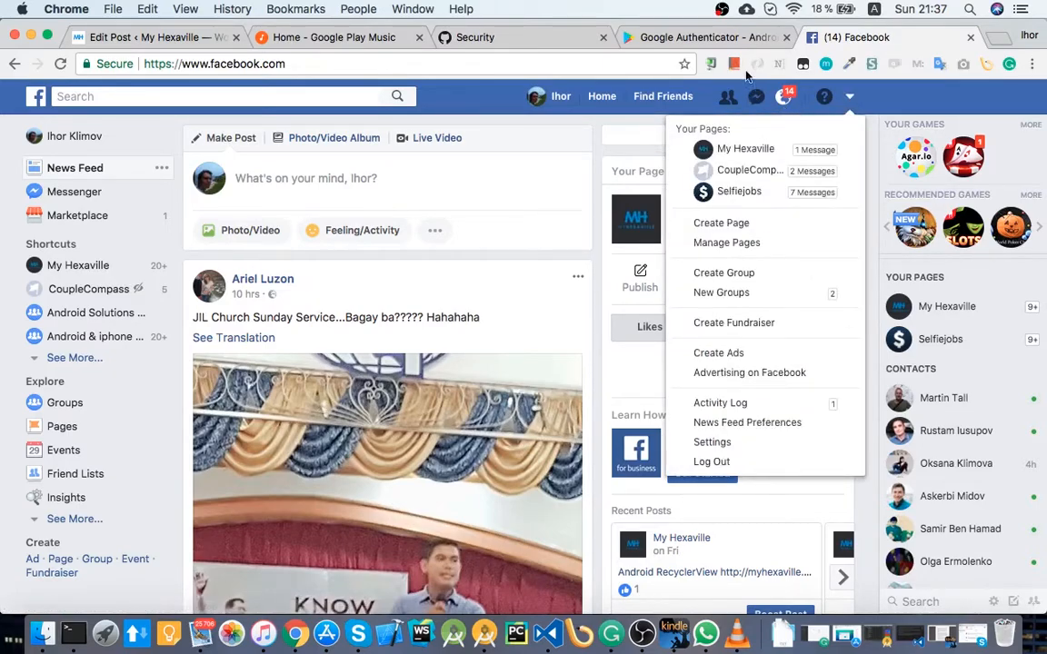
{"action": "mouse_move", "coordinate": [731, 44]}
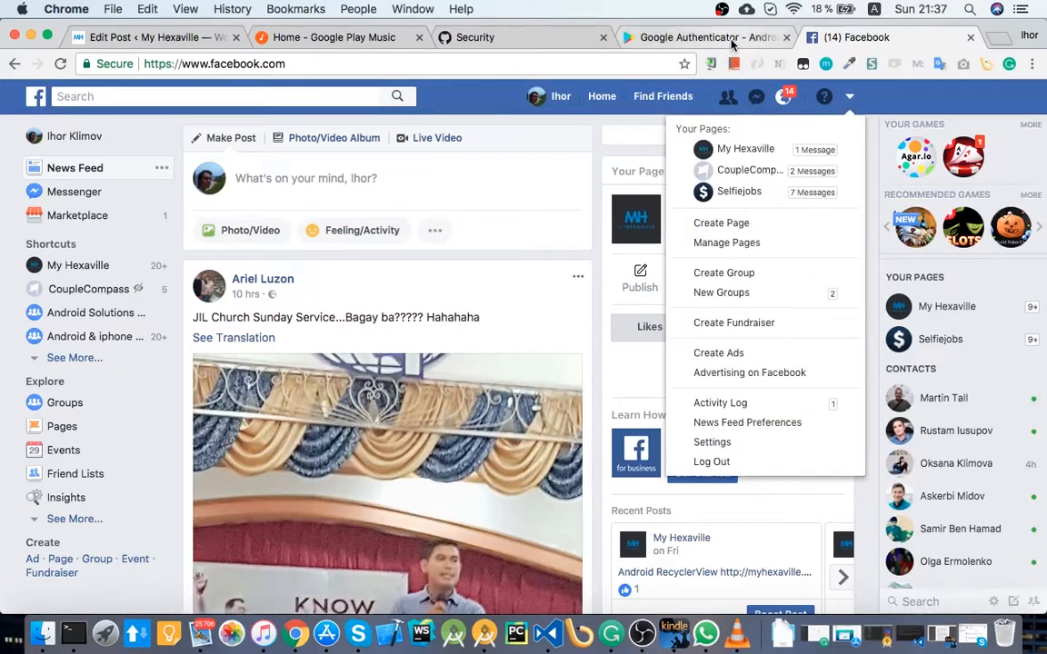
{"action": "mouse_move", "coordinate": [766, 273]}
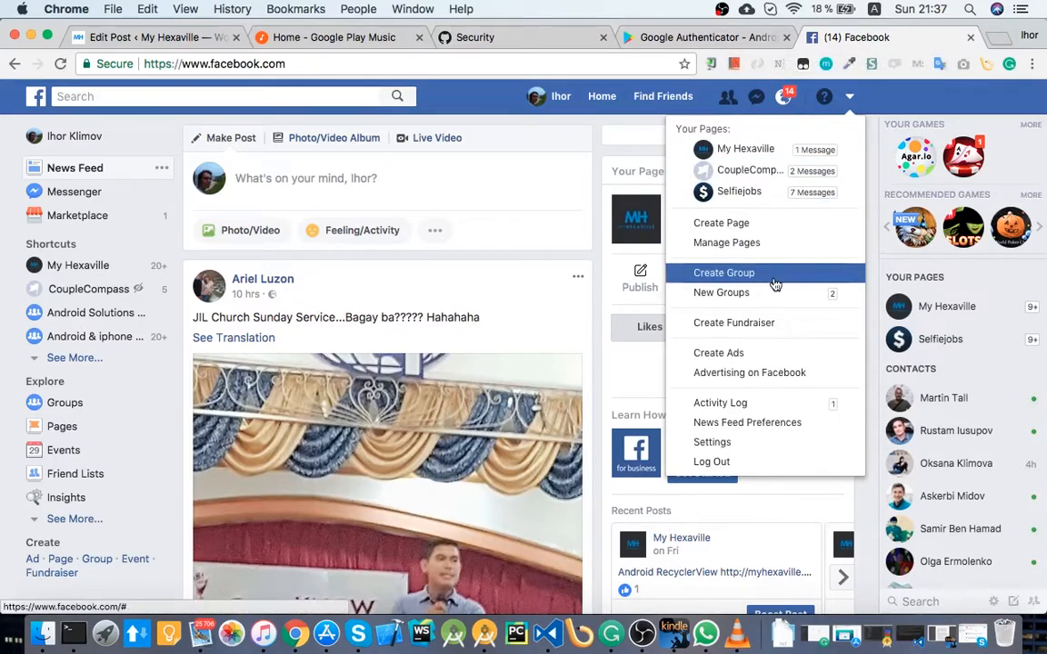
{"action": "mouse_move", "coordinate": [755, 96]}
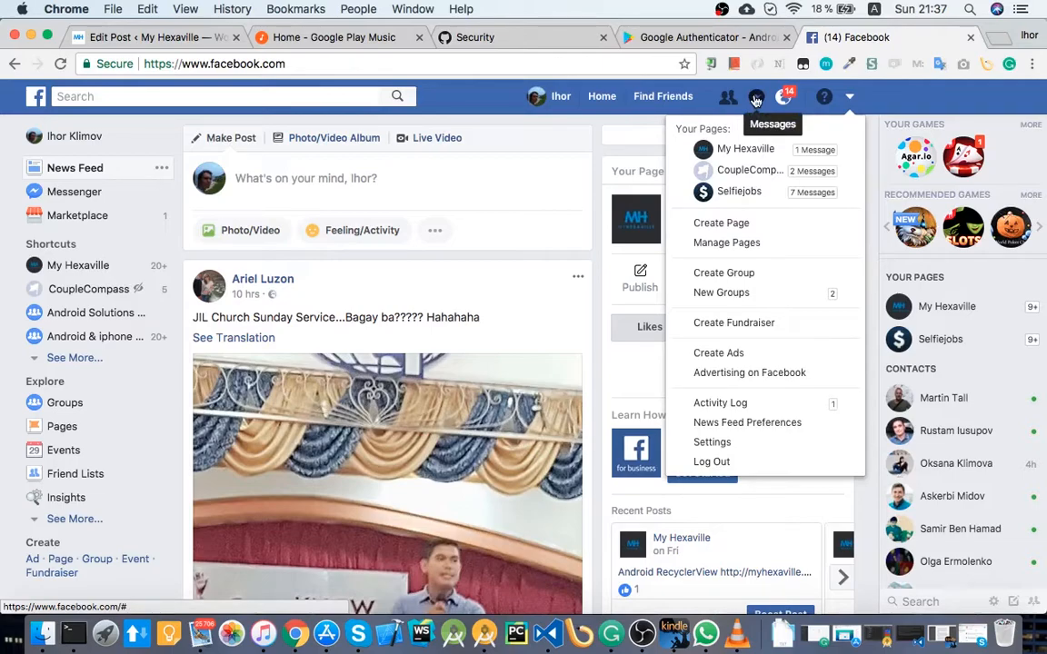
{"action": "left_click", "coordinate": [702, 37]}
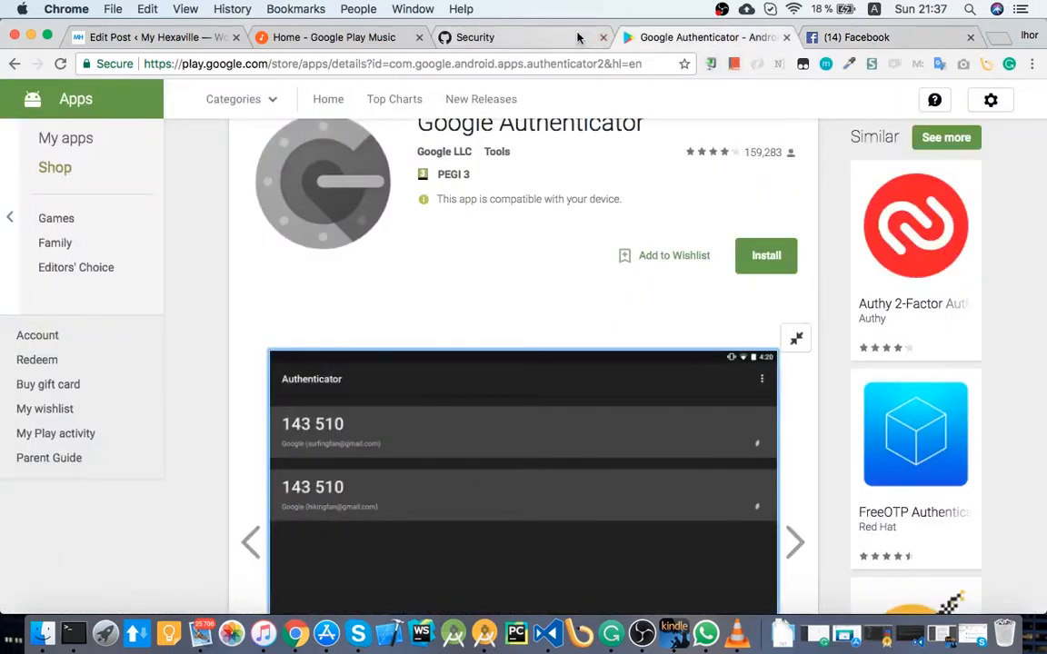
{"action": "left_click", "coordinate": [474, 37]}
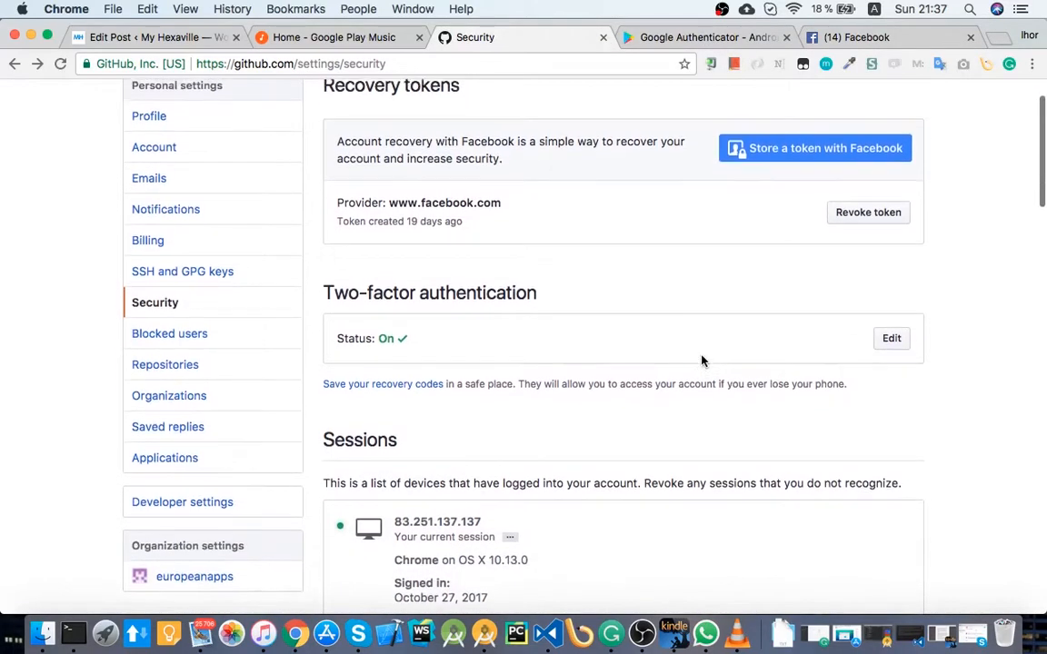
{"action": "scroll", "scroll_direction": "up", "scroll_amount": 3}
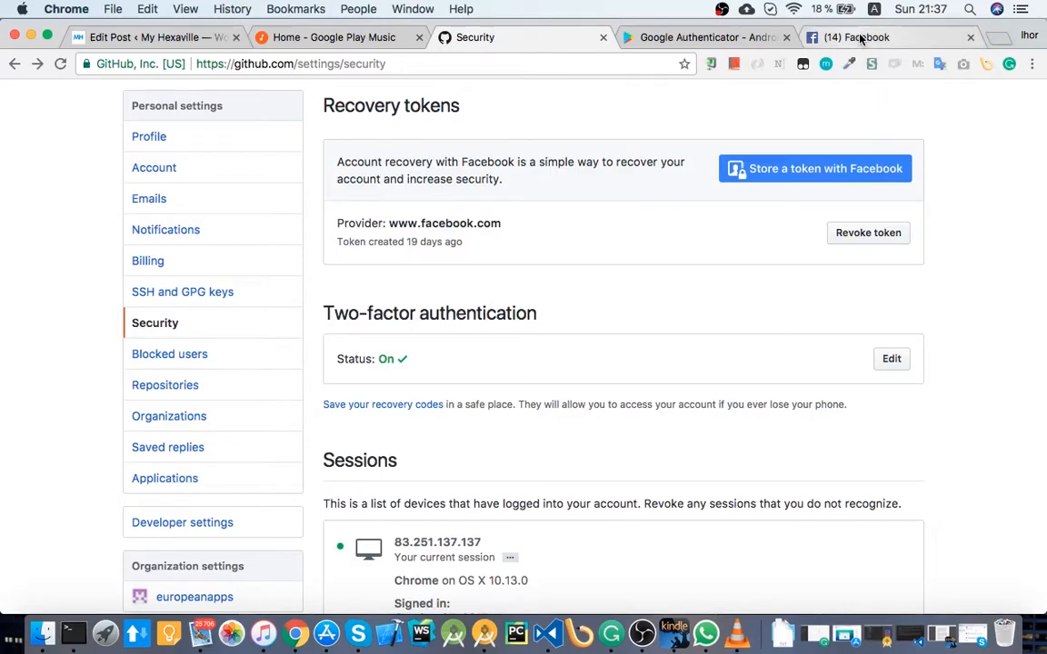
{"action": "mouse_move", "coordinate": [861, 37]}
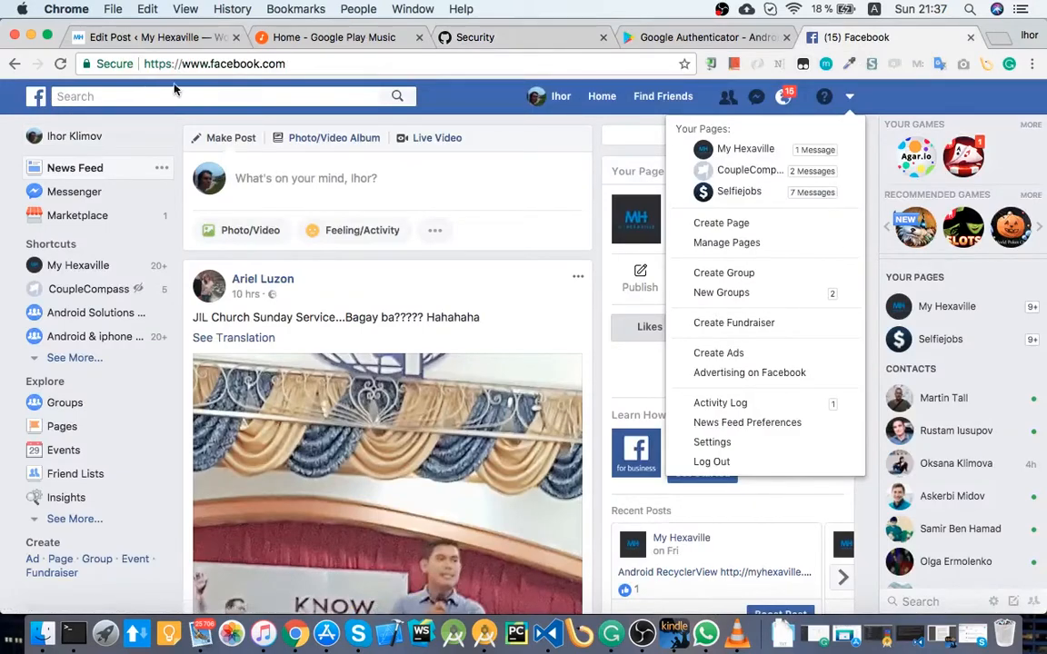
{"action": "mouse_move", "coordinate": [747, 422]}
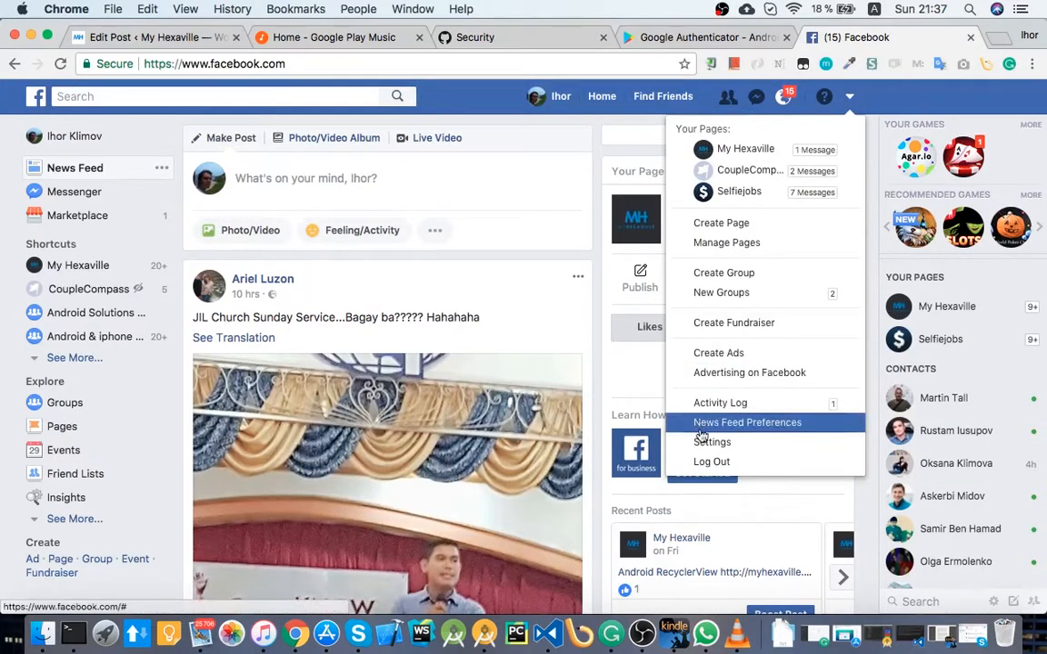
{"action": "left_click", "coordinate": [712, 442]}
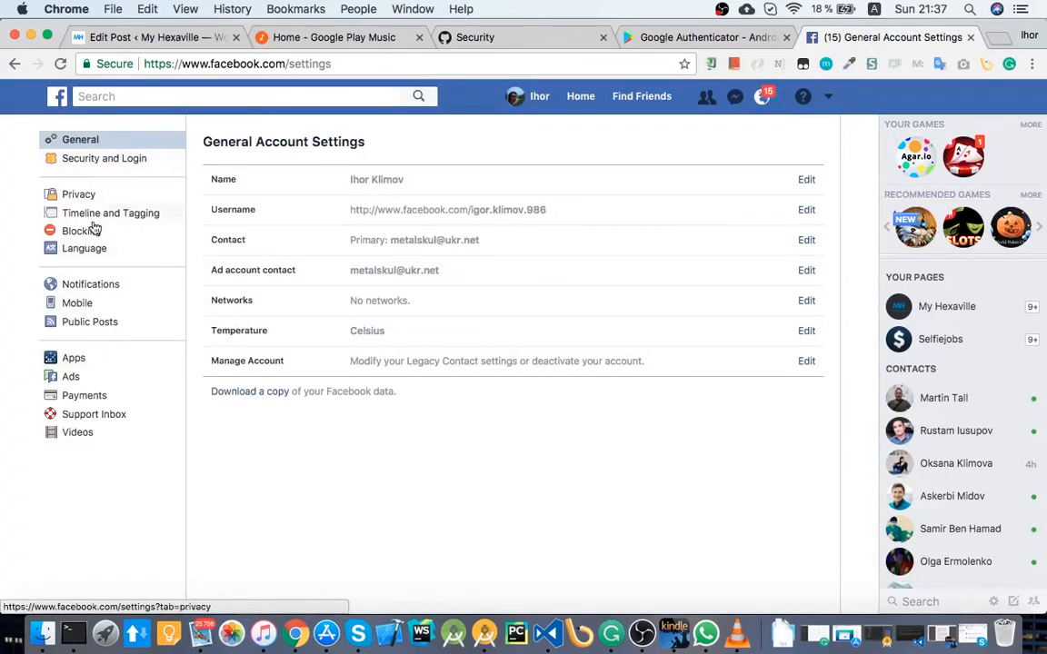
{"action": "mouse_move", "coordinate": [89, 322]}
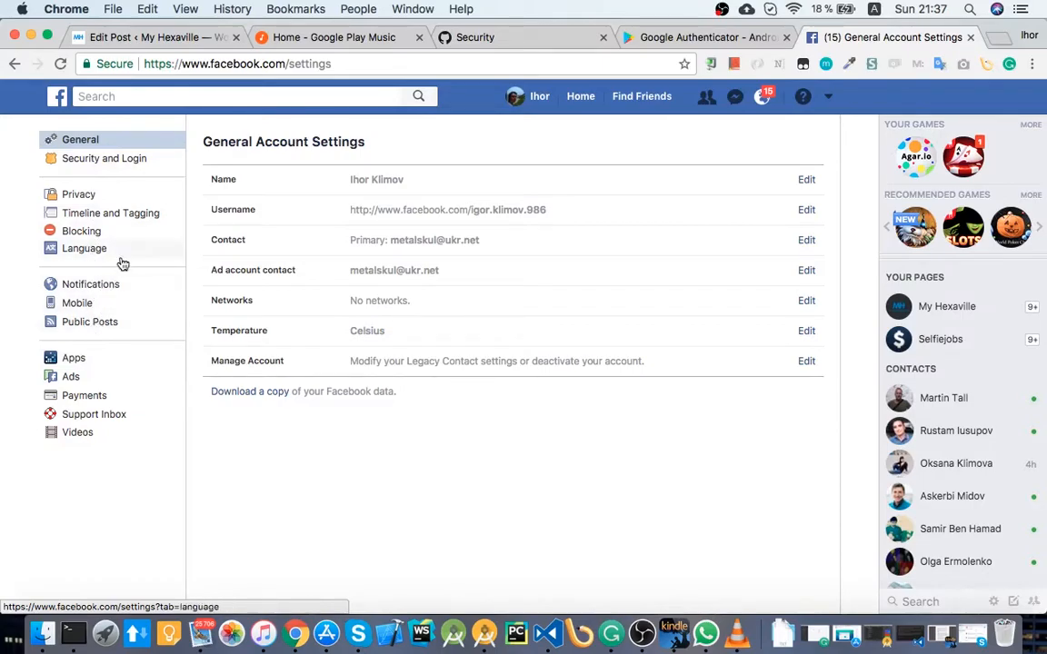
- Expand Recover external accounts under Security and Login, revealing the github.com account key
{"action": "left_click", "coordinate": [78, 194]}
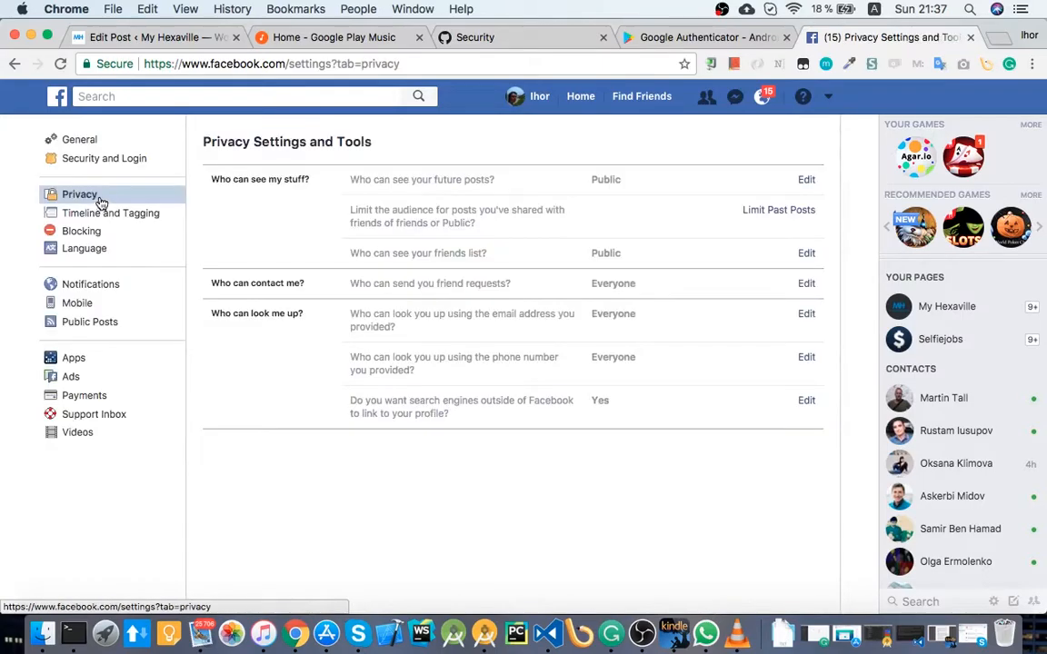
{"action": "left_click", "coordinate": [104, 158]}
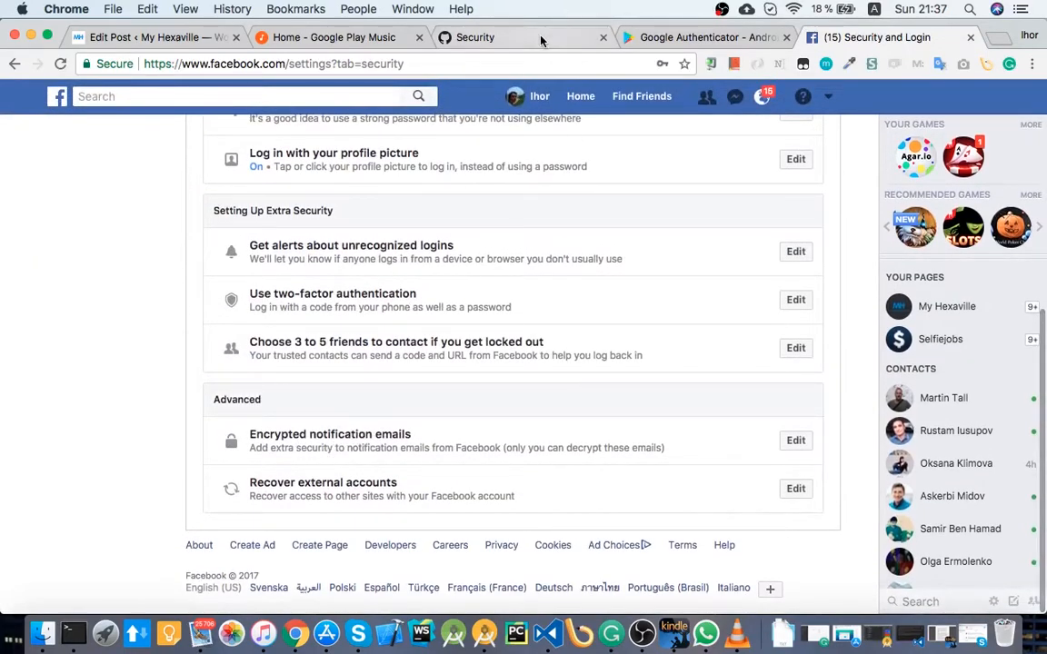
{"action": "left_click", "coordinate": [474, 37]}
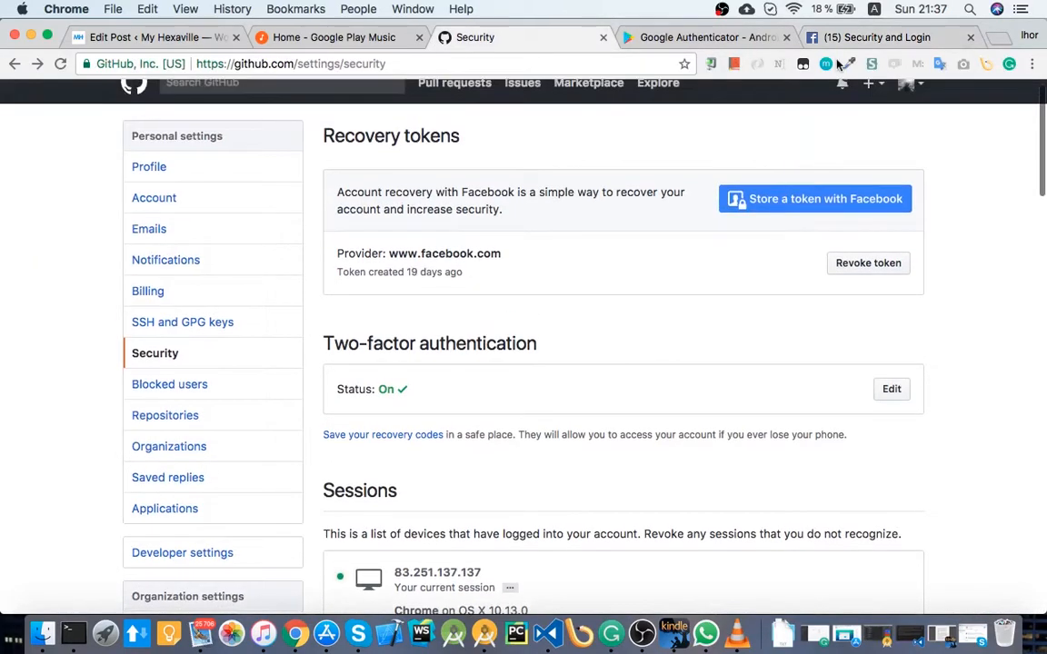
{"action": "left_click", "coordinate": [875, 38]}
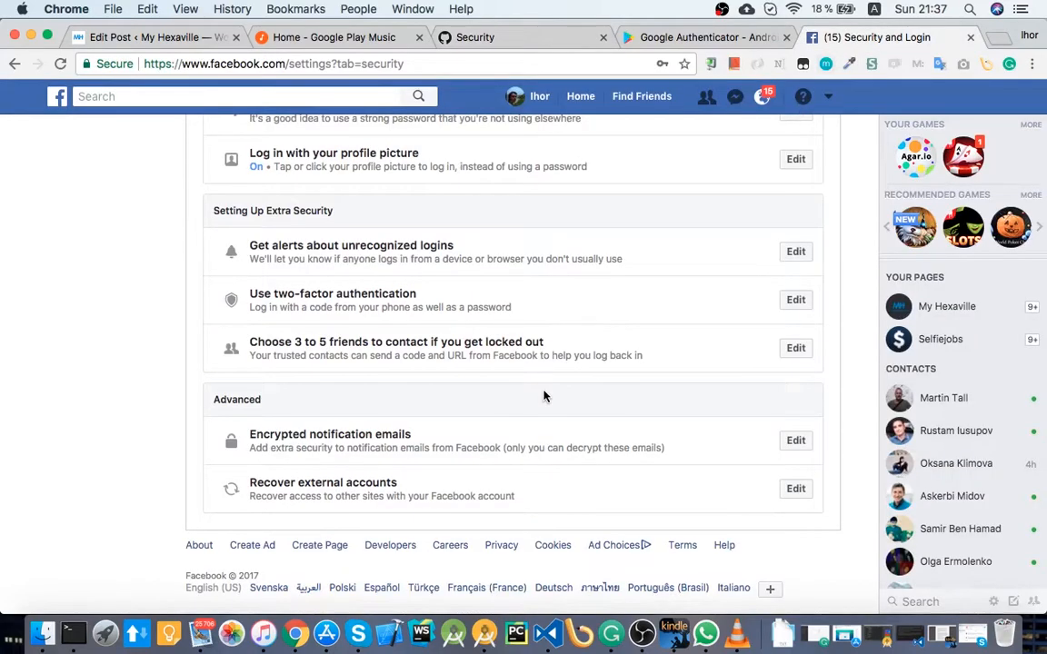
{"action": "mouse_move", "coordinate": [275, 499]}
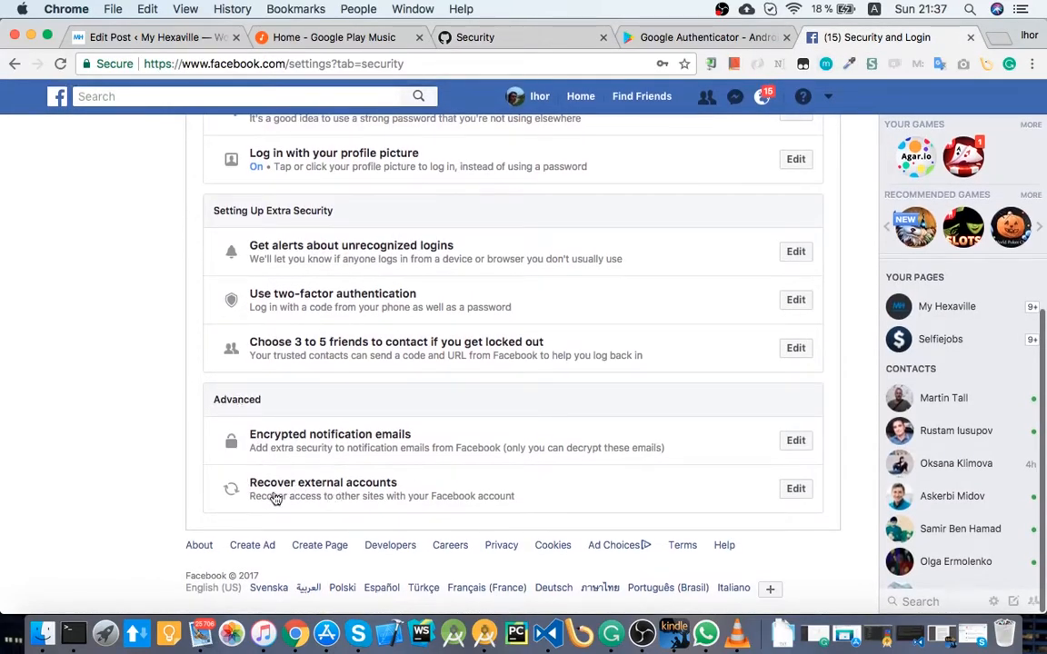
{"action": "mouse_move", "coordinate": [774, 490]}
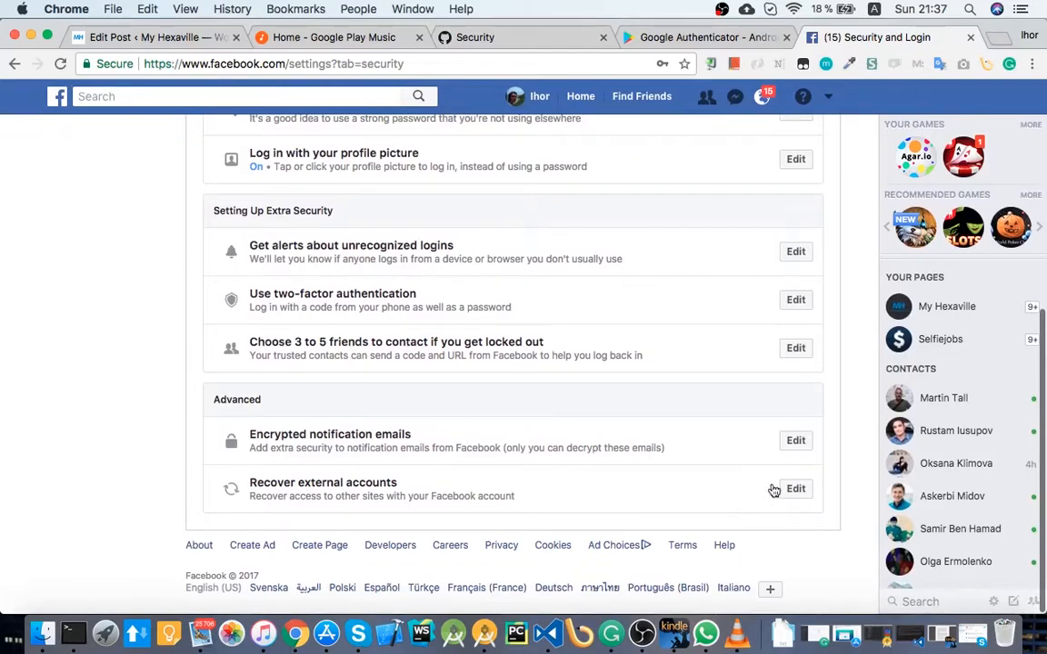
{"action": "left_click", "coordinate": [795, 488]}
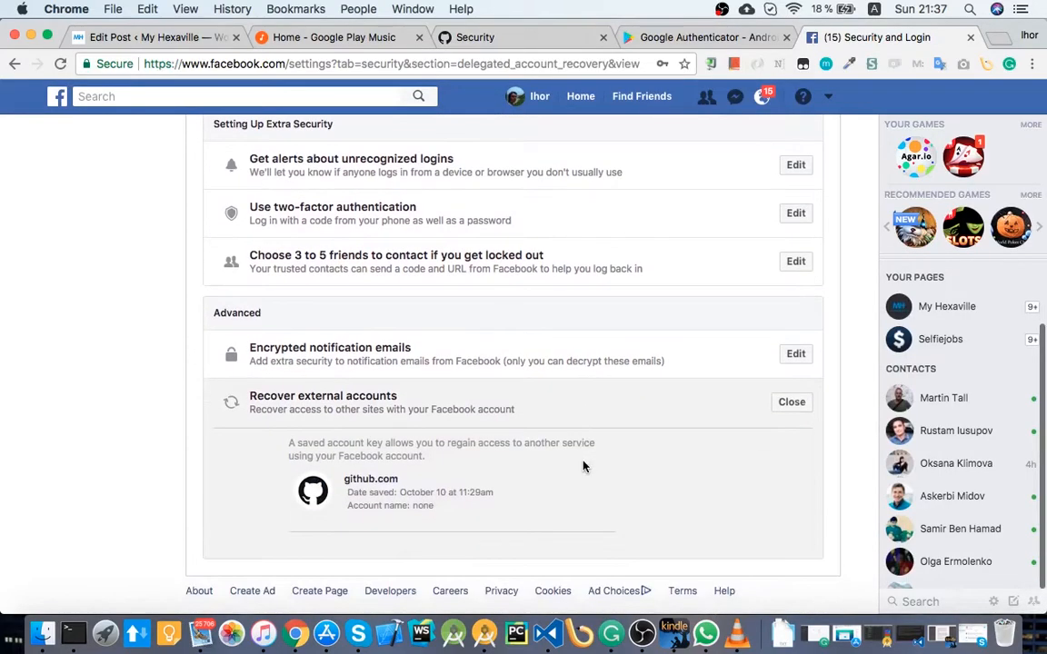
{"action": "mouse_move", "coordinate": [371, 484]}
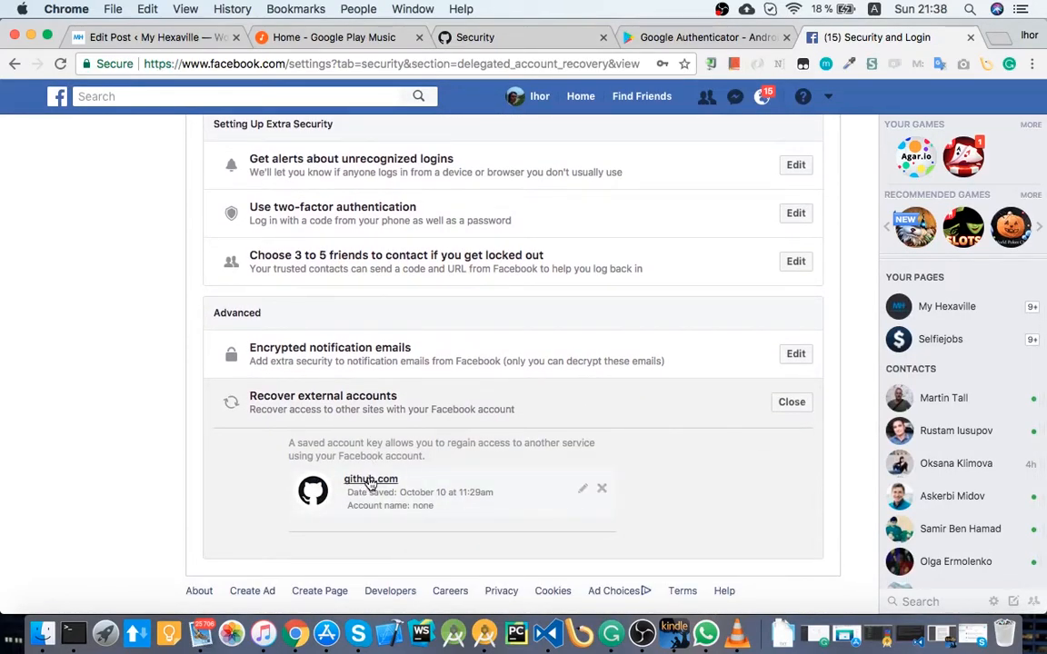
{"action": "mouse_move", "coordinate": [712, 82]}
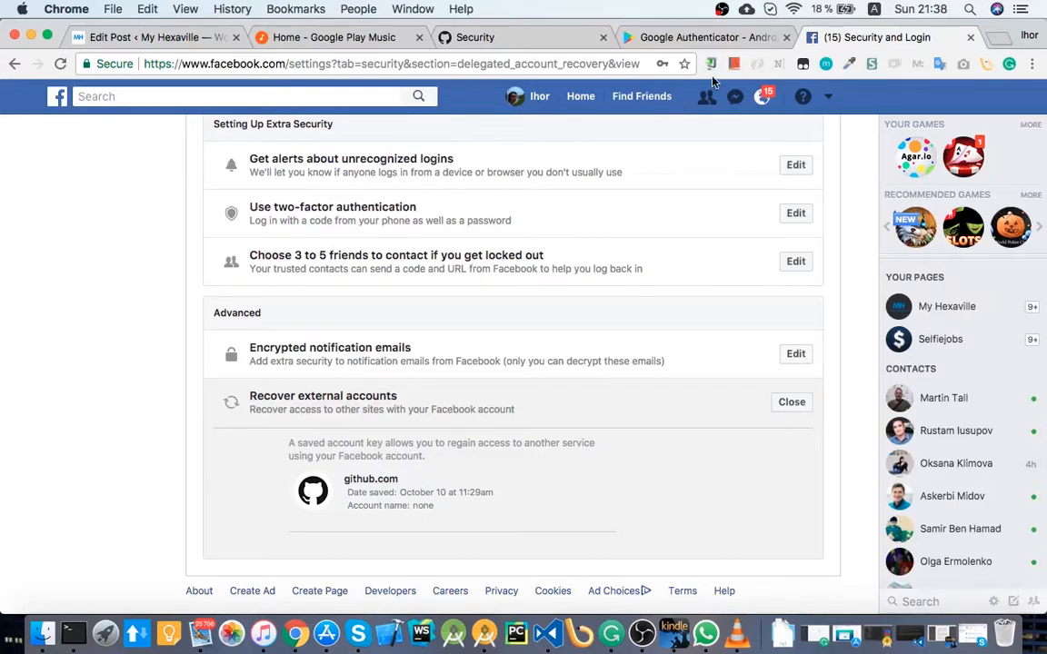
- Switch between the Play Store and GitHub tabs, scrolling GitHub's security page and history
{"action": "left_click", "coordinate": [705, 37]}
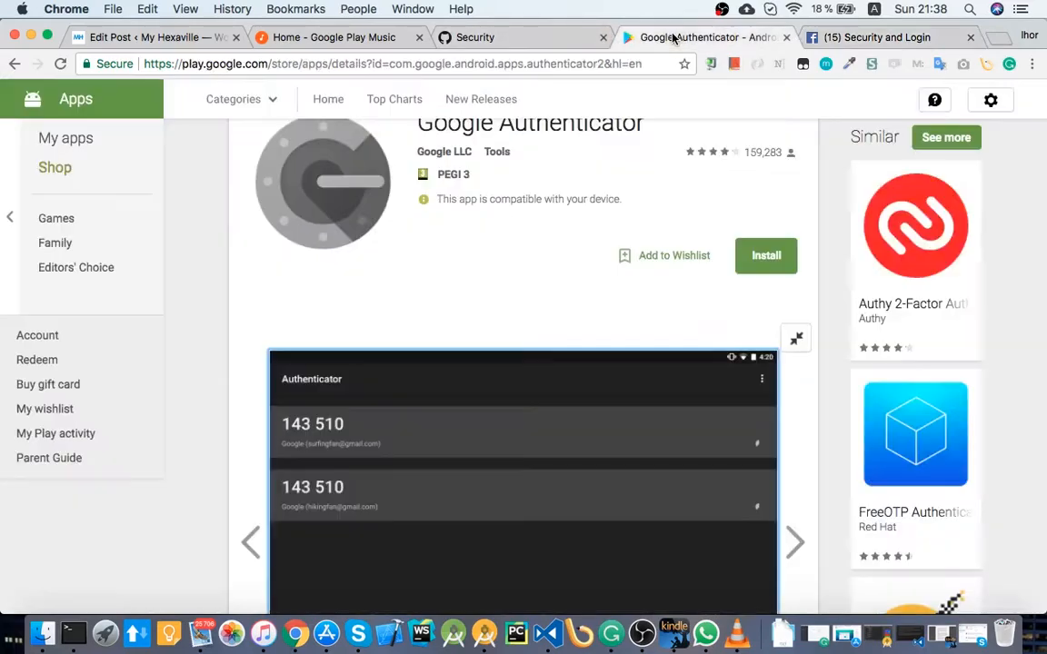
{"action": "scroll", "scroll_direction": "down", "scroll_amount": 3}
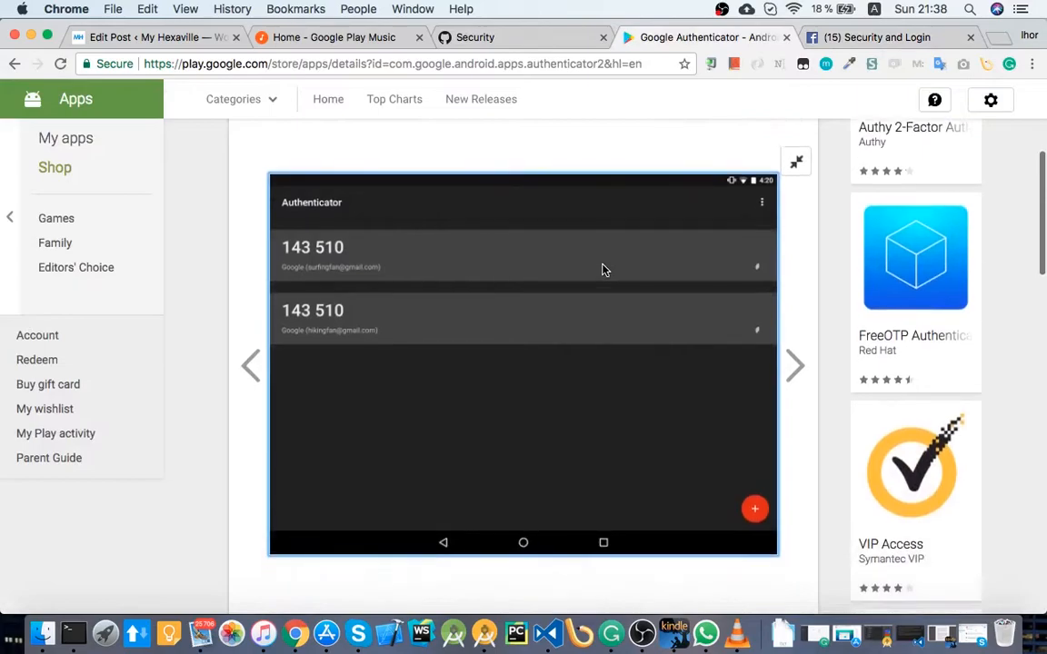
{"action": "left_click", "coordinate": [795, 361]}
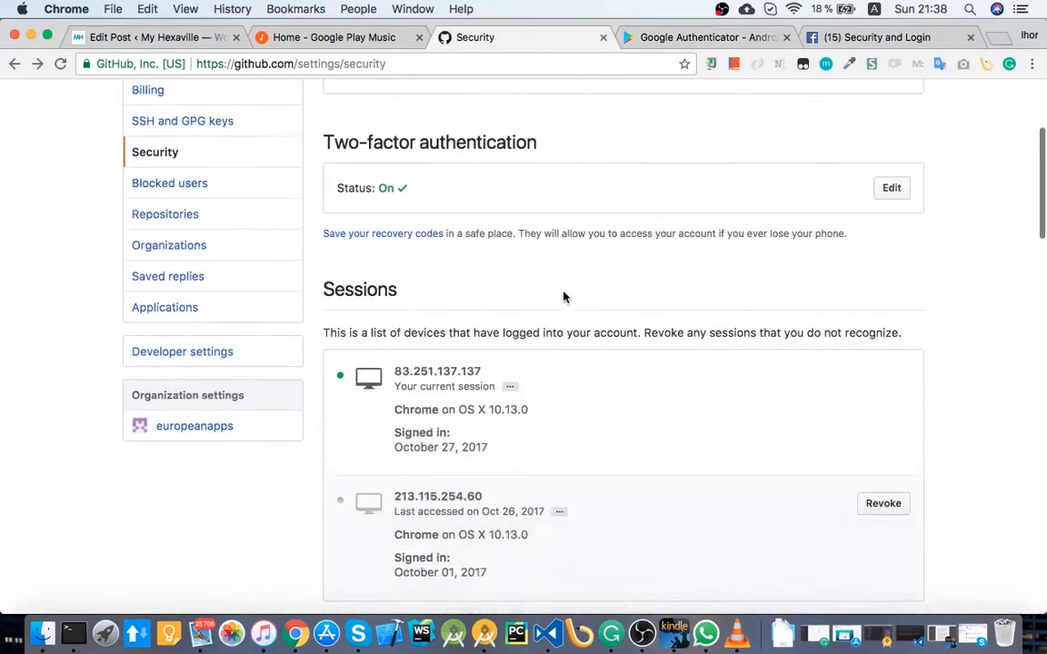
{"action": "scroll", "scroll_direction": "down", "scroll_amount": 3}
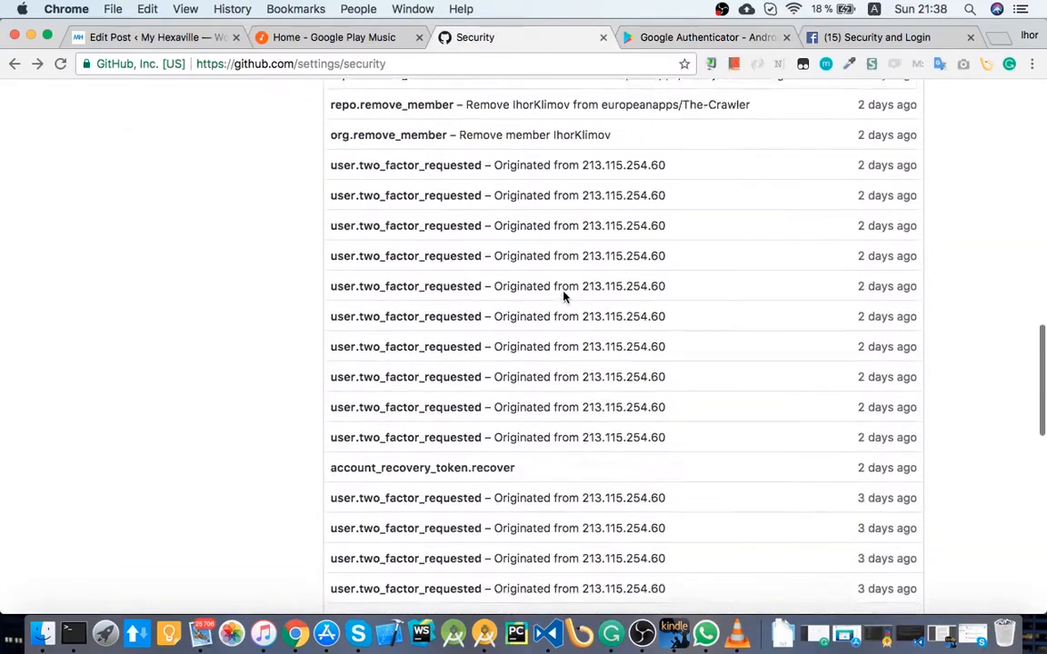
{"action": "scroll", "scroll_direction": "down", "scroll_amount": 3}
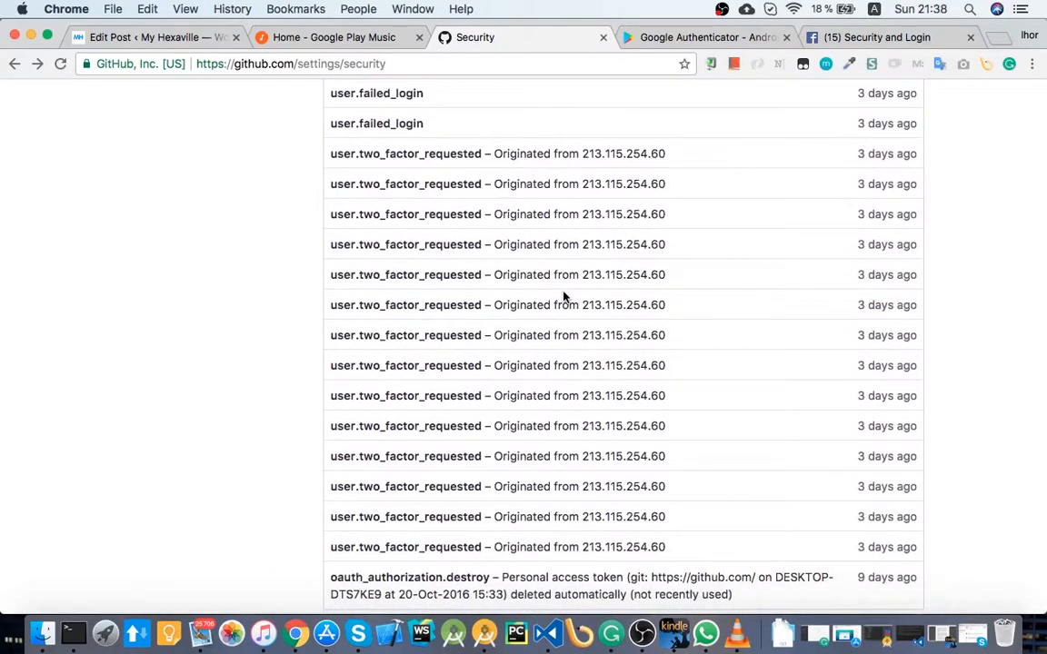
{"action": "scroll", "scroll_direction": "down", "scroll_amount": 3}
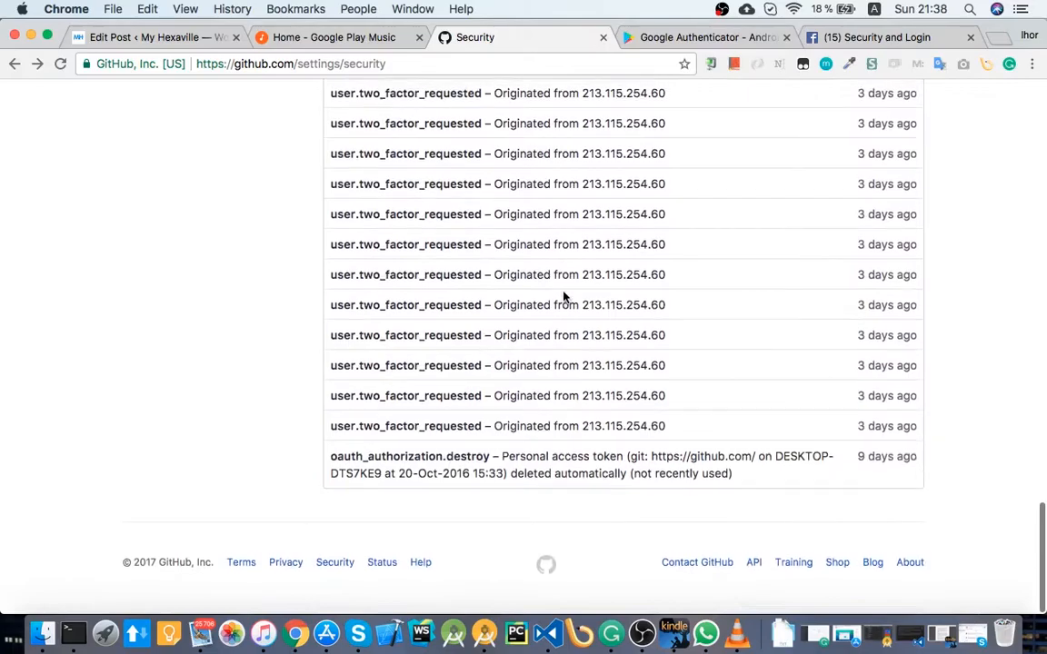
{"action": "scroll", "scroll_direction": "up", "scroll_amount": 3}
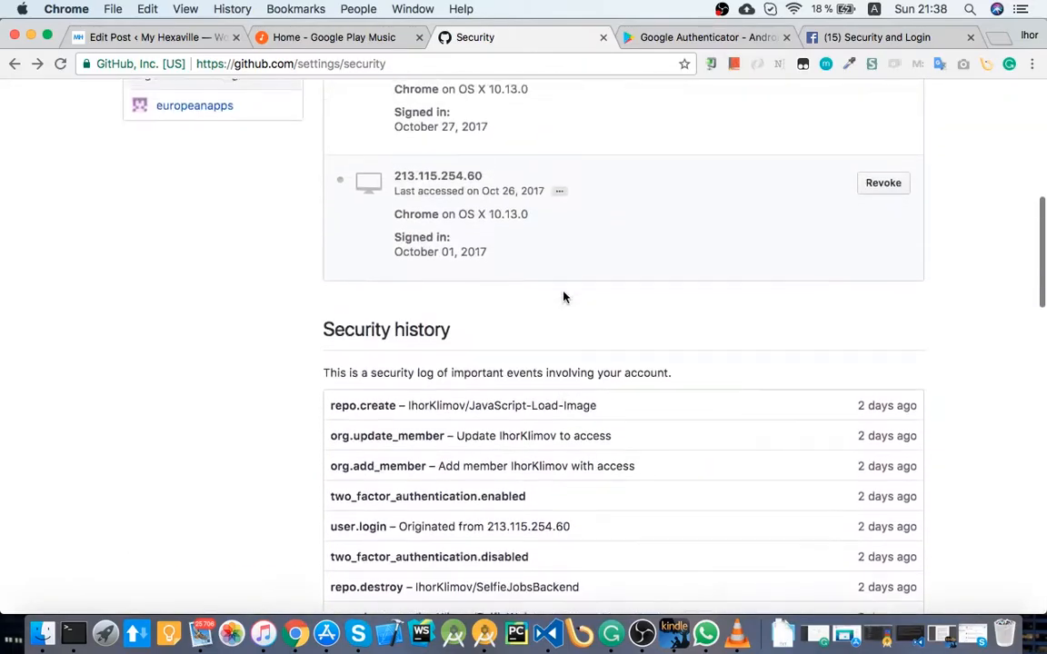
{"action": "scroll", "scroll_direction": "up", "scroll_amount": 3}
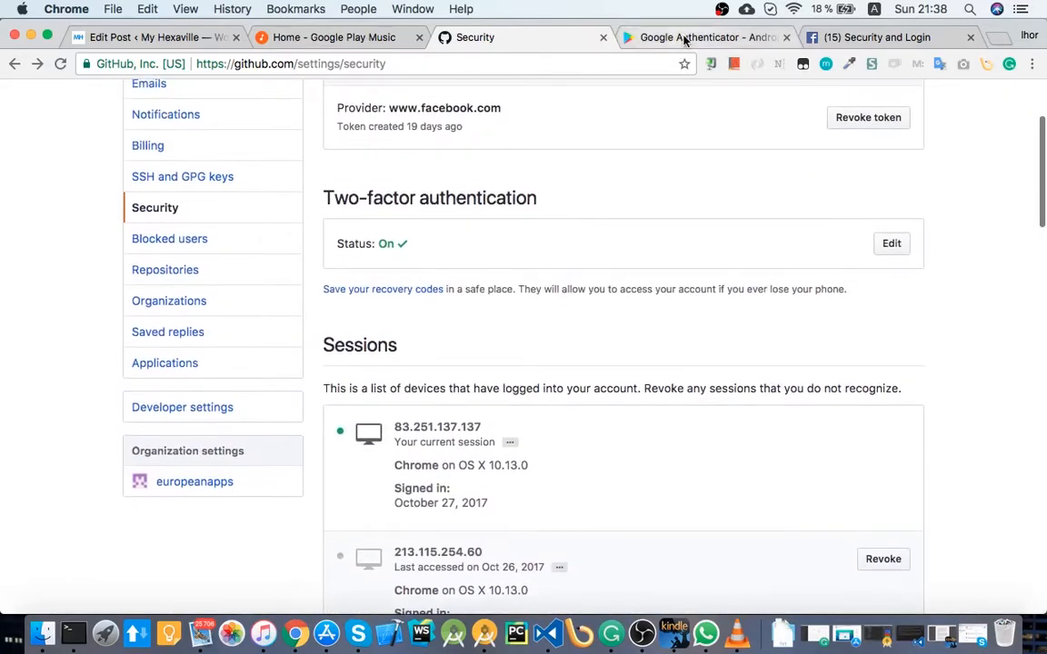
{"action": "left_click", "coordinate": [705, 37]}
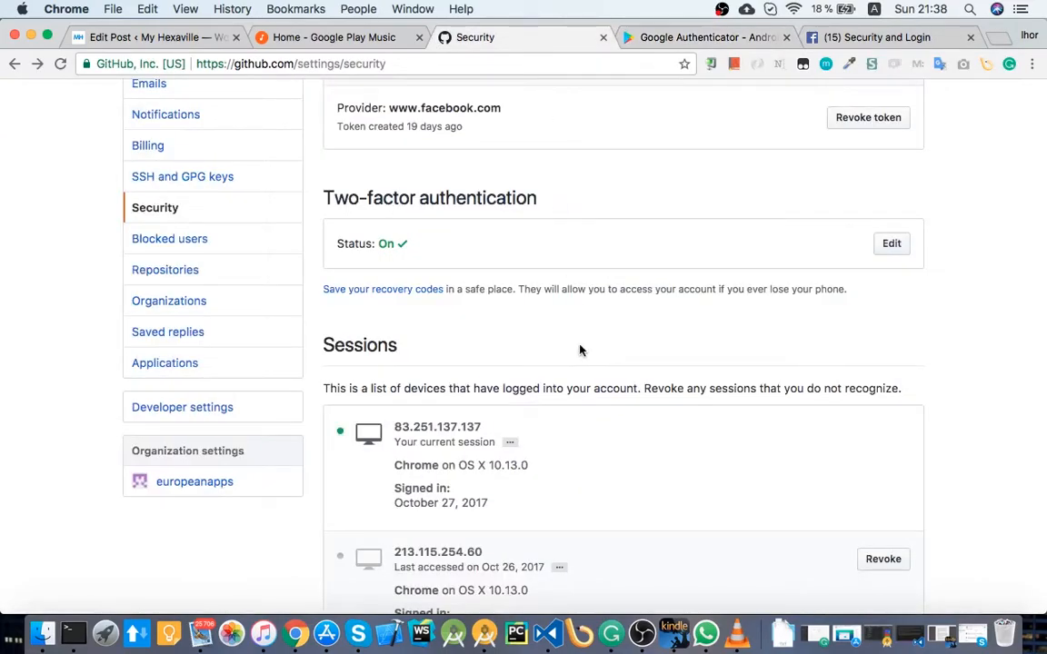
{"action": "scroll", "scroll_direction": "down", "scroll_amount": 3}
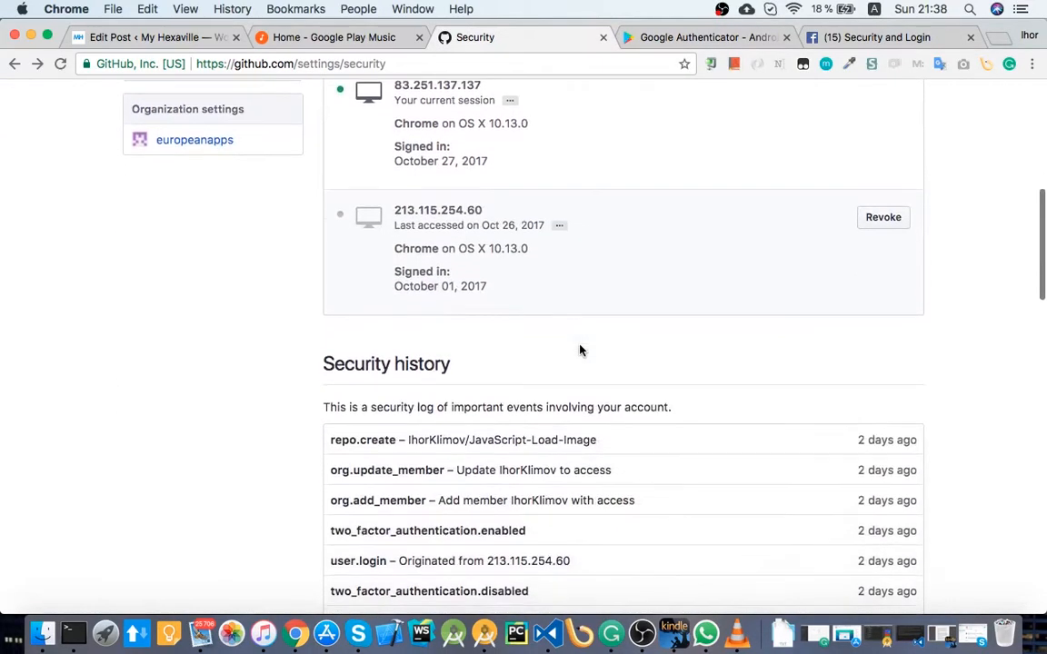
{"action": "scroll", "scroll_direction": "up", "scroll_amount": 3}
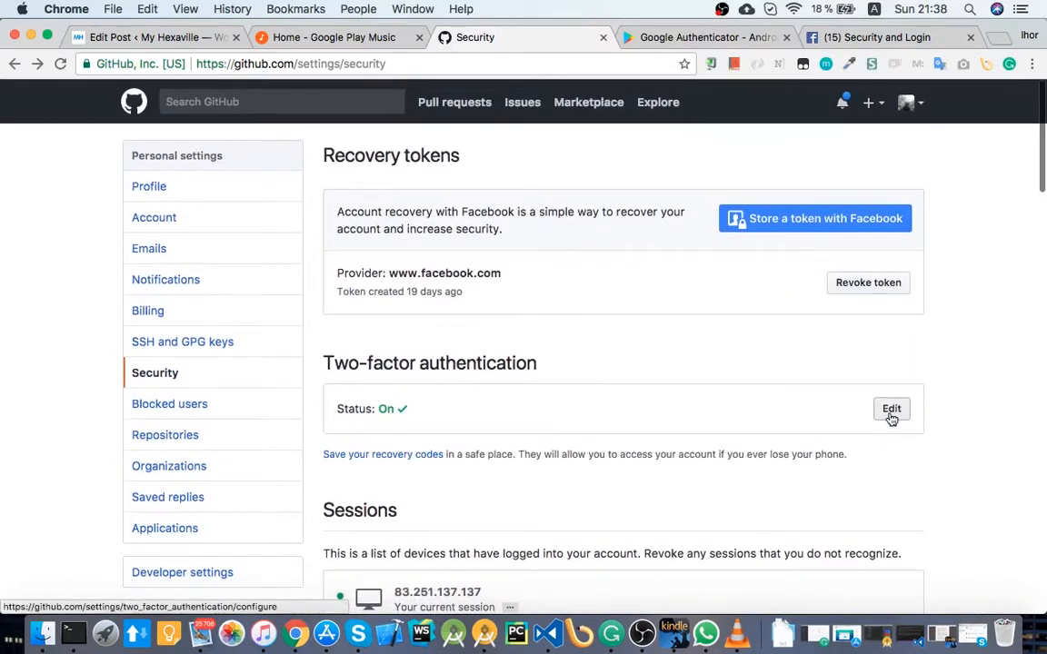
- Open the two-factor authentication edit page and scroll through the recovery codes section
{"action": "left_click", "coordinate": [890, 408]}
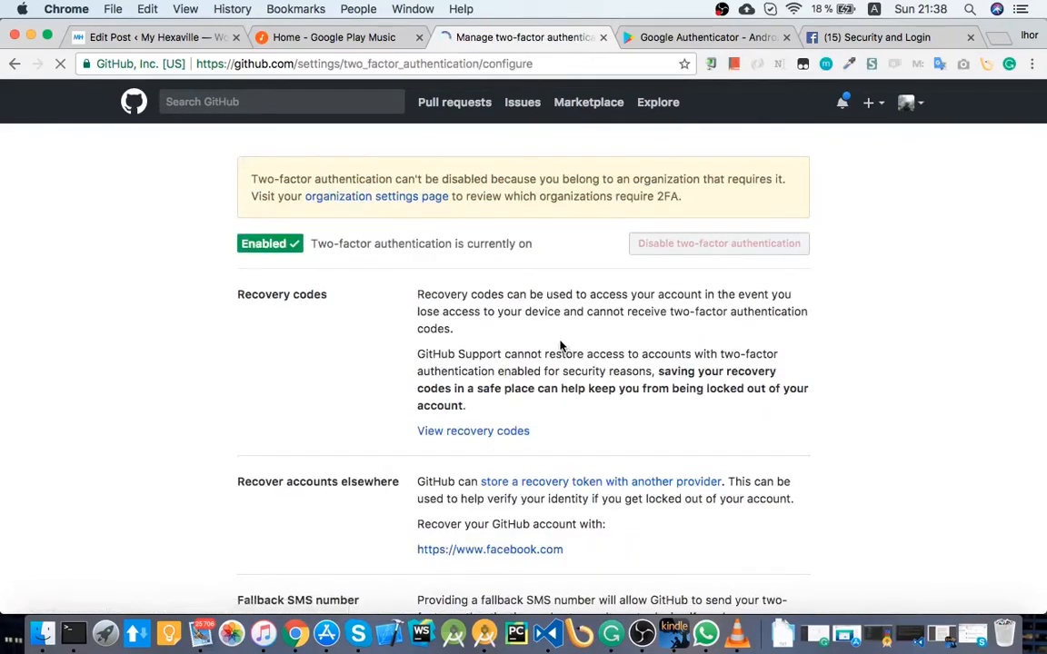
{"action": "scroll", "scroll_direction": "up", "scroll_amount": 3}
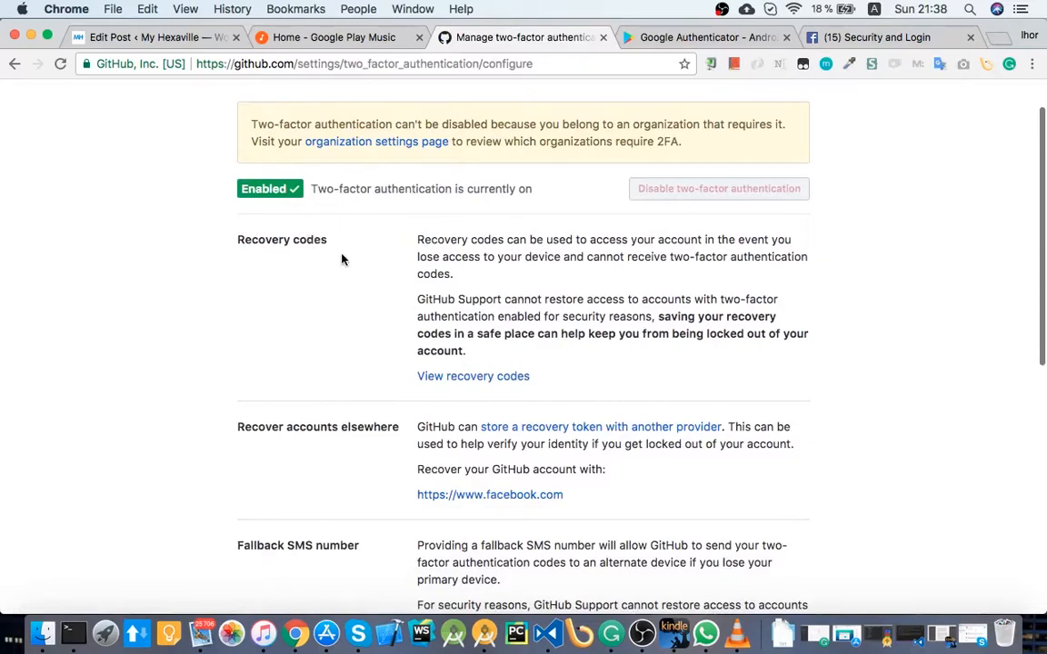
{"action": "scroll", "scroll_direction": "down", "scroll_amount": 3}
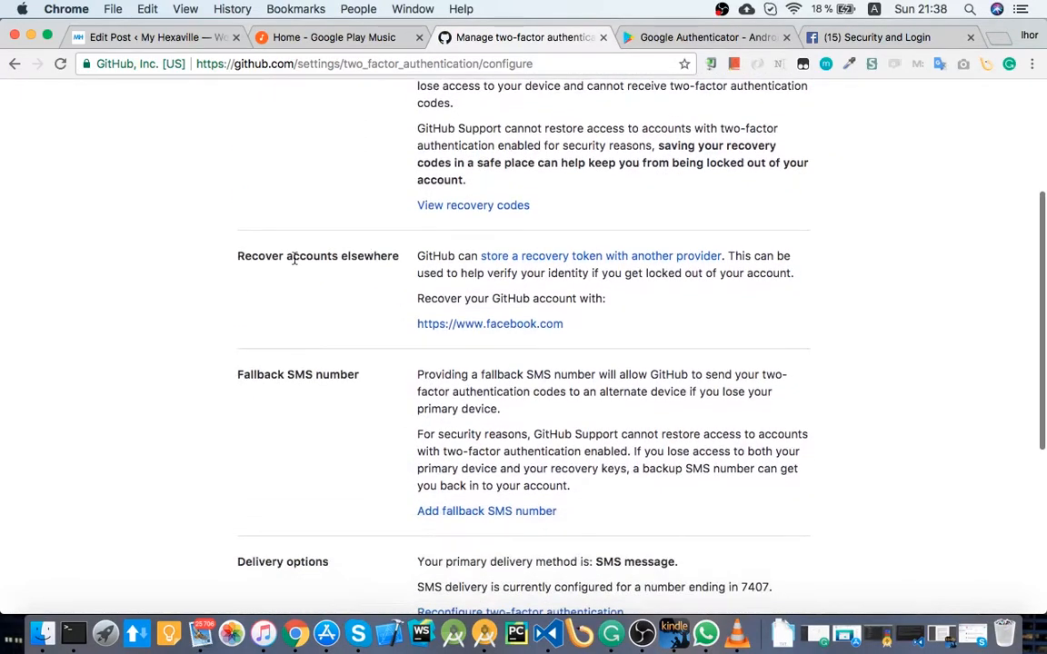
{"action": "mouse_move", "coordinate": [564, 285]}
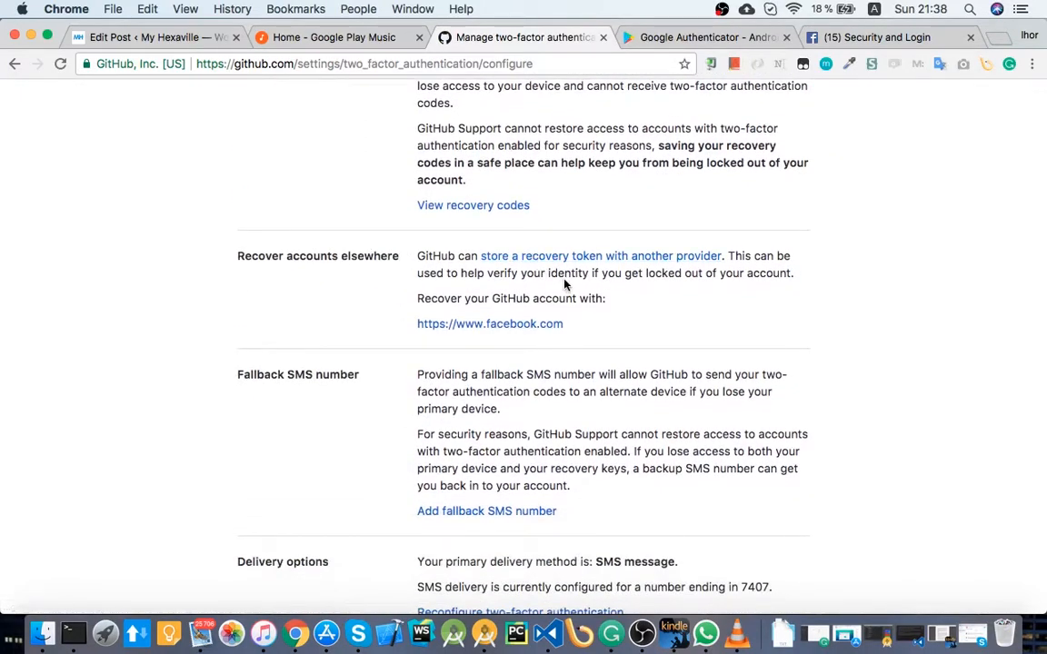
{"action": "mouse_move", "coordinate": [409, 383]}
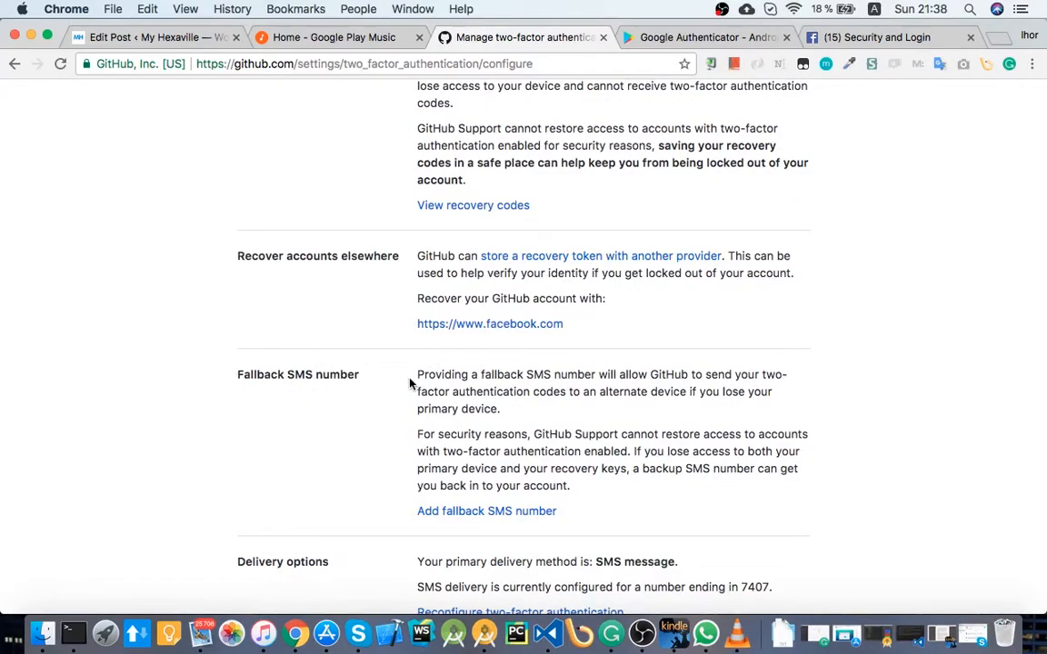
{"action": "scroll", "scroll_direction": "down", "scroll_amount": 3}
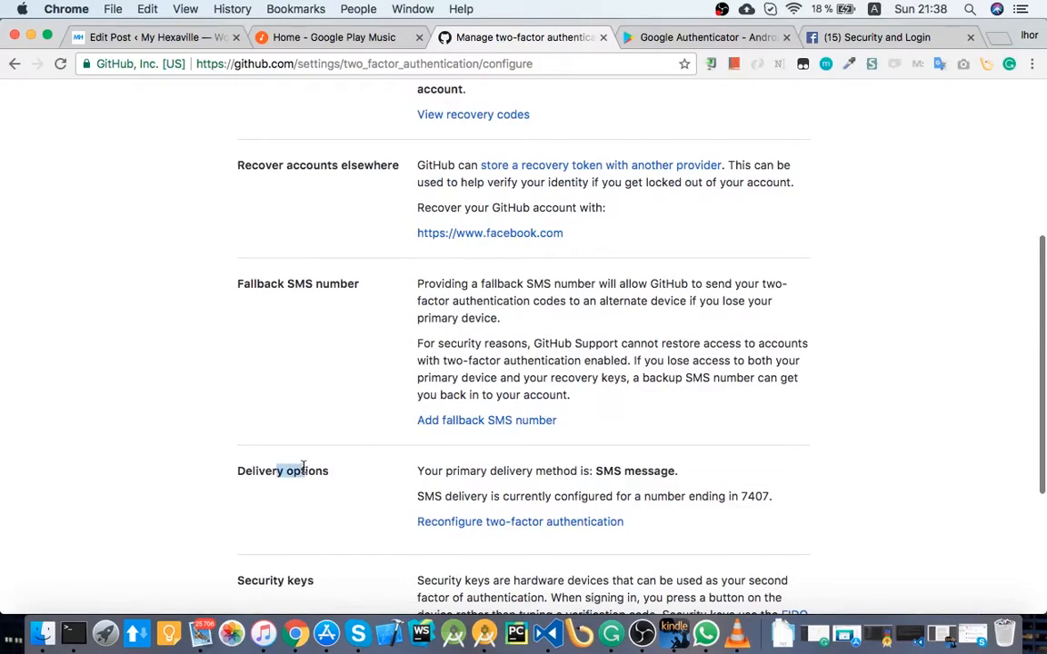
{"action": "mouse_move", "coordinate": [626, 454]}
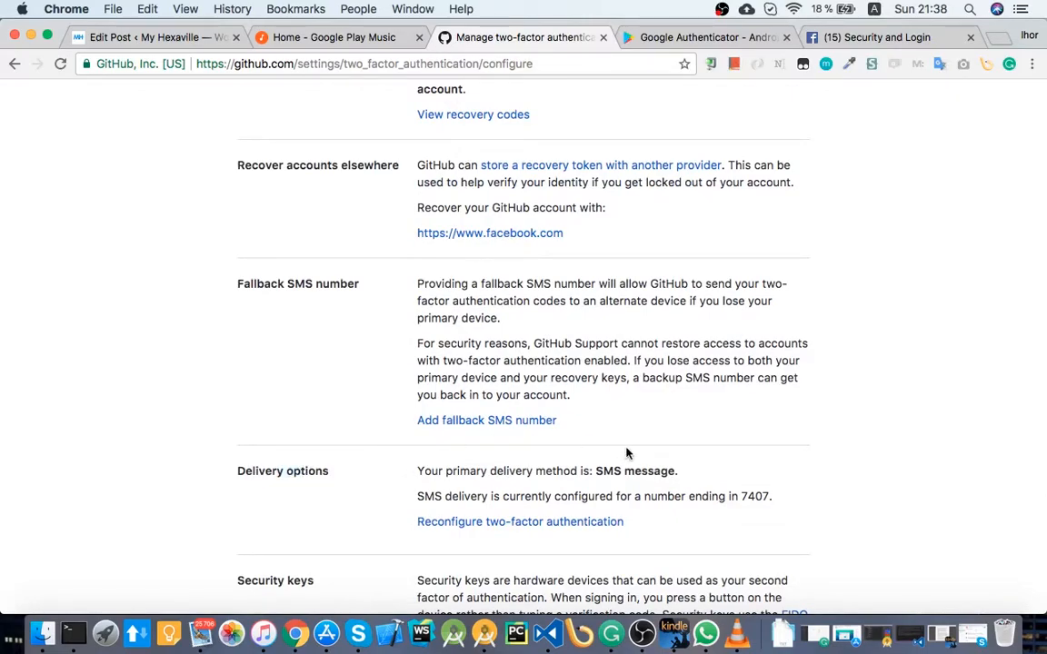
{"action": "mouse_move", "coordinate": [600, 474]}
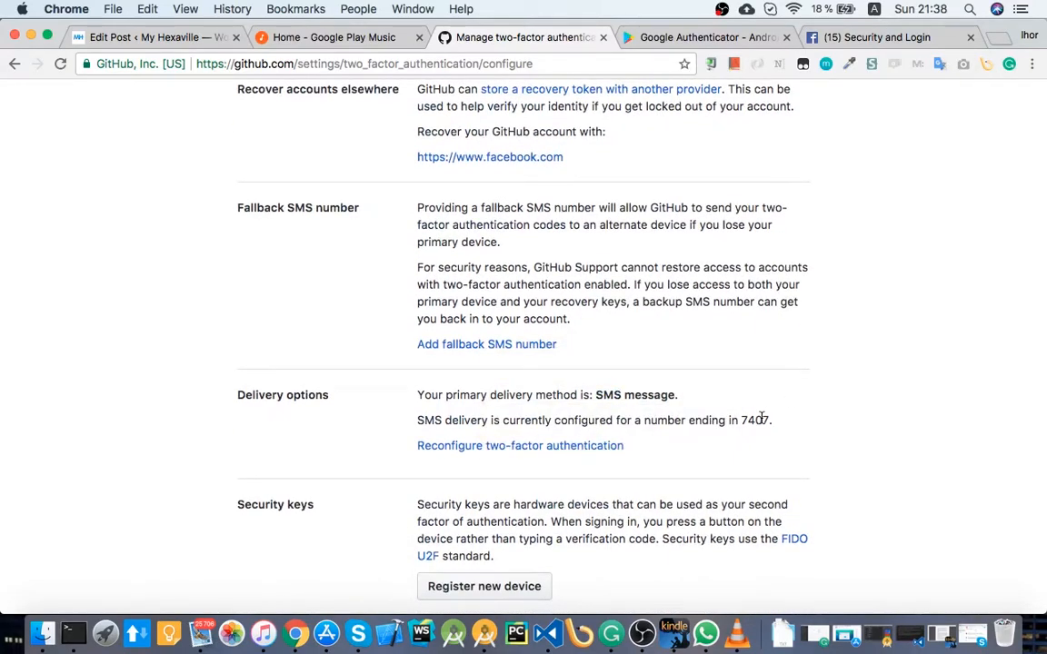
- Highlight the SMS number's last digits and review the Facebook recovery and SMS sections
{"action": "double_click", "coordinate": [754, 420]}
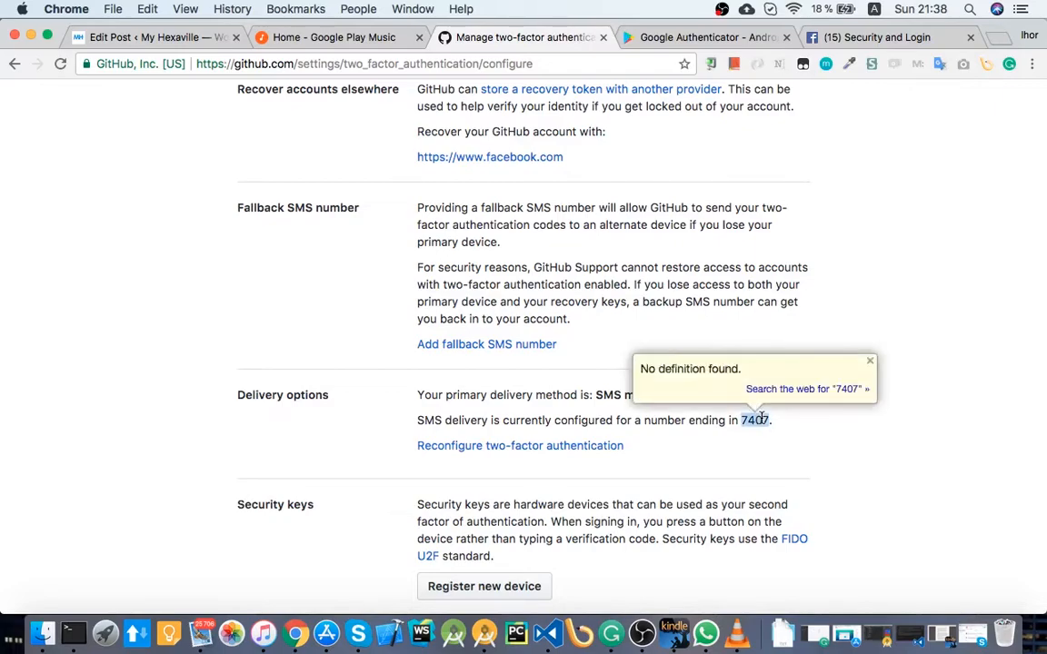
{"action": "scroll", "scroll_direction": "down", "scroll_amount": 3}
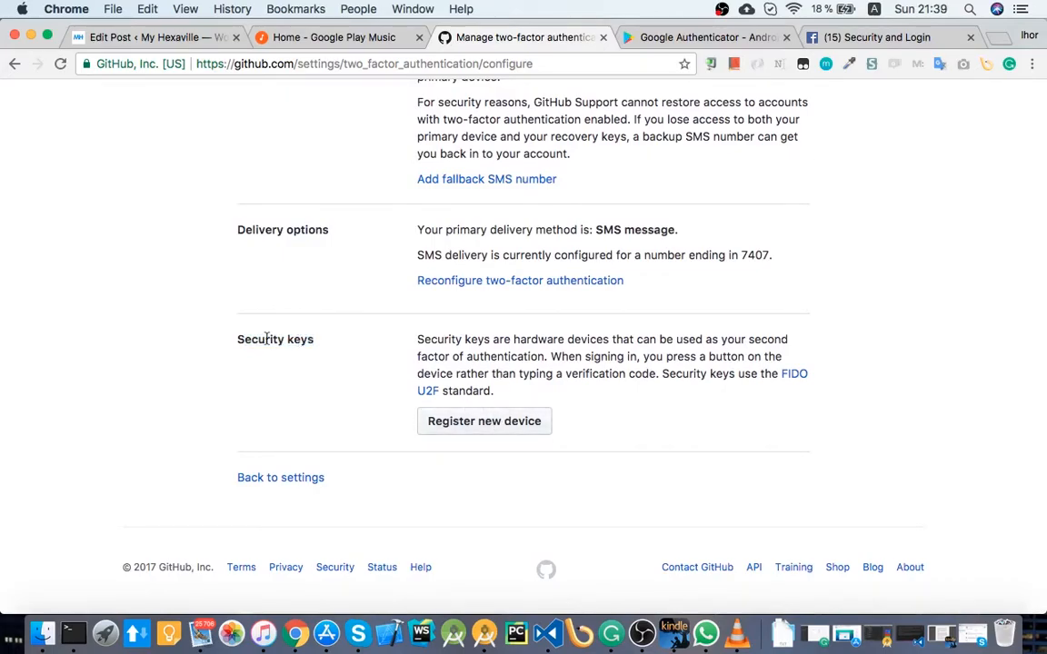
{"action": "scroll", "scroll_direction": "up", "scroll_amount": 3}
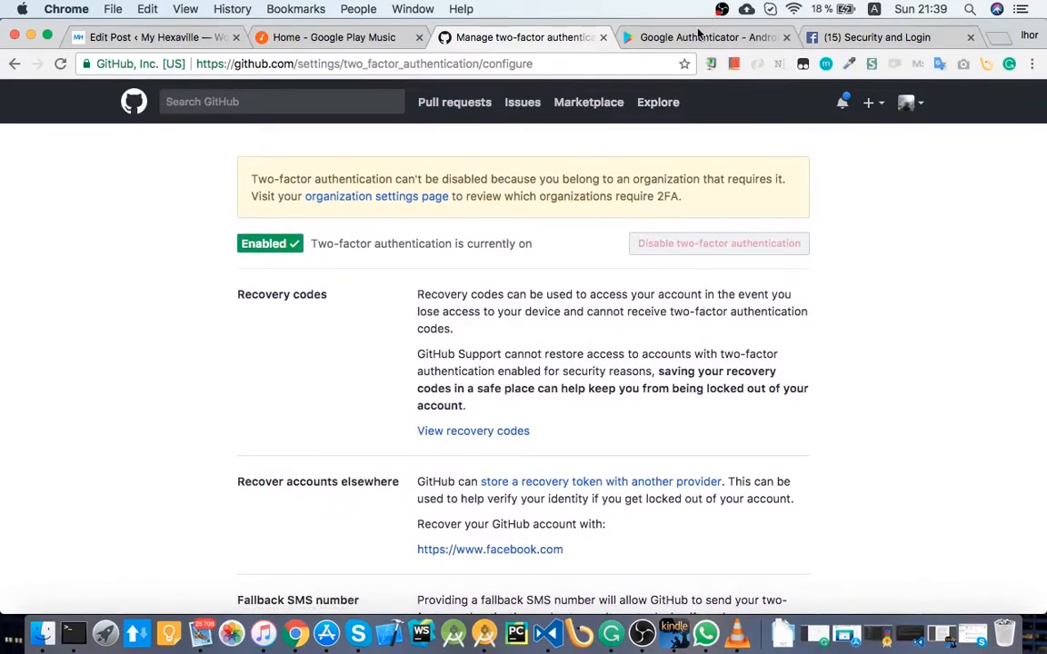
{"action": "scroll", "scroll_direction": "down", "scroll_amount": 3}
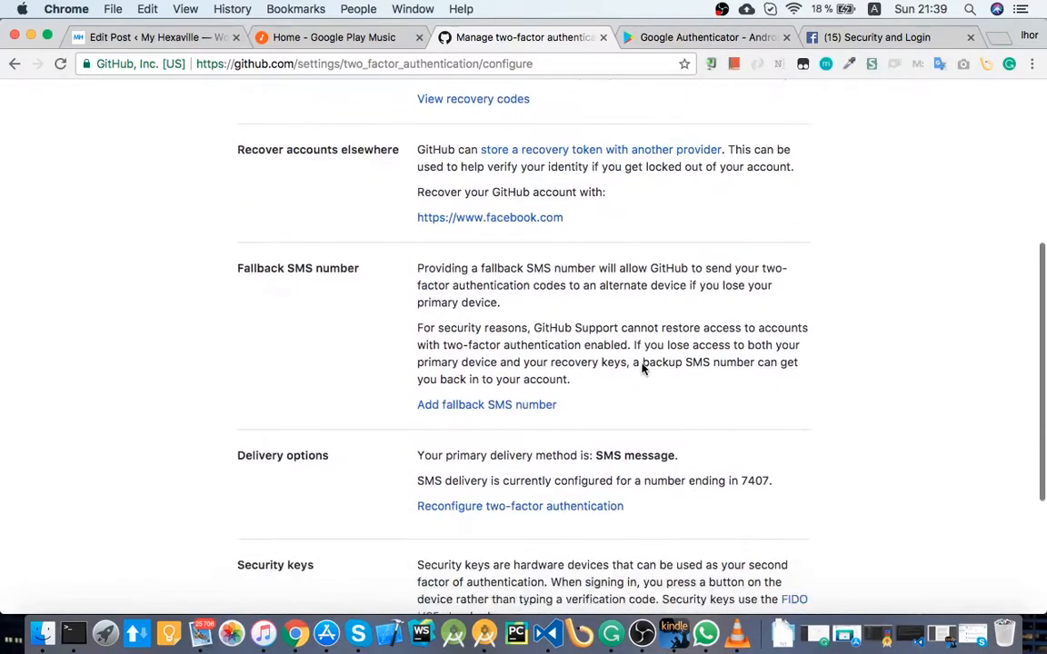
{"action": "scroll", "scroll_direction": "down", "scroll_amount": 3}
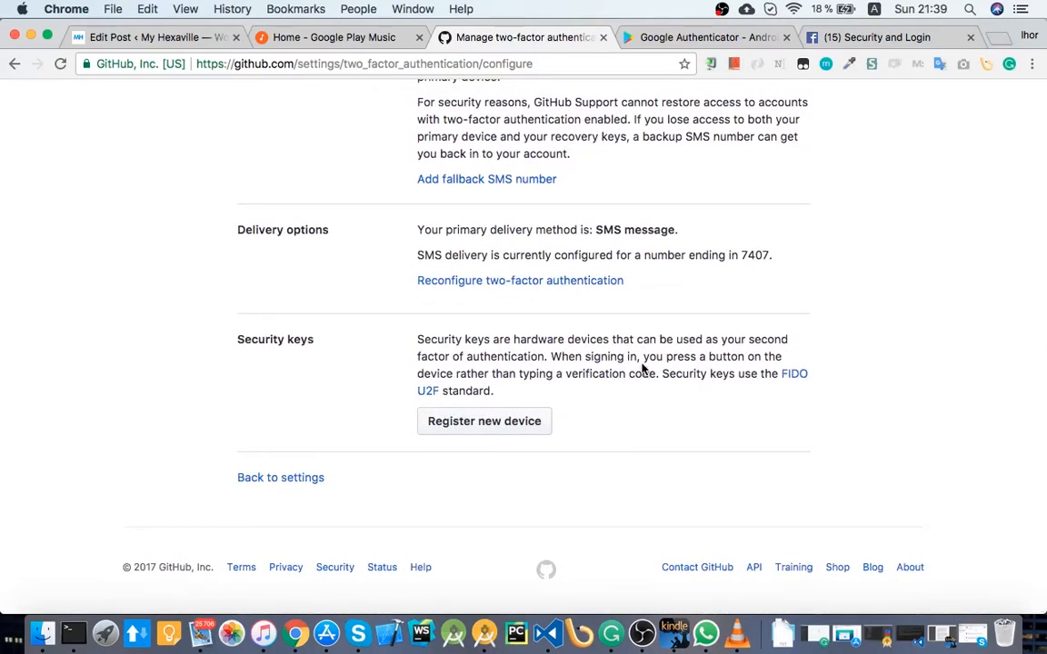
{"action": "mouse_move", "coordinate": [632, 356]}
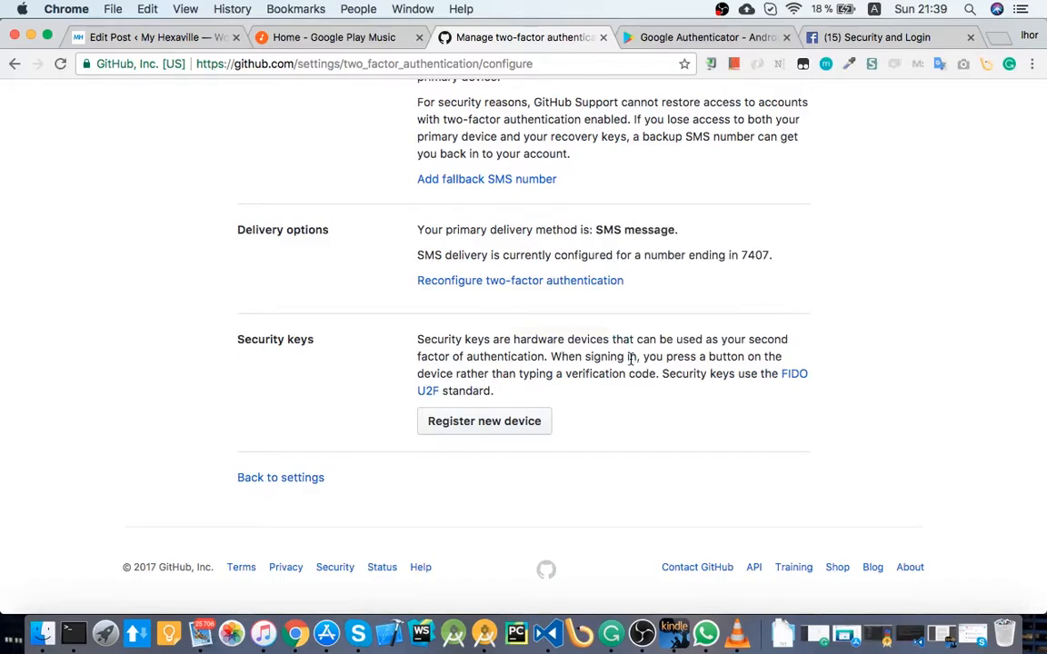
{"action": "mouse_move", "coordinate": [643, 359]}
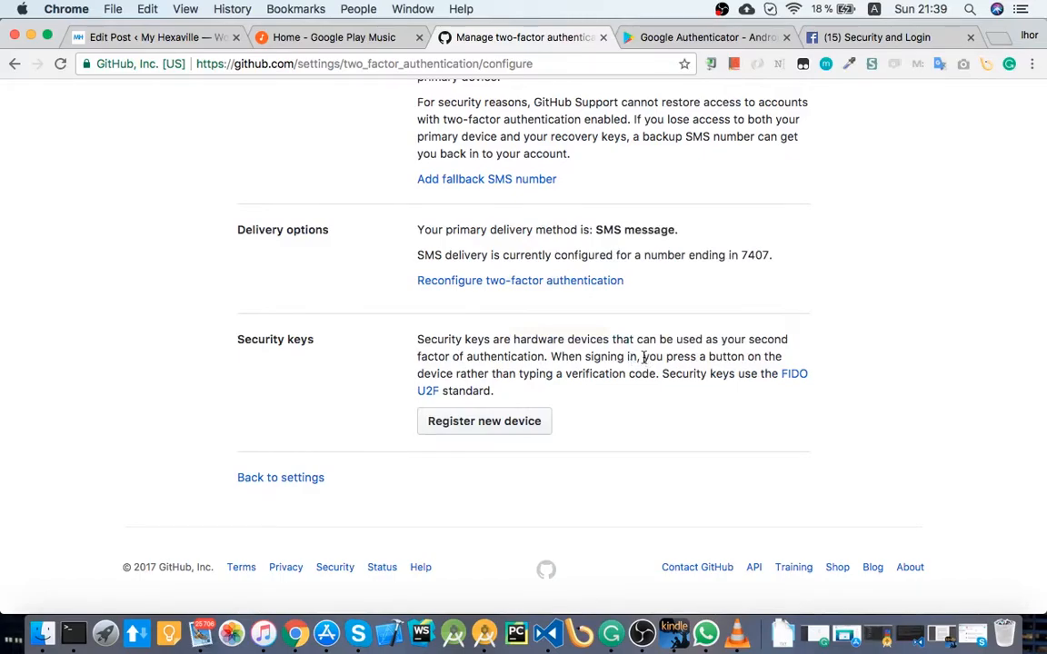
{"action": "double_click", "coordinate": [652, 357]}
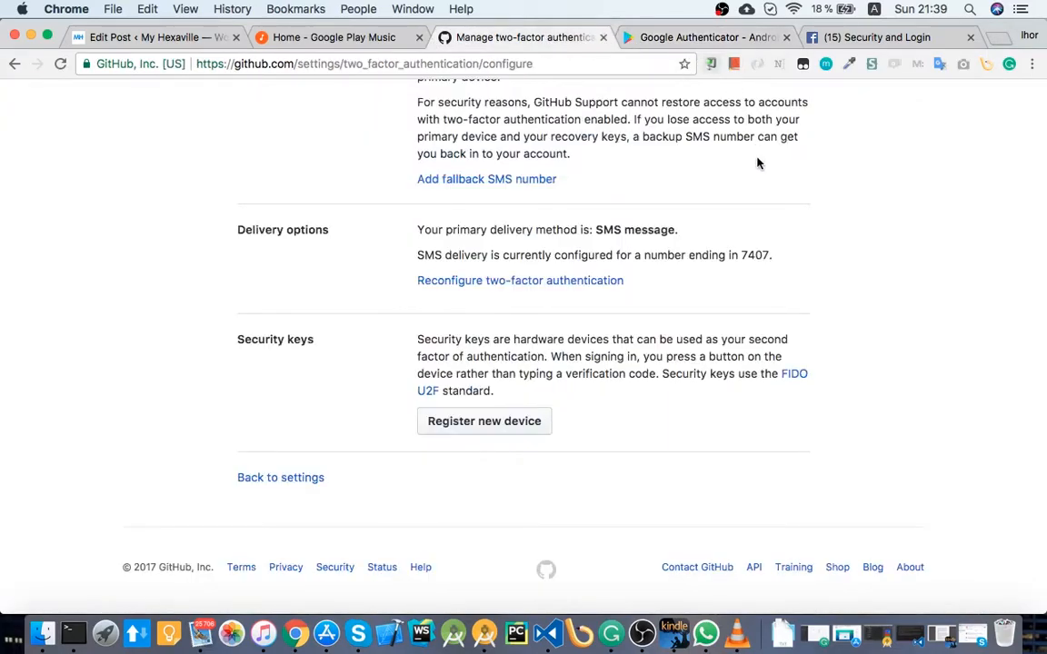
{"action": "scroll", "scroll_direction": "up", "scroll_amount": 3}
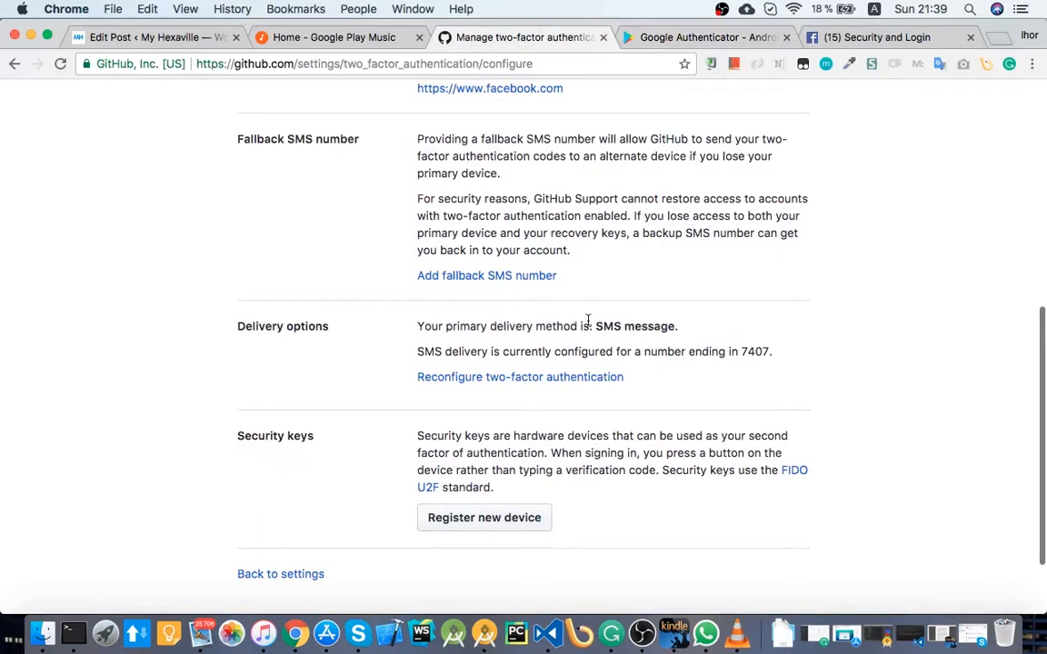
{"action": "double_click", "coordinate": [608, 327]}
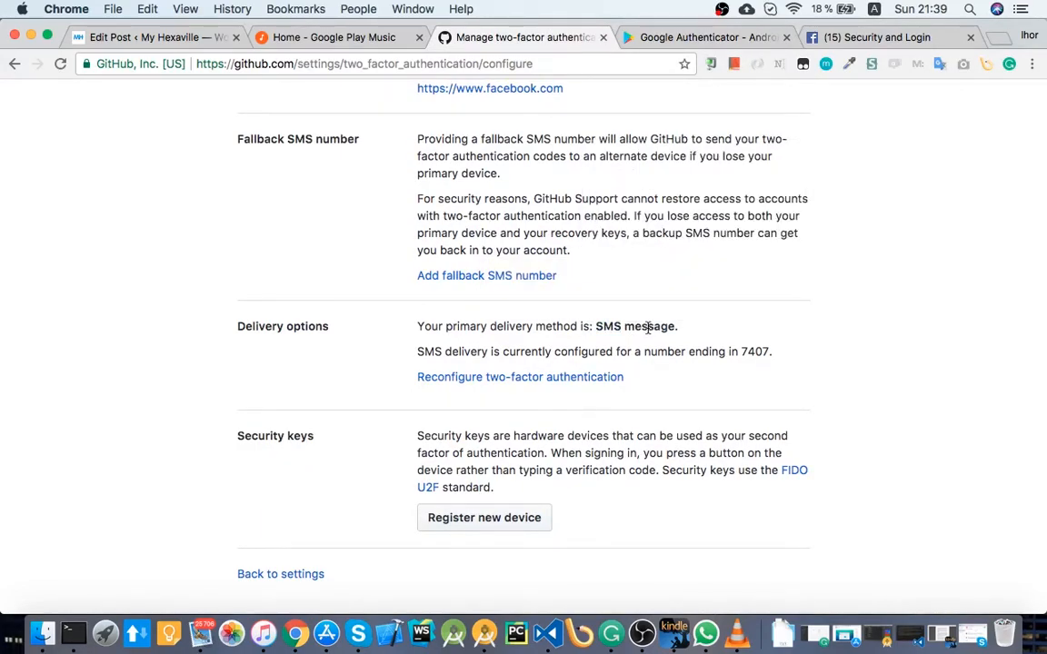
{"action": "scroll", "scroll_direction": "up", "scroll_amount": 3}
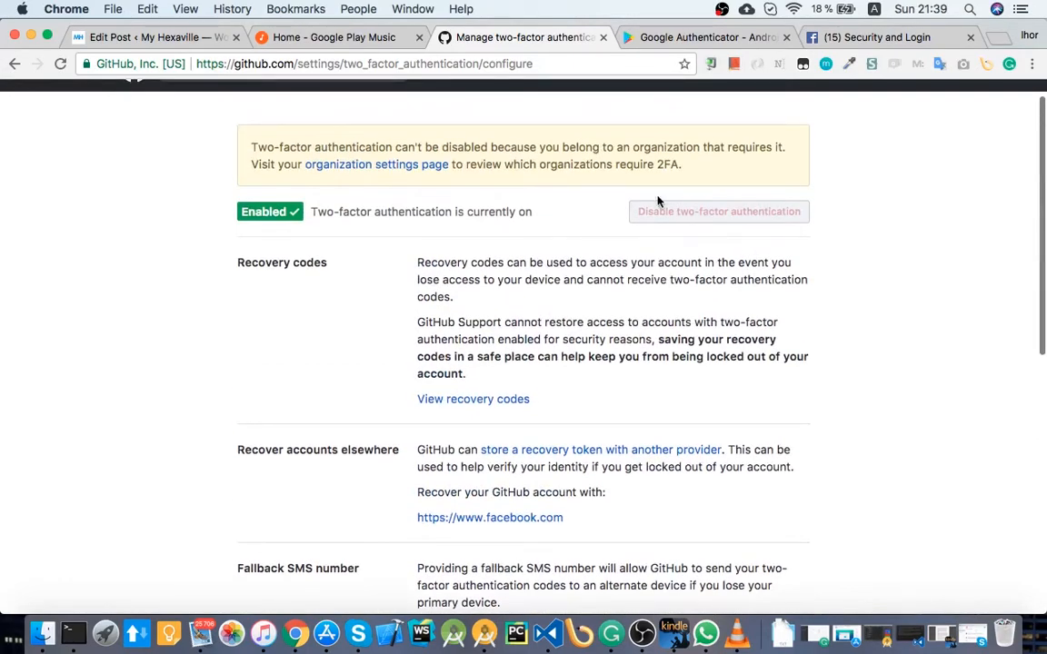
{"action": "scroll", "scroll_direction": "up", "scroll_amount": 3}
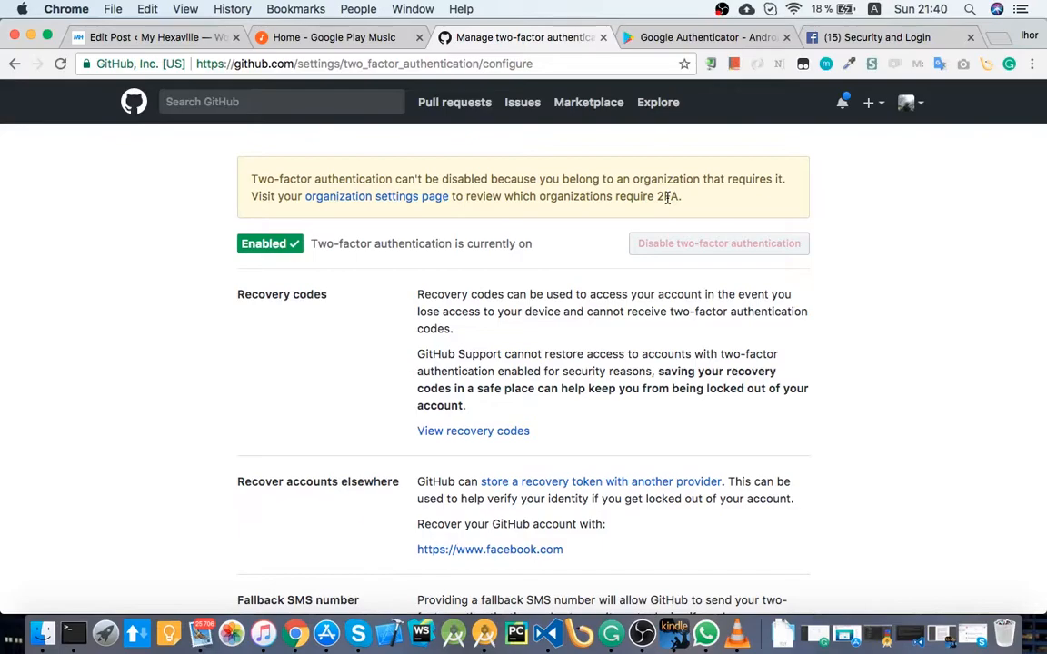
- Glance at the Google Authenticator listing, then scroll GitHub's security history log
{"action": "left_click", "coordinate": [707, 38]}
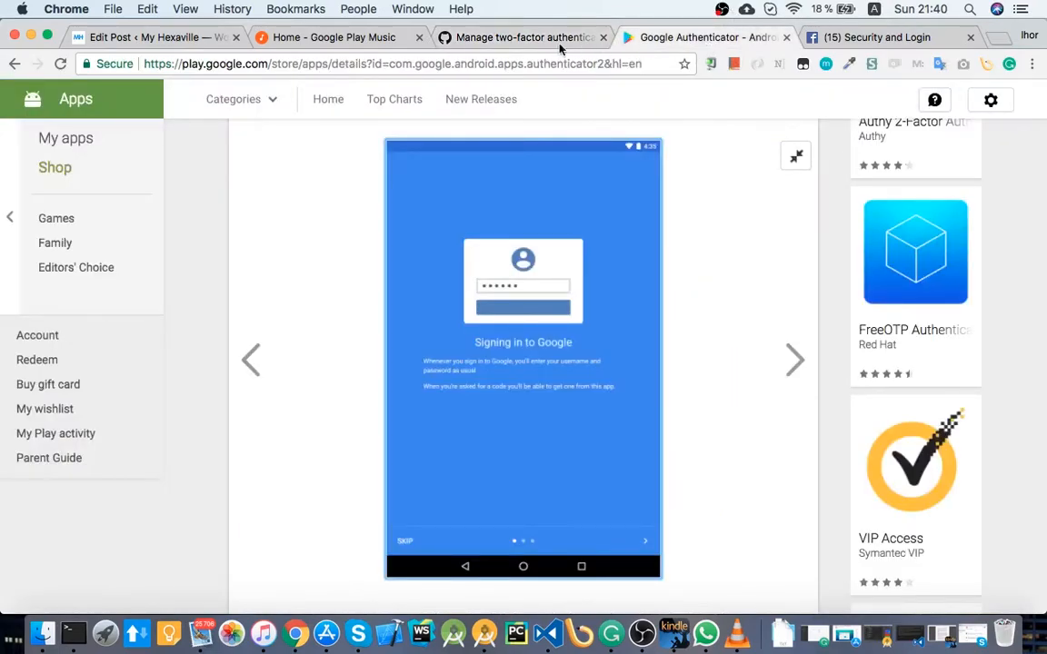
{"action": "left_click", "coordinate": [523, 37]}
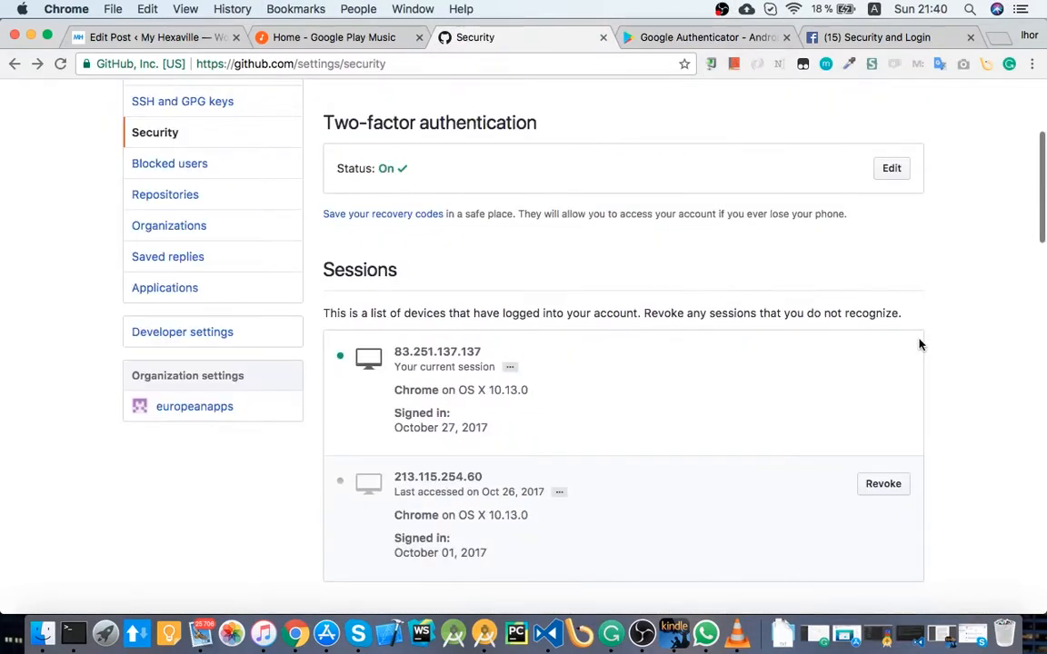
{"action": "scroll", "scroll_direction": "down", "scroll_amount": 3}
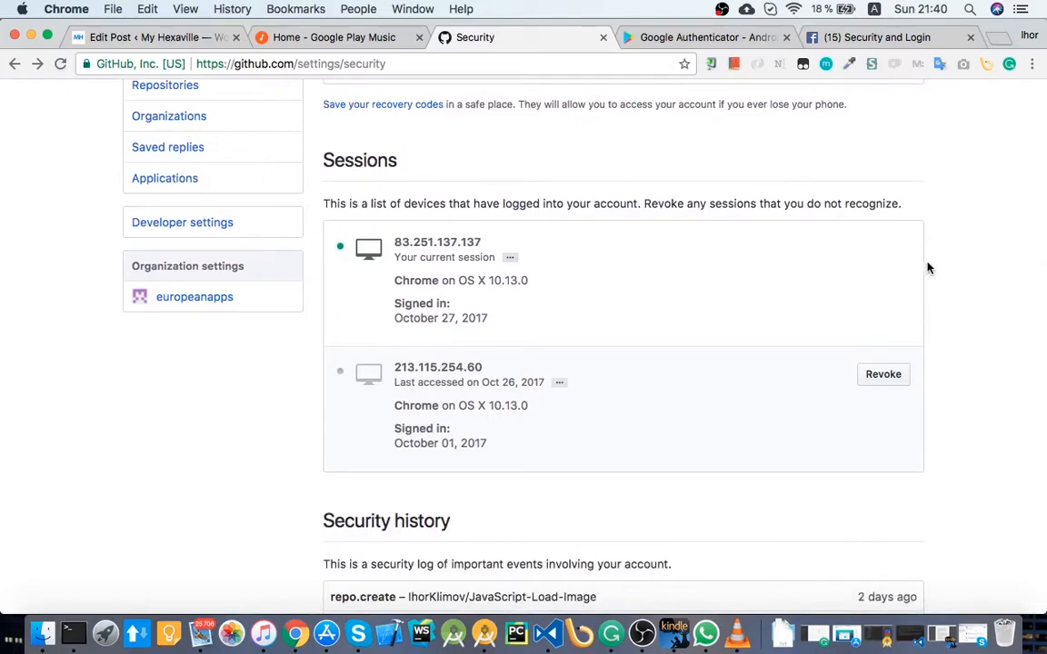
{"action": "scroll", "scroll_direction": "up", "scroll_amount": 3}
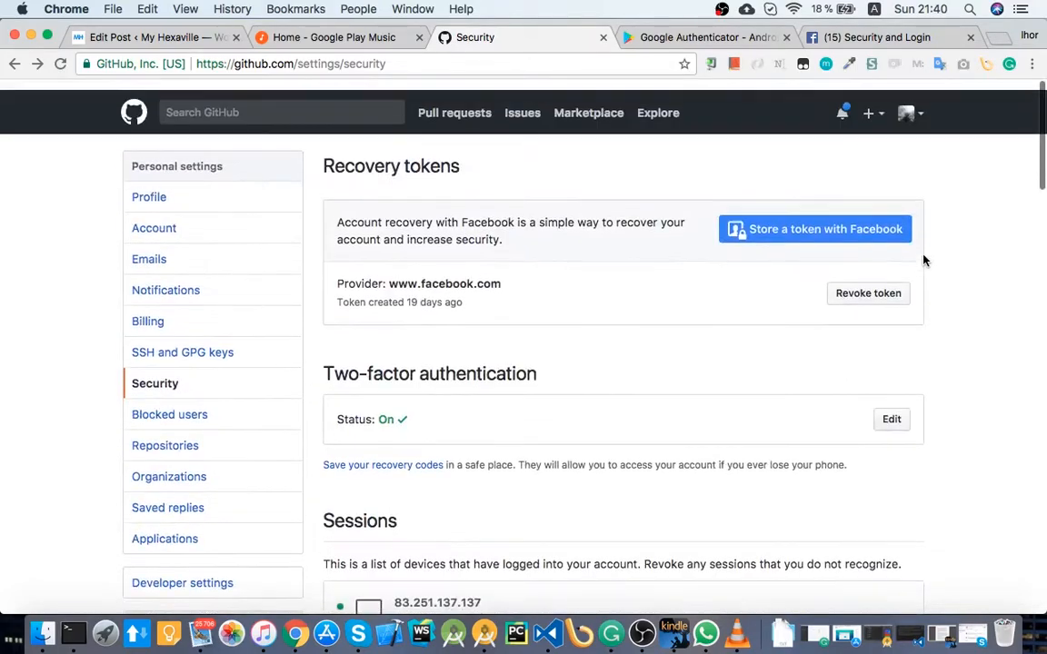
{"action": "scroll", "scroll_direction": "down", "scroll_amount": 3}
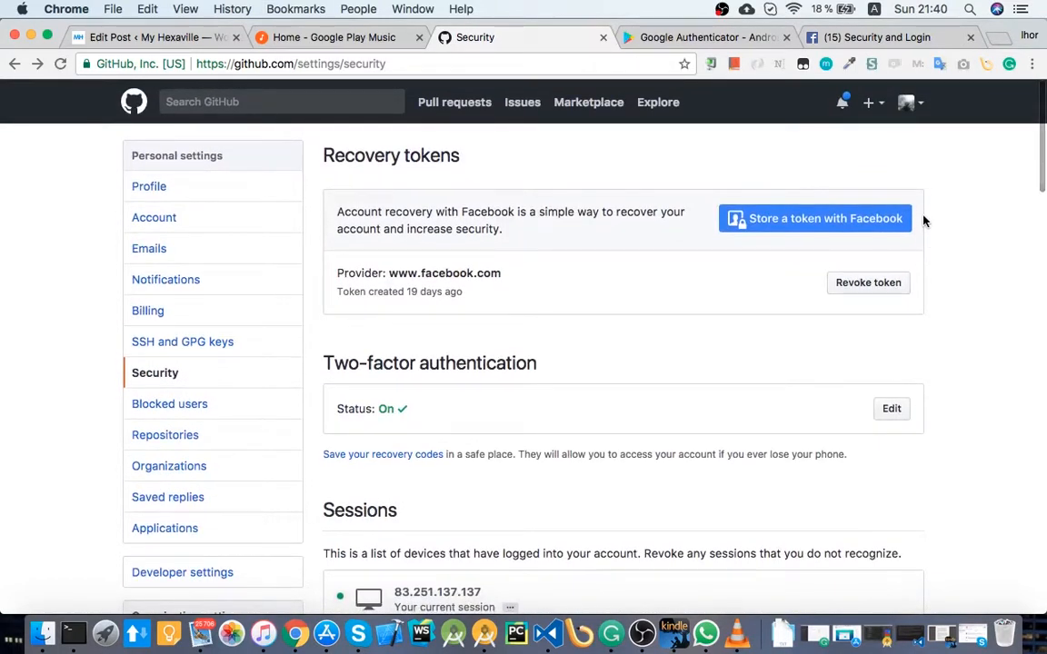
{"action": "scroll", "scroll_direction": "down", "scroll_amount": 3}
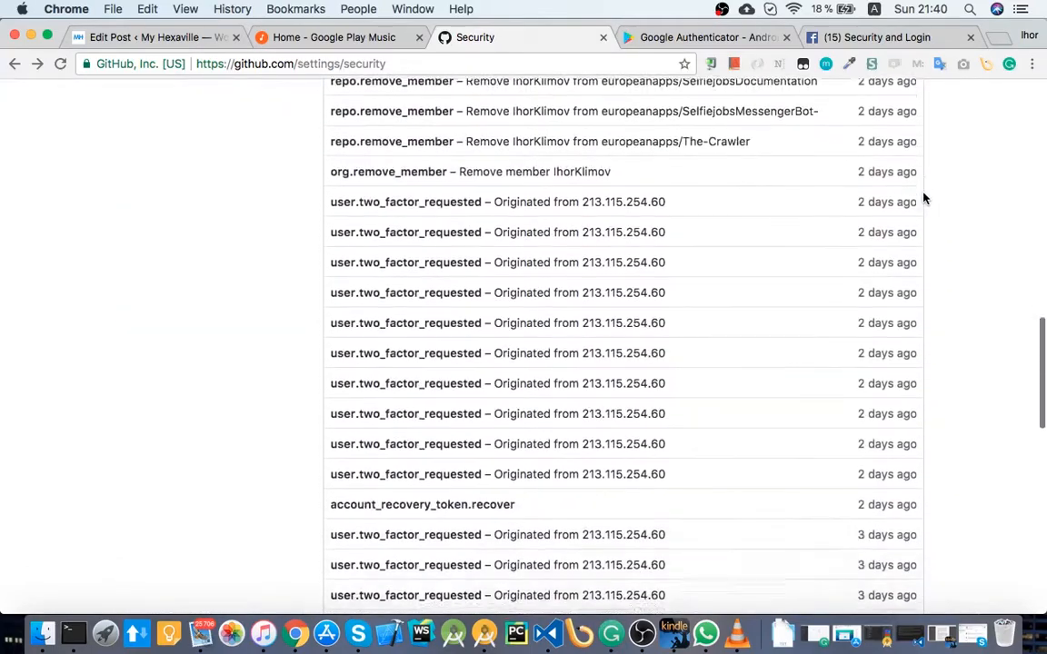
{"action": "scroll", "scroll_direction": "down", "scroll_amount": 3}
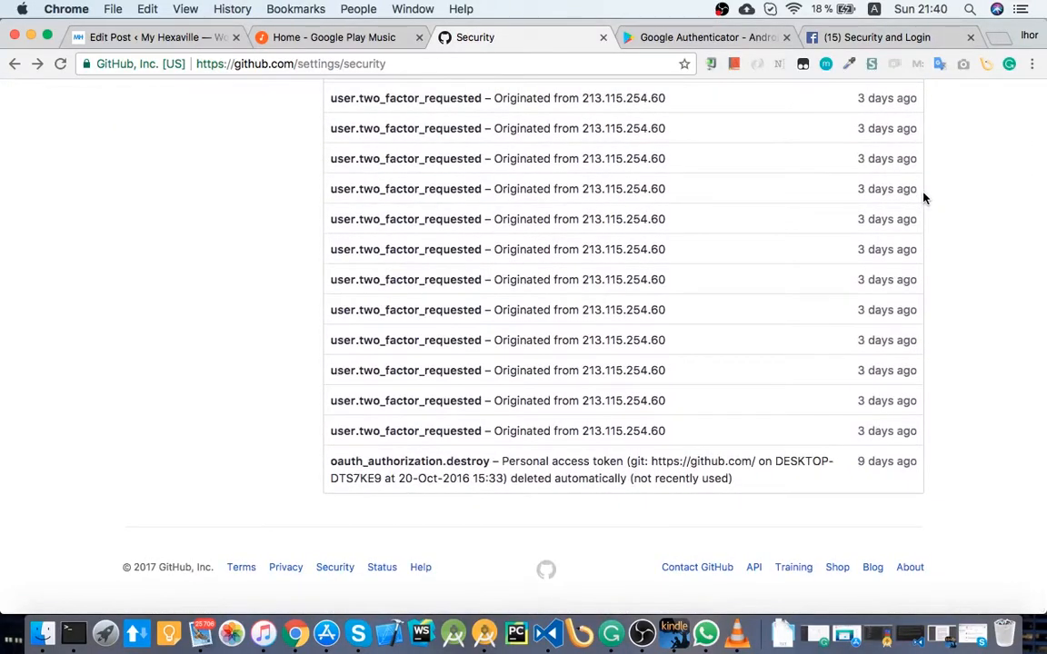
{"action": "scroll", "scroll_direction": "up", "scroll_amount": 3}
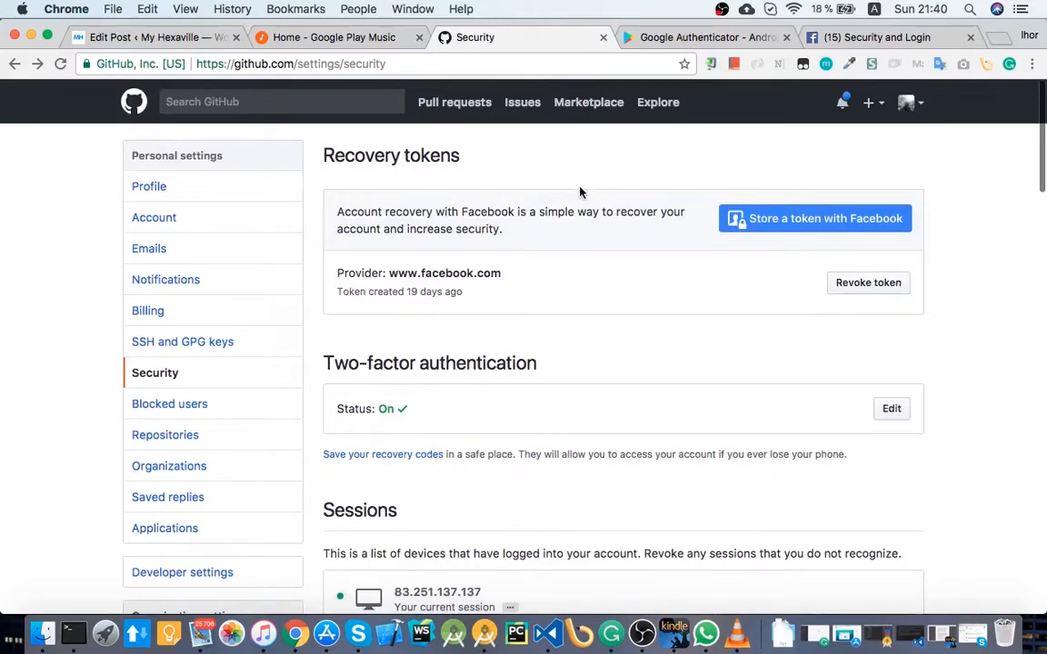
{"action": "scroll", "scroll_direction": "down", "scroll_amount": 3}
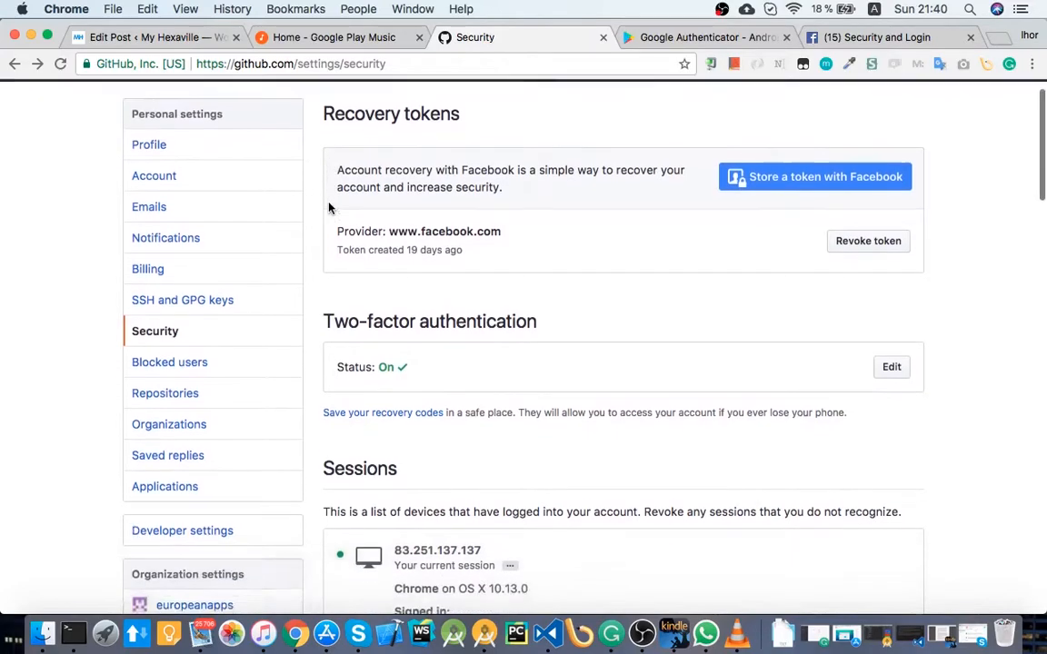